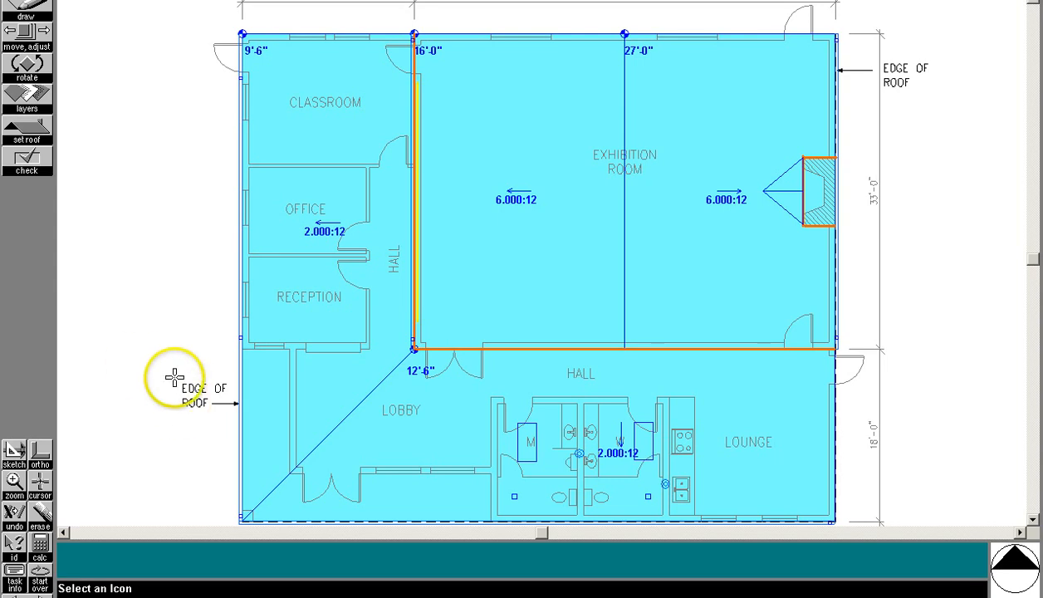
mouse_move(274, 278)
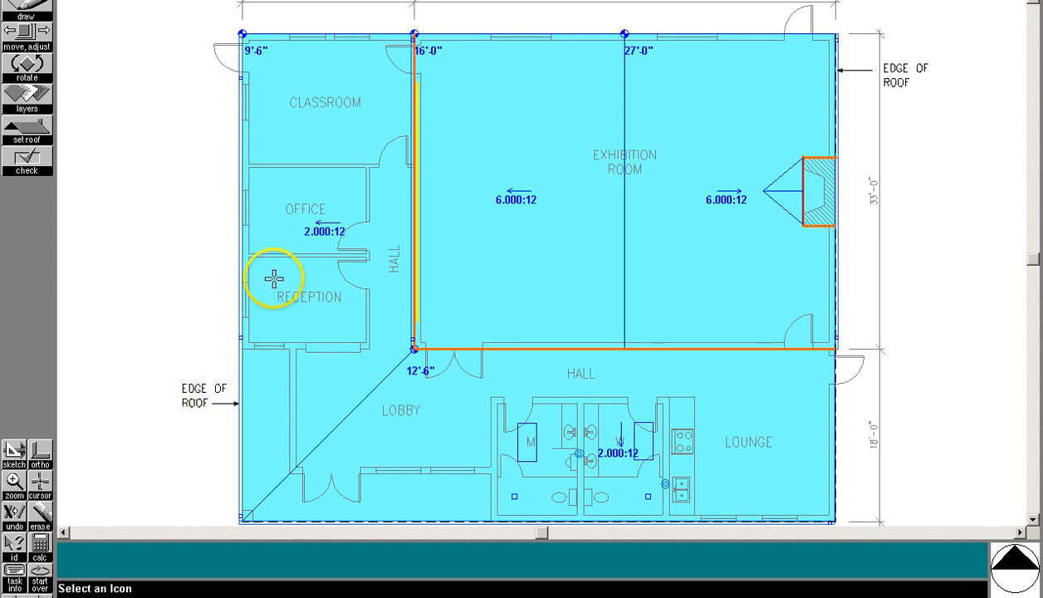
mouse_move(330, 214)
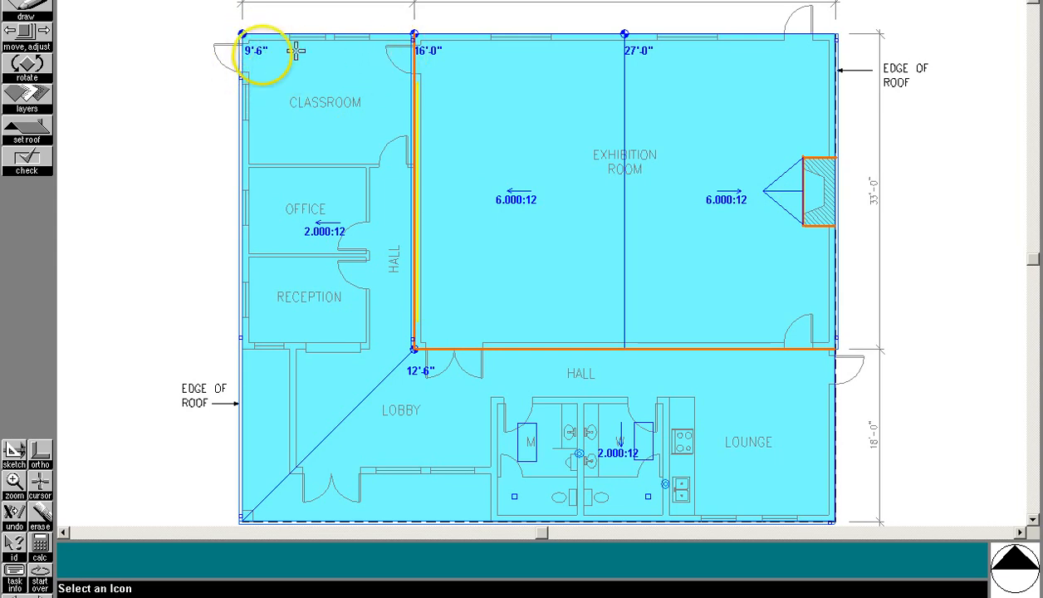
mouse_move(525, 243)
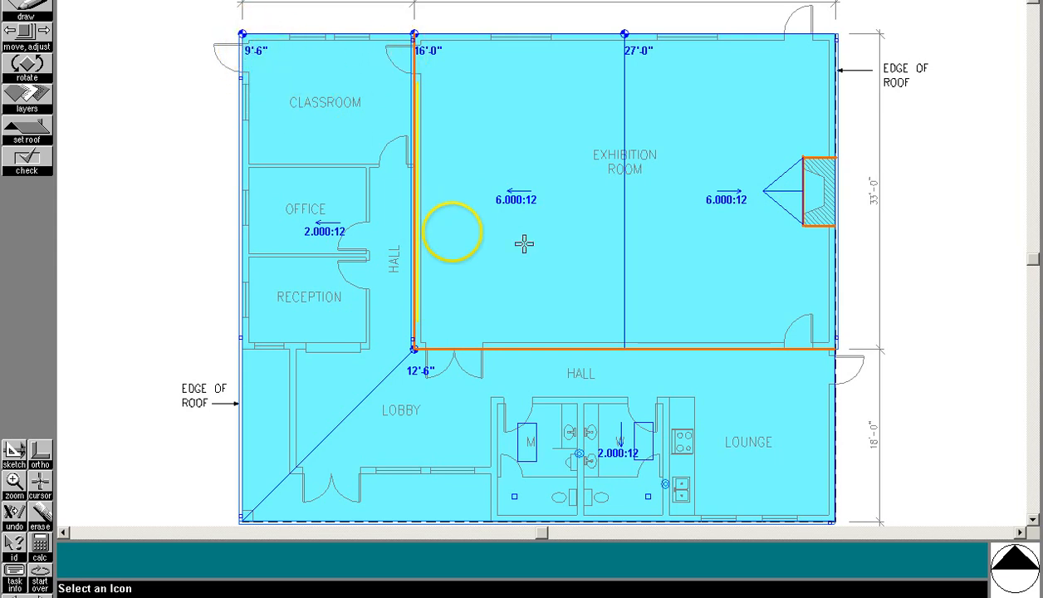
mouse_move(805, 202)
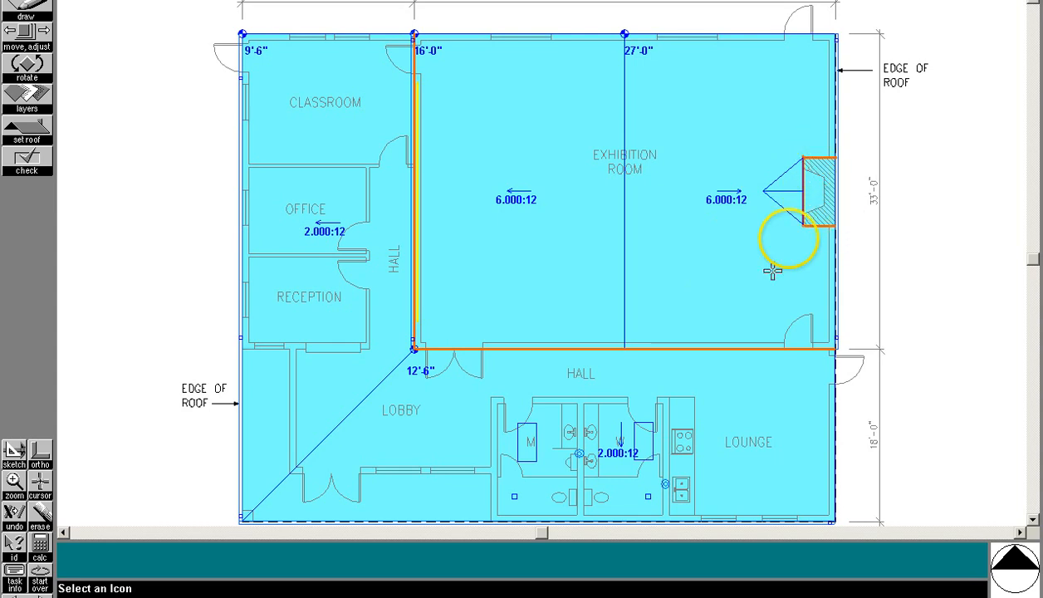
mouse_move(407, 131)
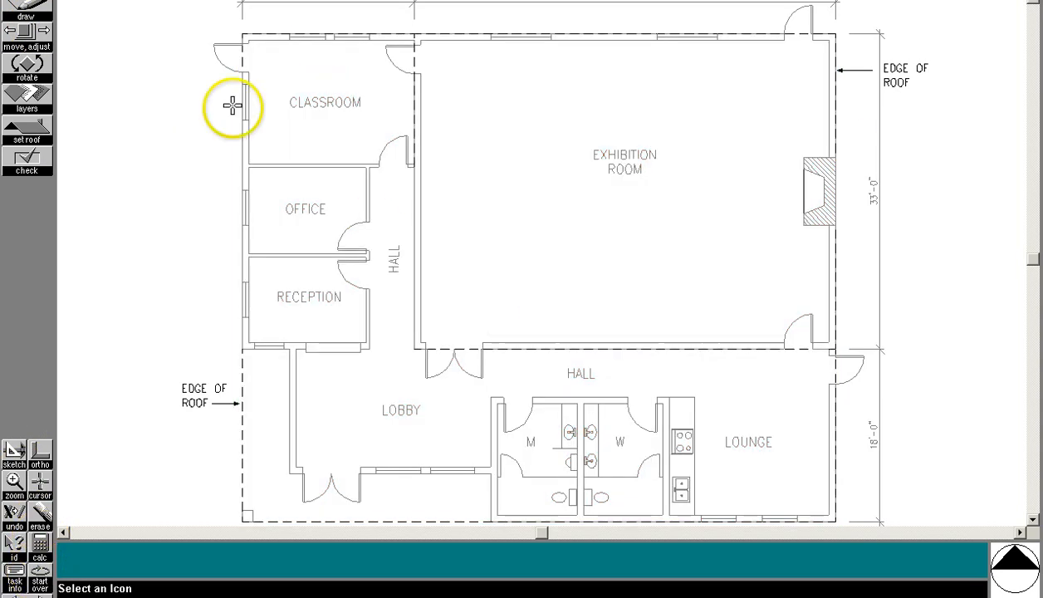
mouse_move(51, 60)
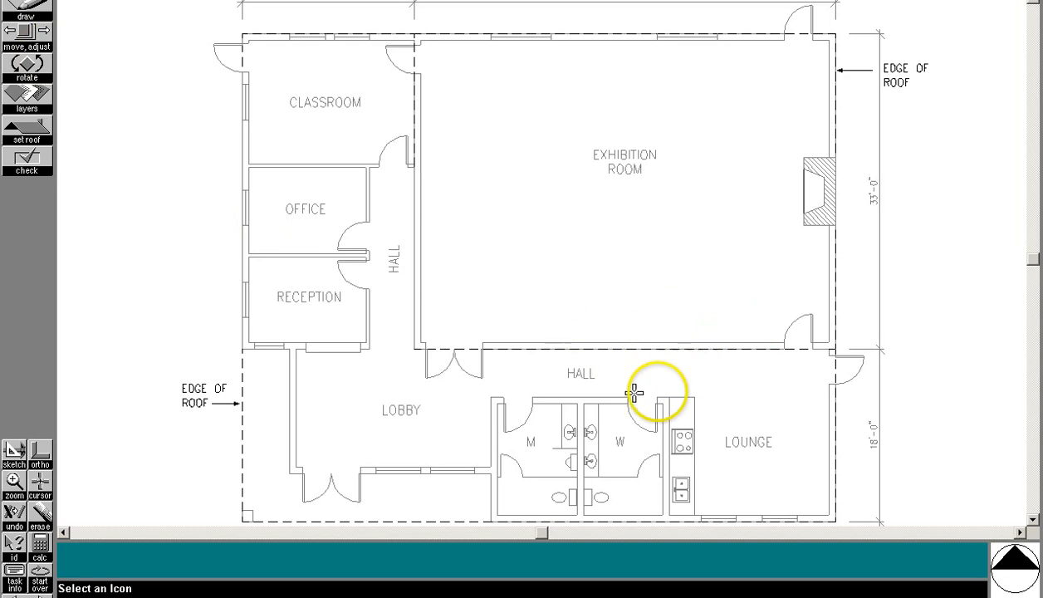
mouse_move(838, 361)
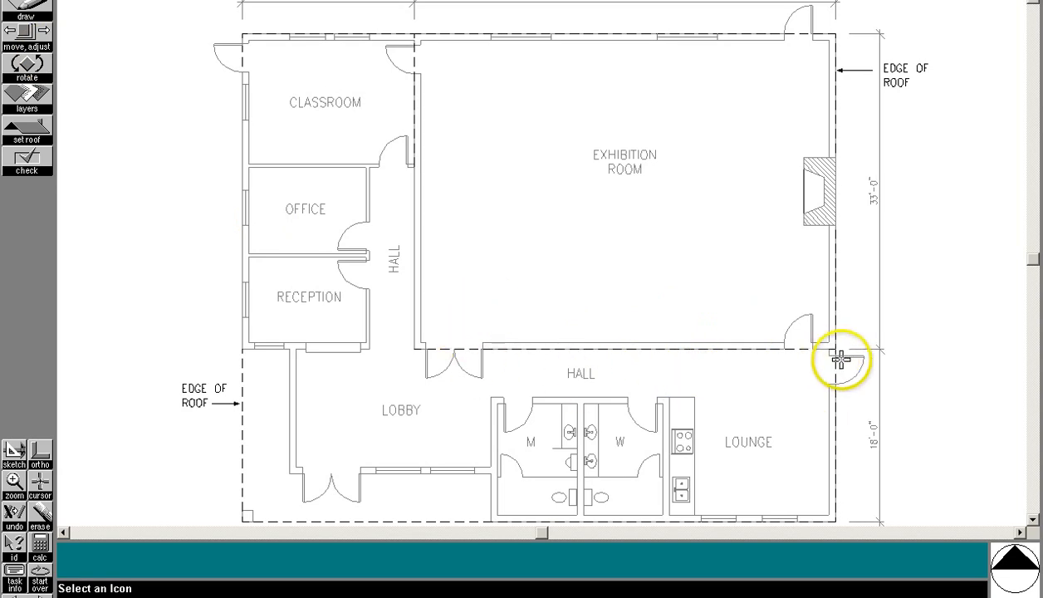
mouse_move(707, 230)
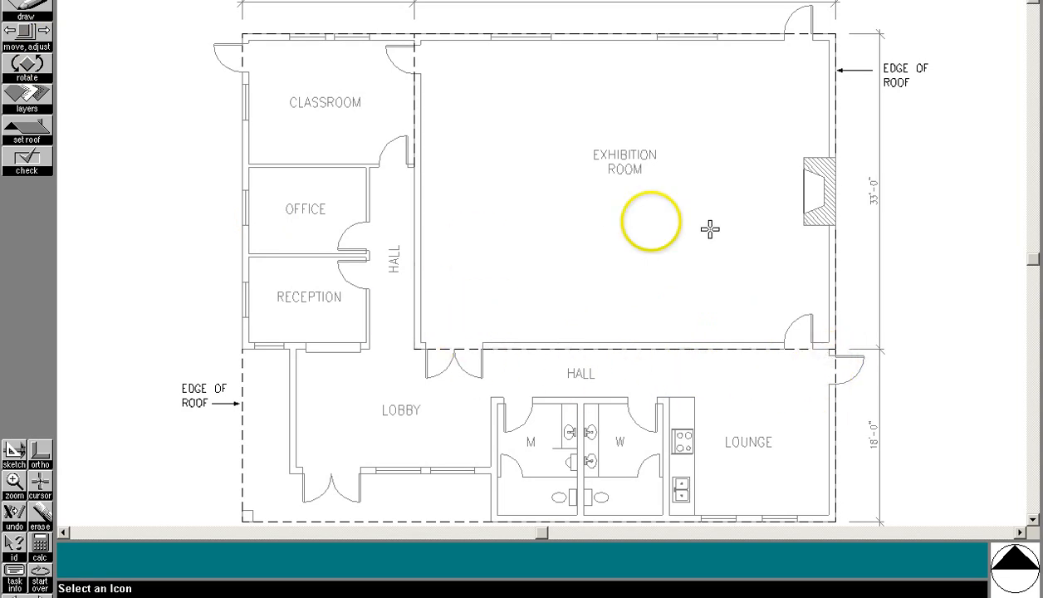
mouse_move(484, 80)
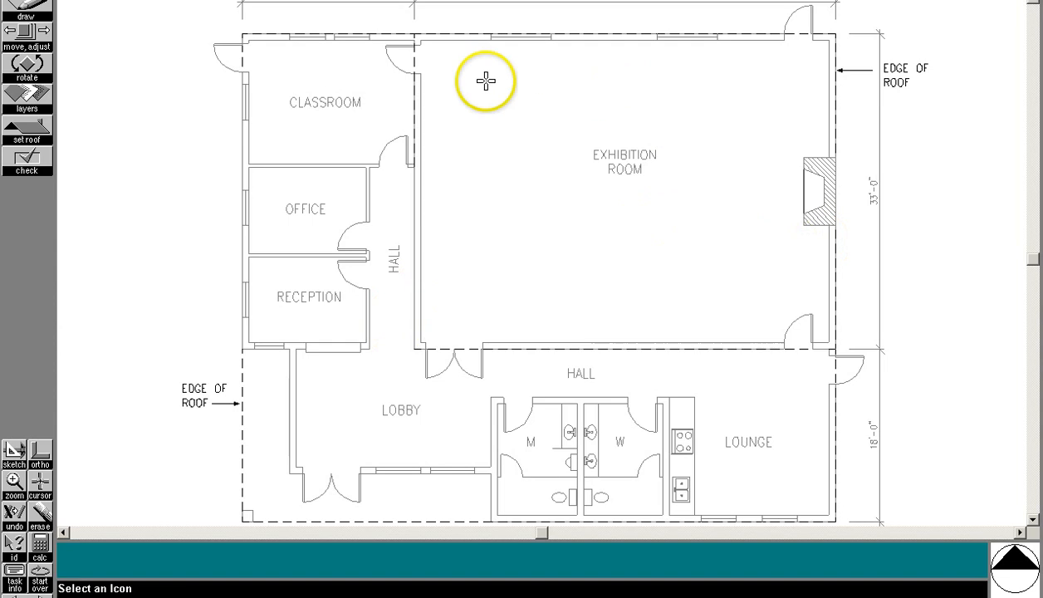
mouse_move(511, 36)
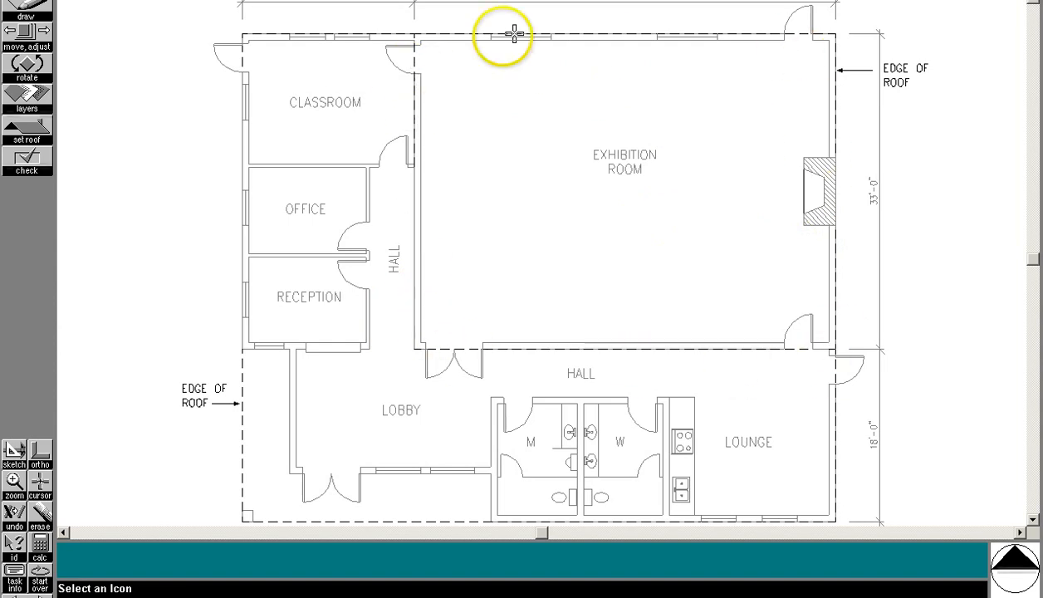
mouse_move(765, 371)
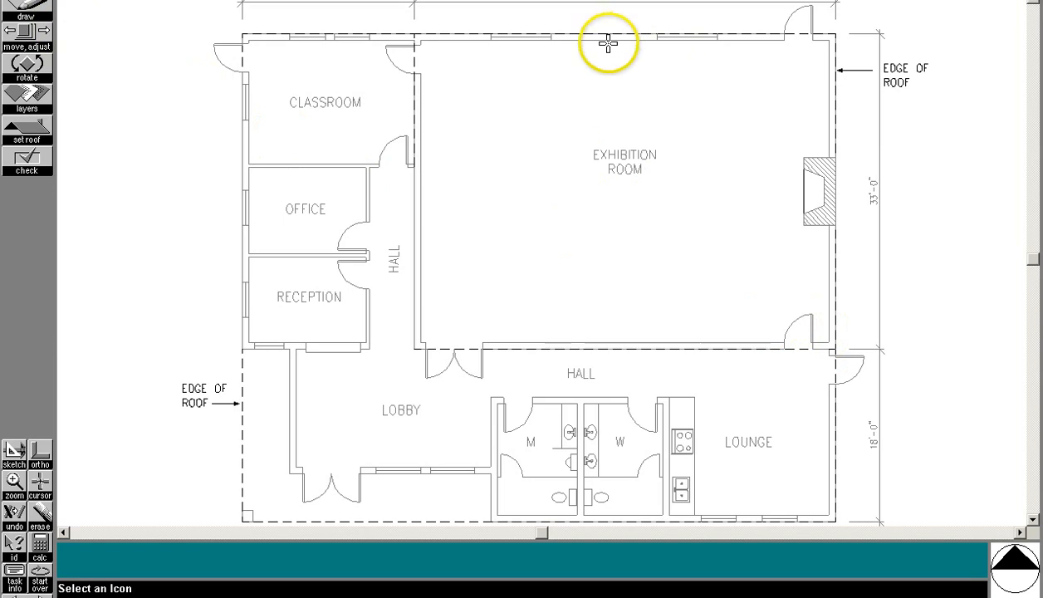
mouse_move(626, 31)
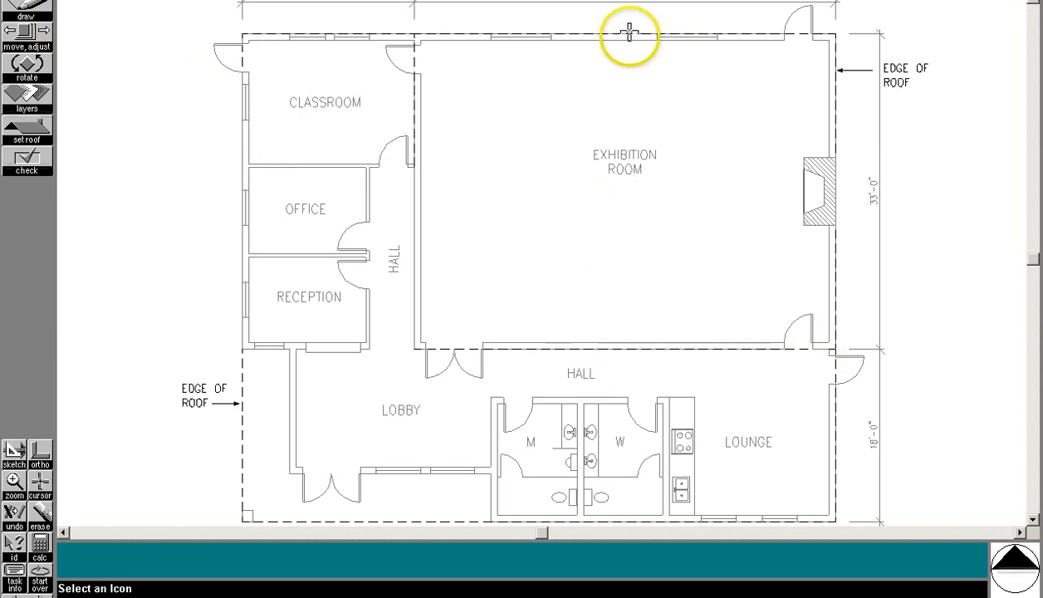
mouse_move(623, 136)
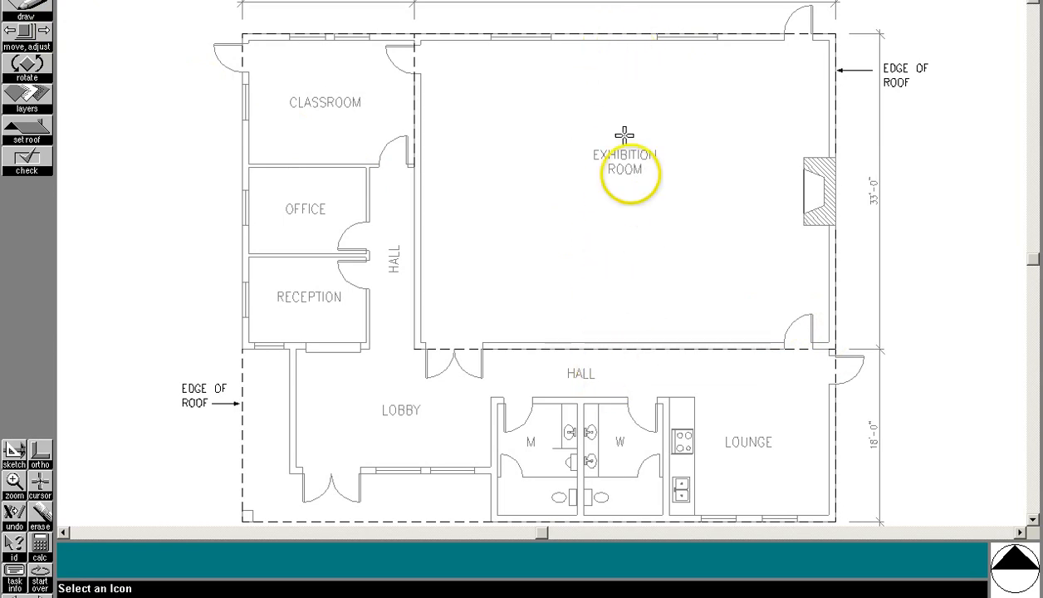
mouse_move(156, 97)
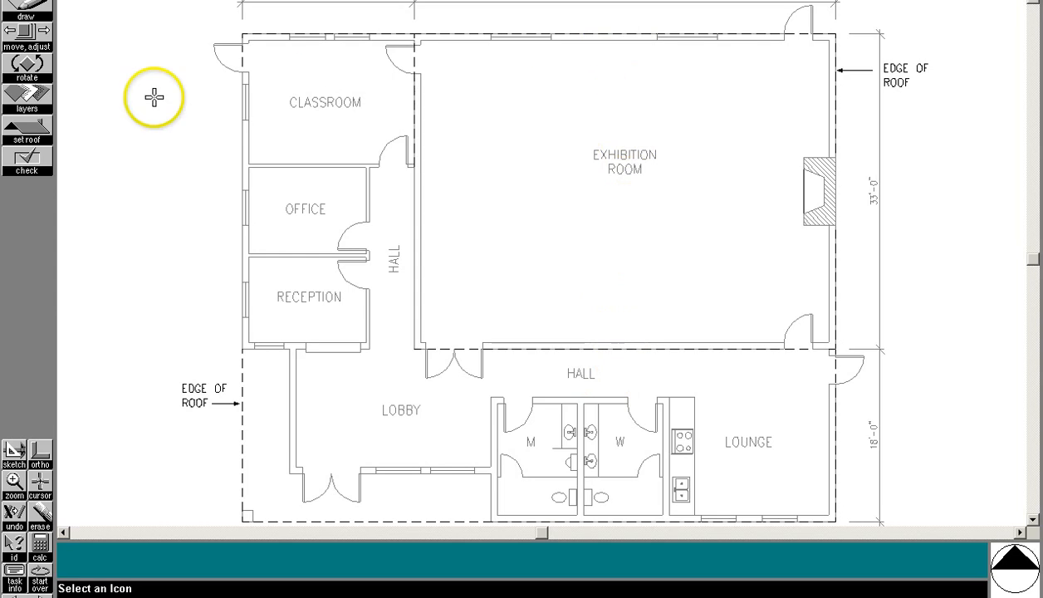
mouse_move(608, 359)
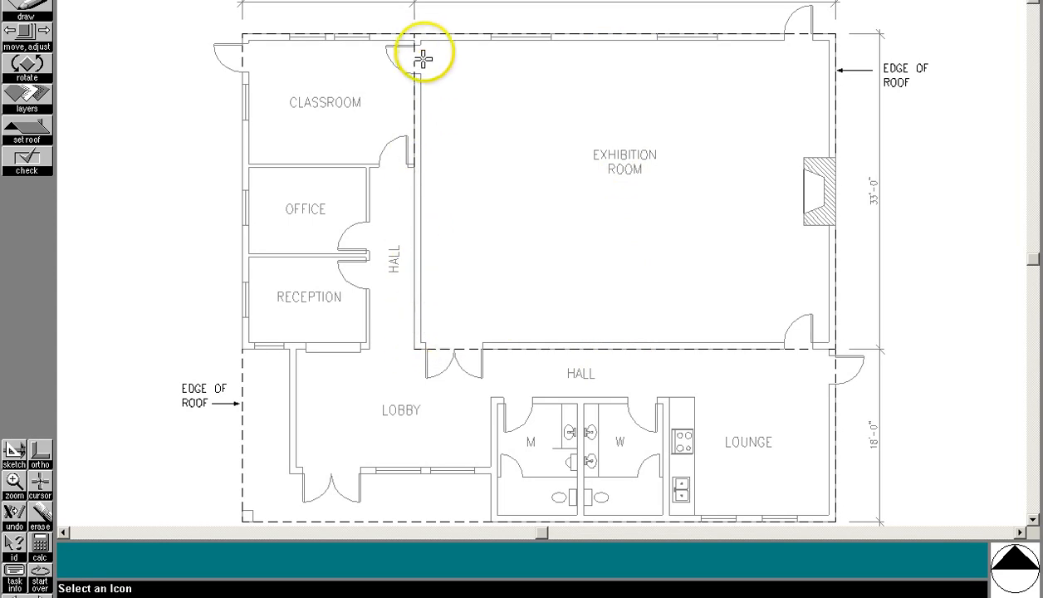
mouse_move(411, 37)
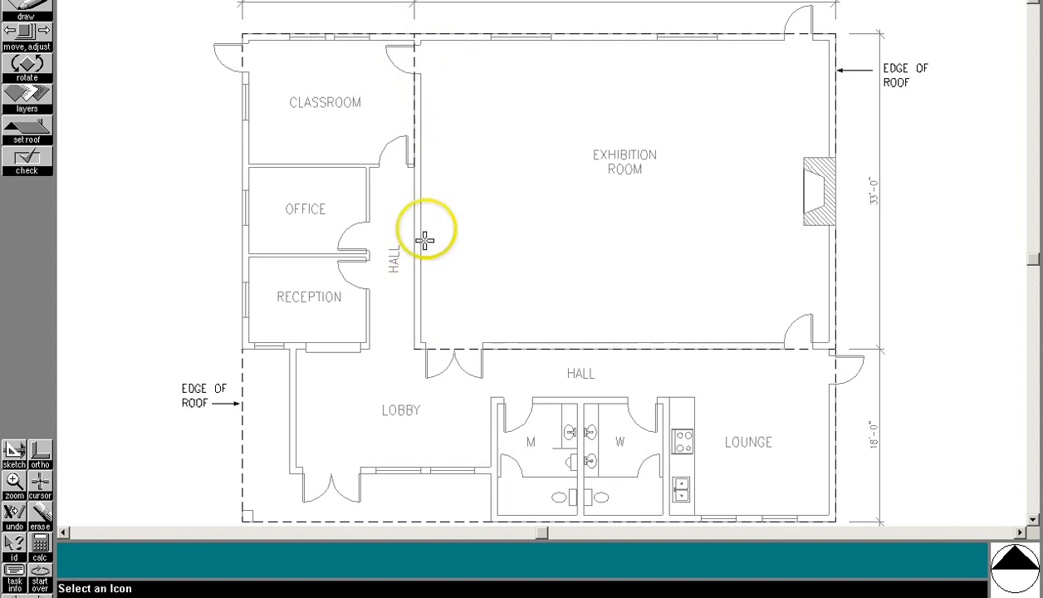
mouse_move(421, 96)
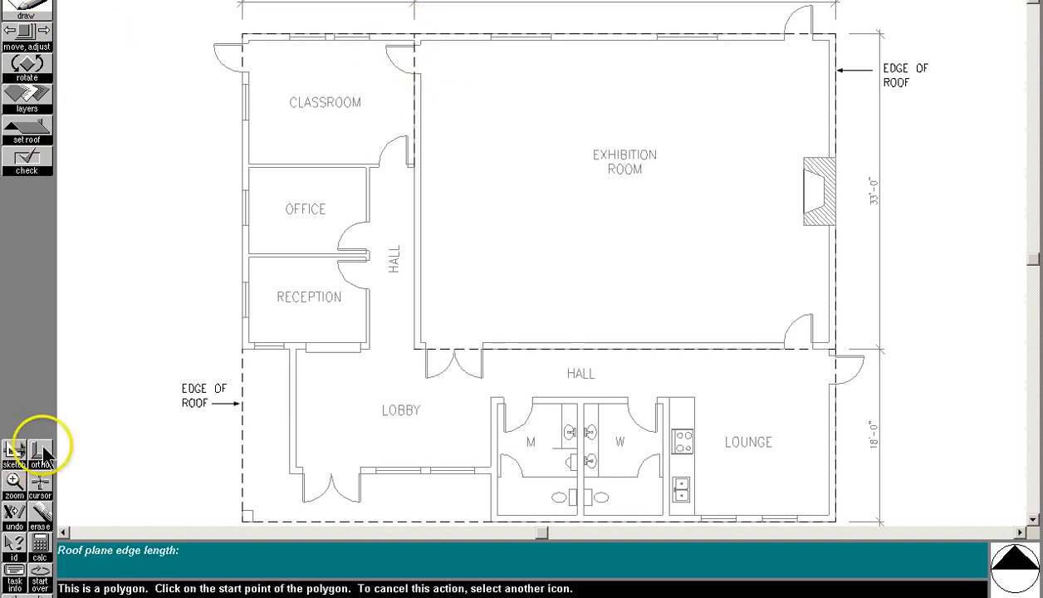
Step: With ortho on, draw the western roof plane from the exhibition room's northwest corner to its midline
left_click(403, 39)
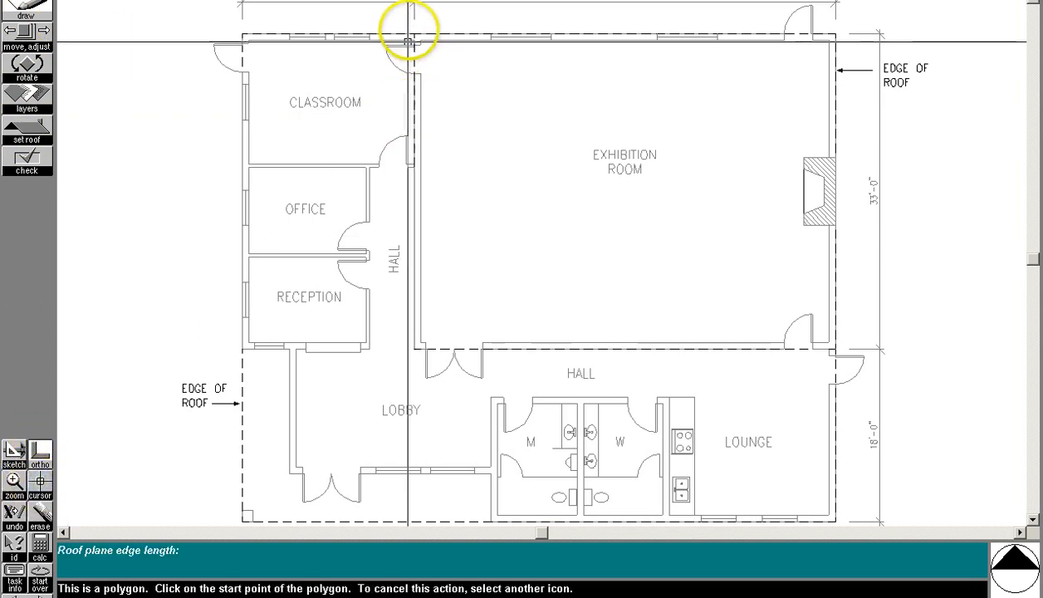
left_click(405, 40)
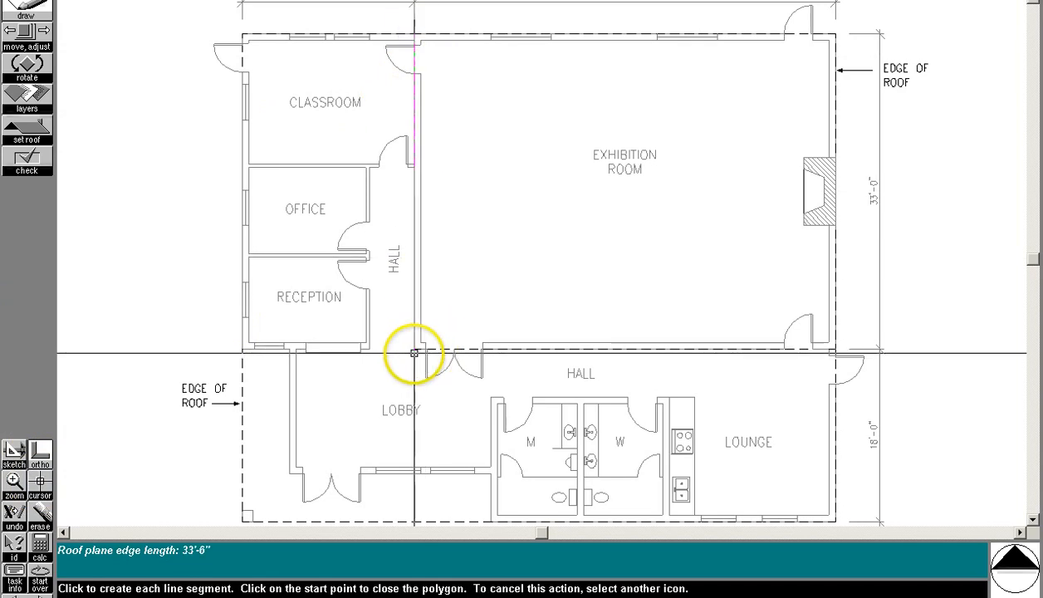
left_click(524, 353)
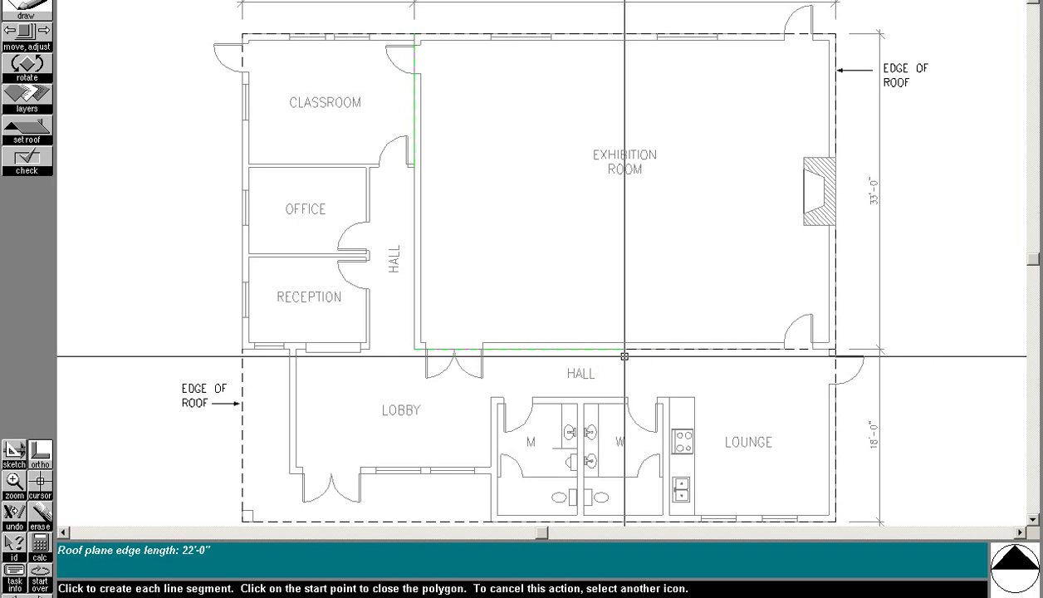
left_click(626, 20)
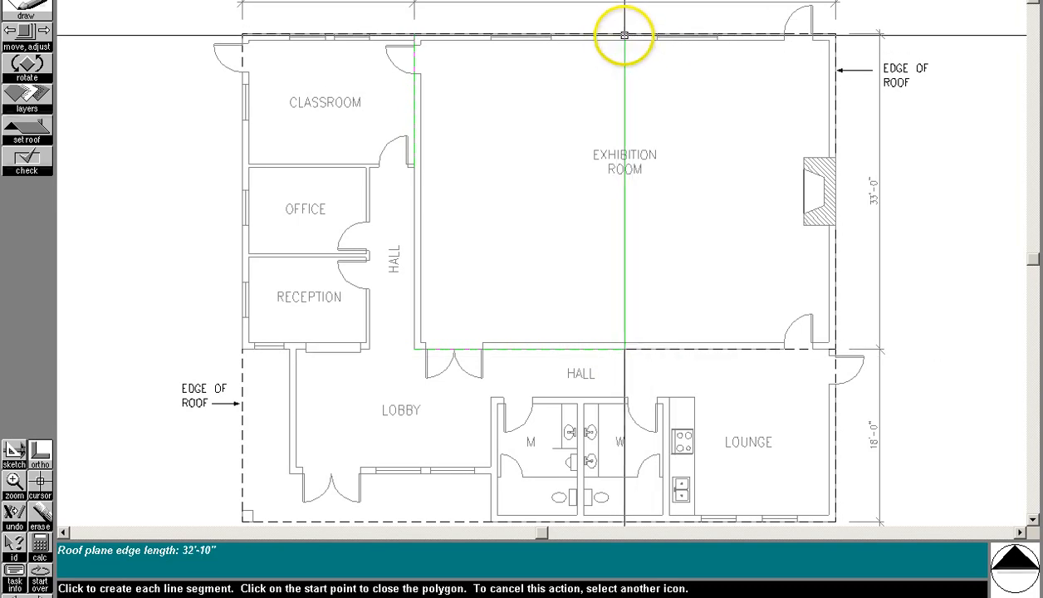
left_click(446, 54)
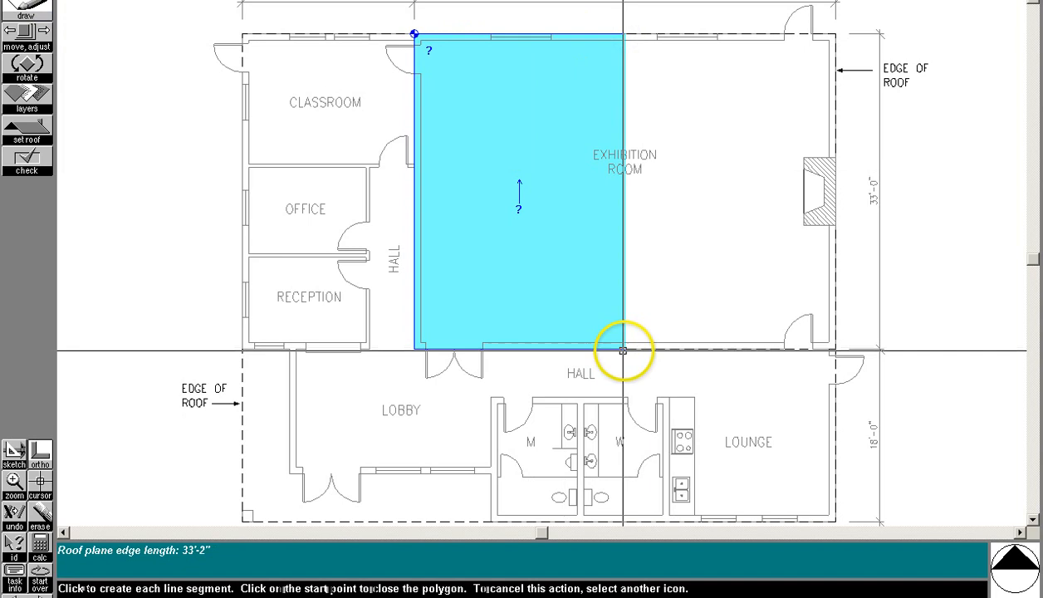
Step: Draw the eastern roof plane from the southern midpoint and slope the western plane west
left_click(623, 349)
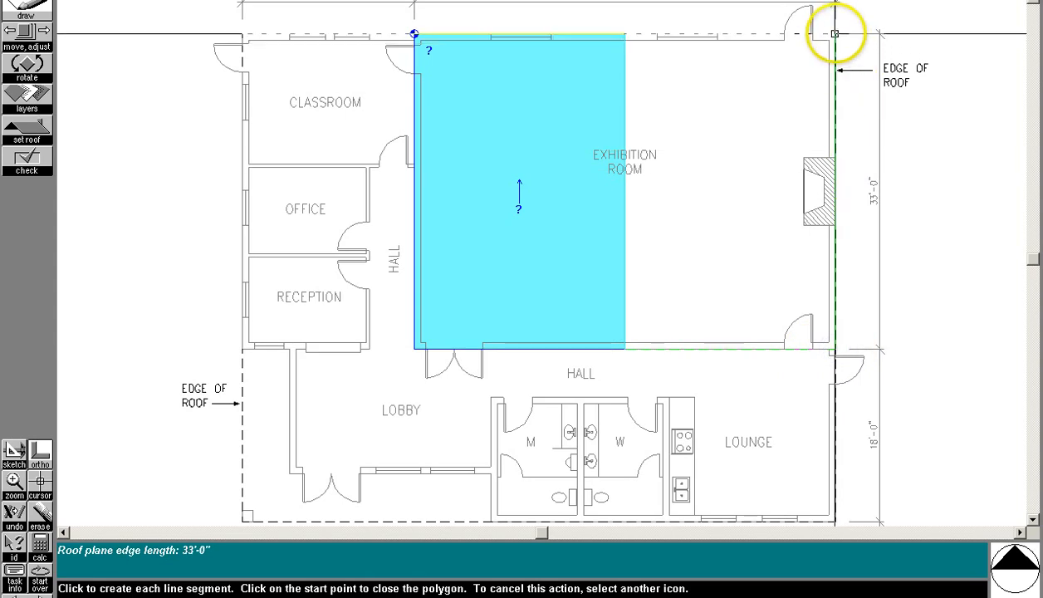
left_click(833, 33)
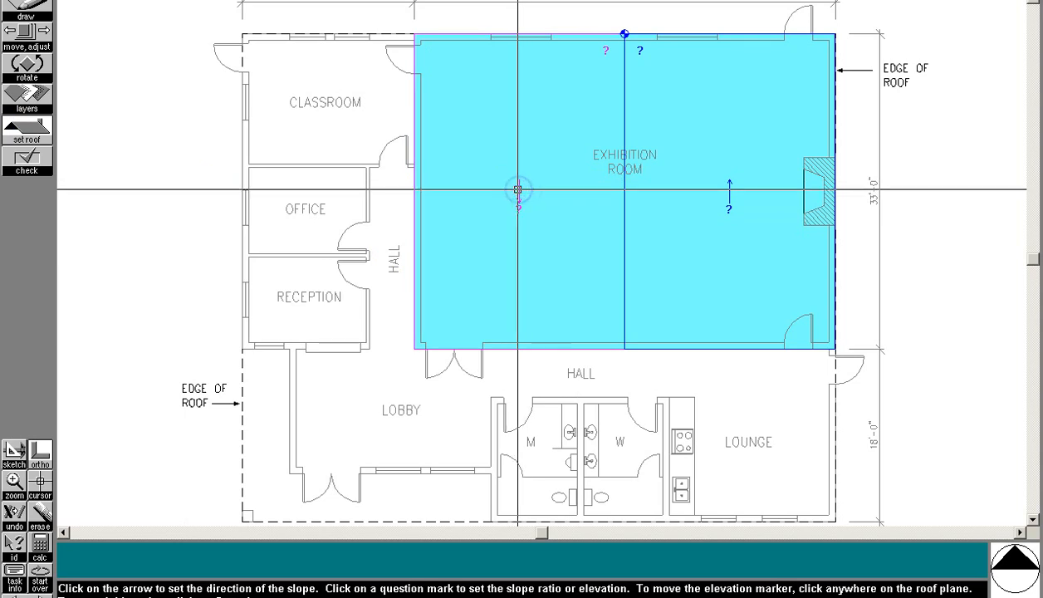
left_click(643, 215)
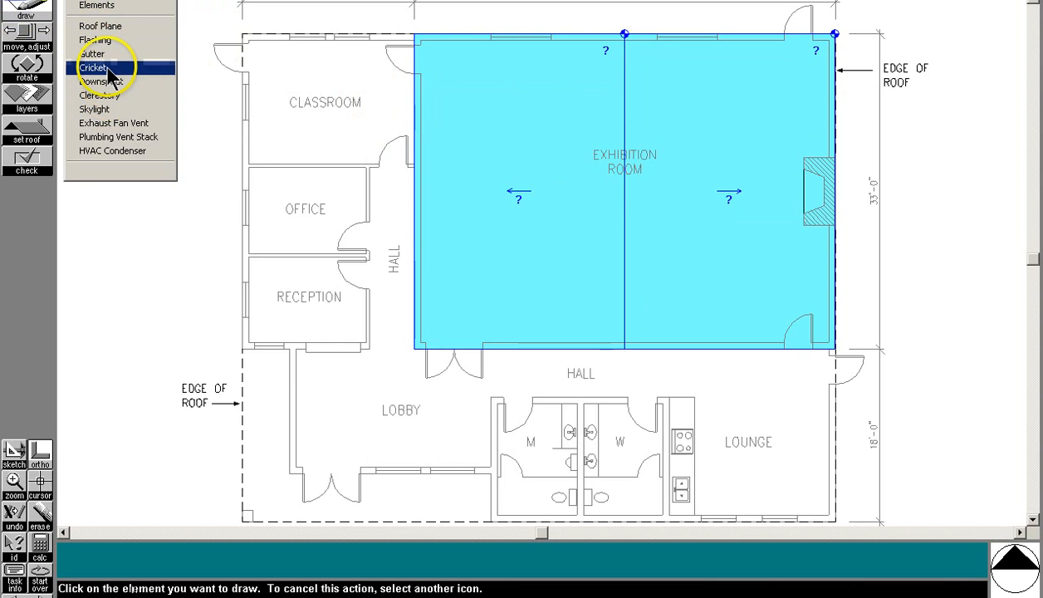
Step: Outline a roof plane from the northwest roof corner, cut diagonally at the lobby corner
left_click(95, 66)
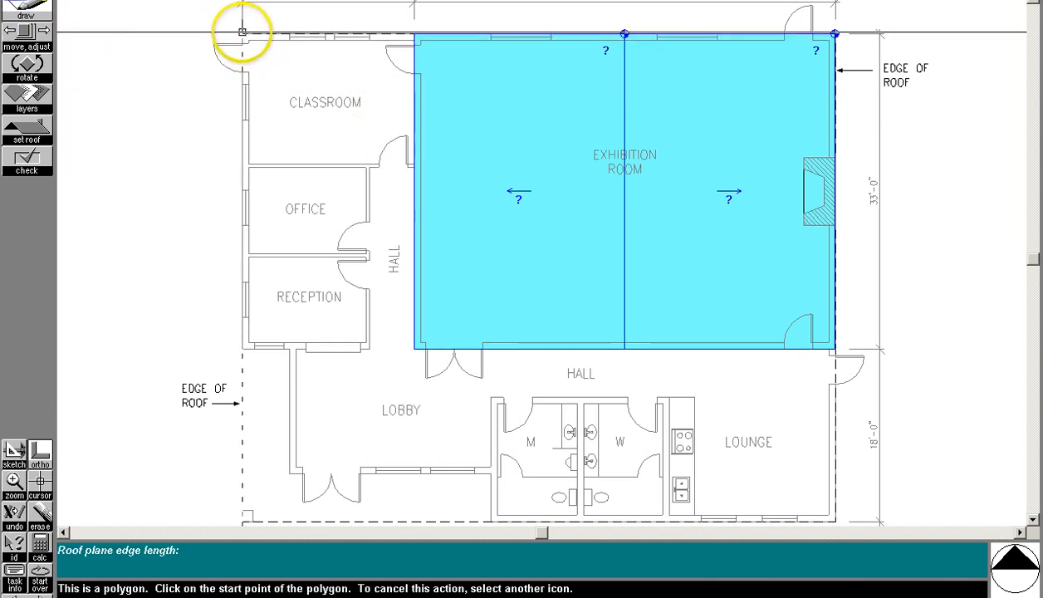
left_click(241, 31)
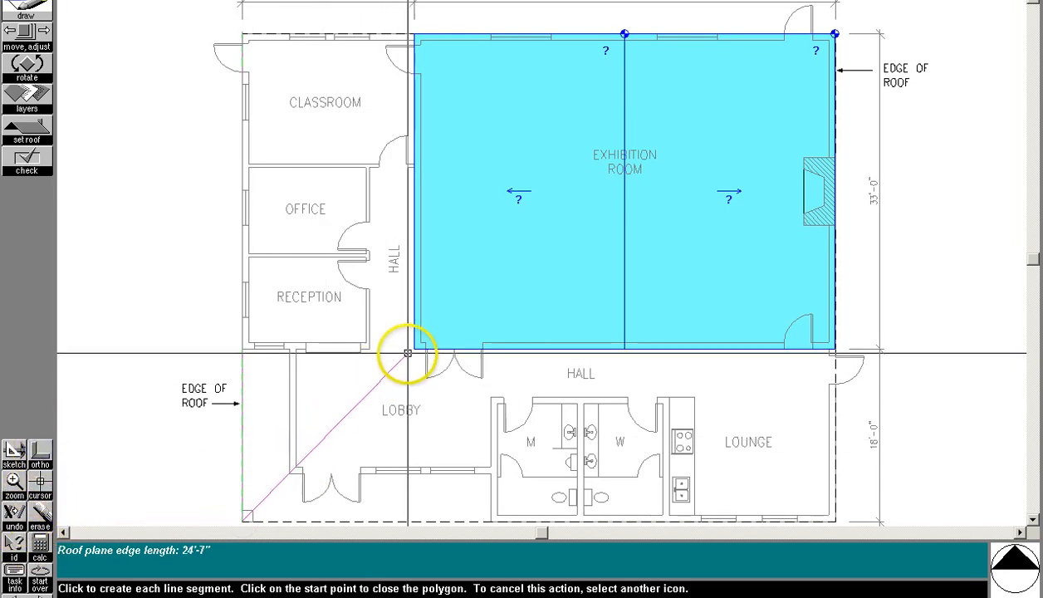
left_click(407, 352)
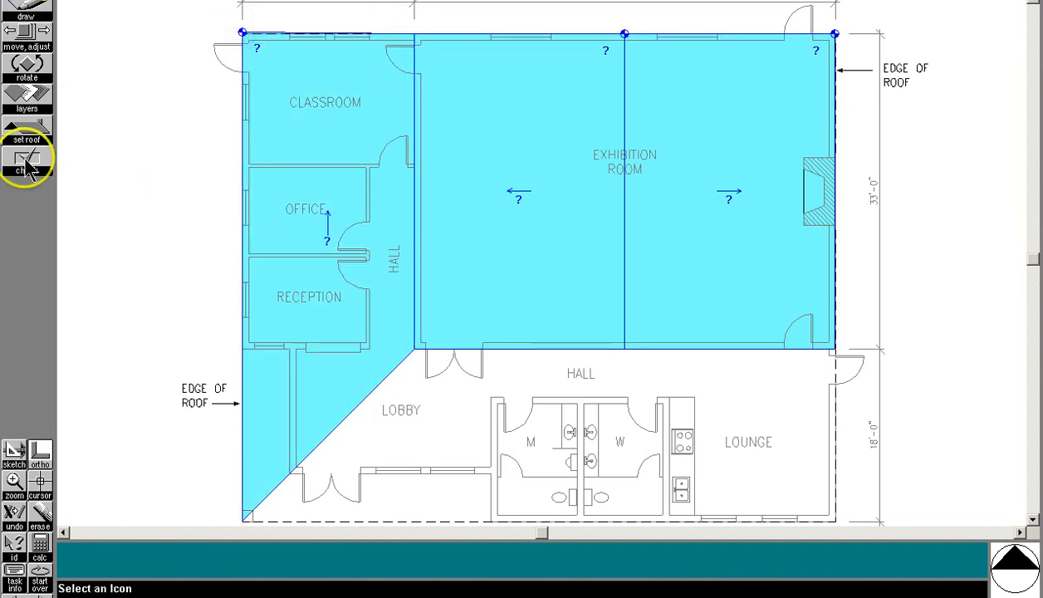
left_click(14, 486)
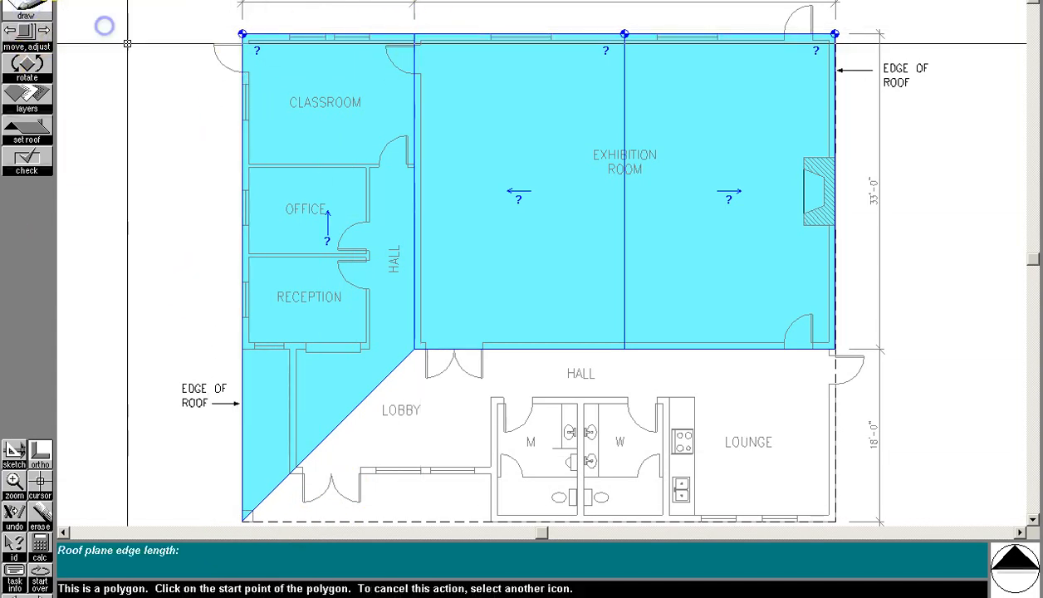
left_click(413, 365)
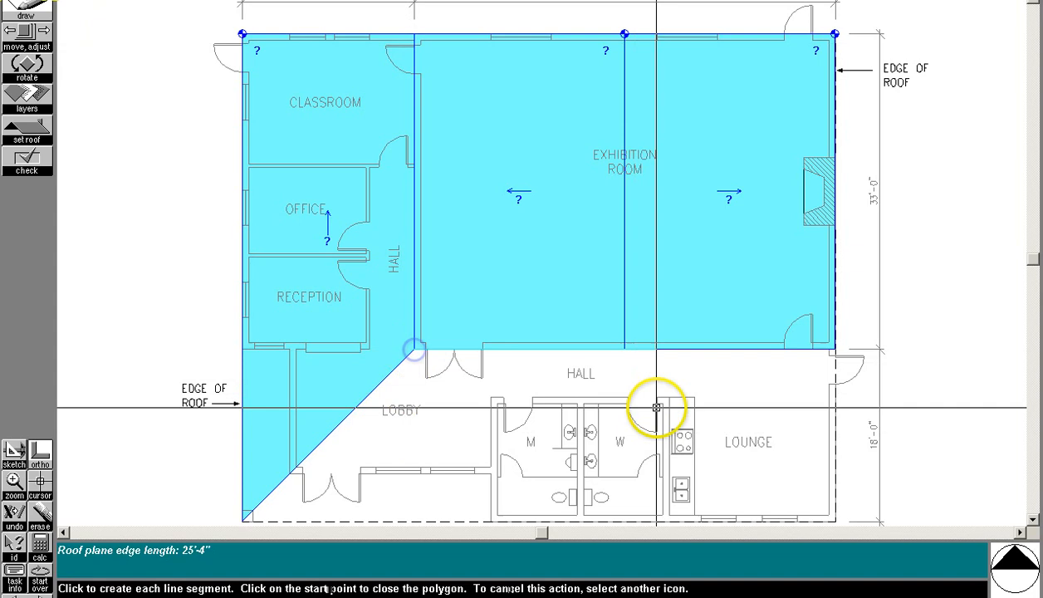
left_click(836, 349)
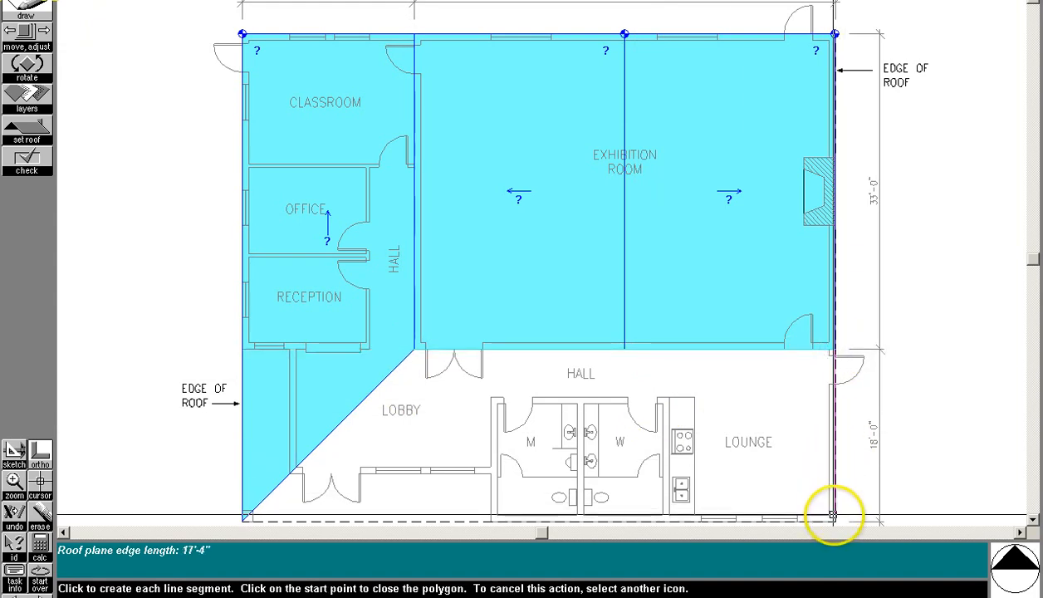
left_click(260, 514)
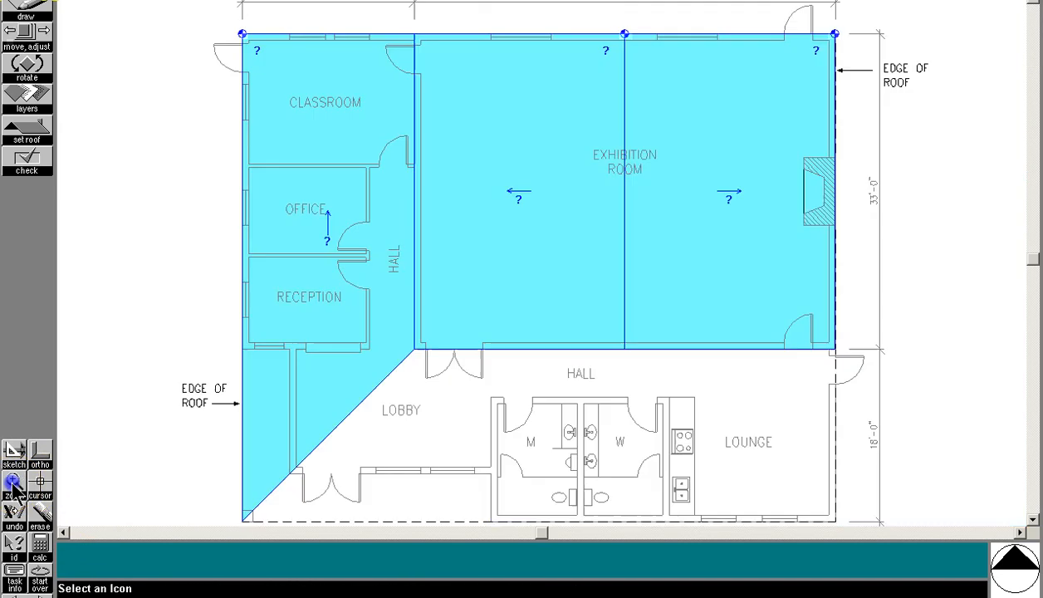
Step: Draw the southern roof plane over hall and lounge, snapping its southeast corner to the edge
left_click(26, 17)
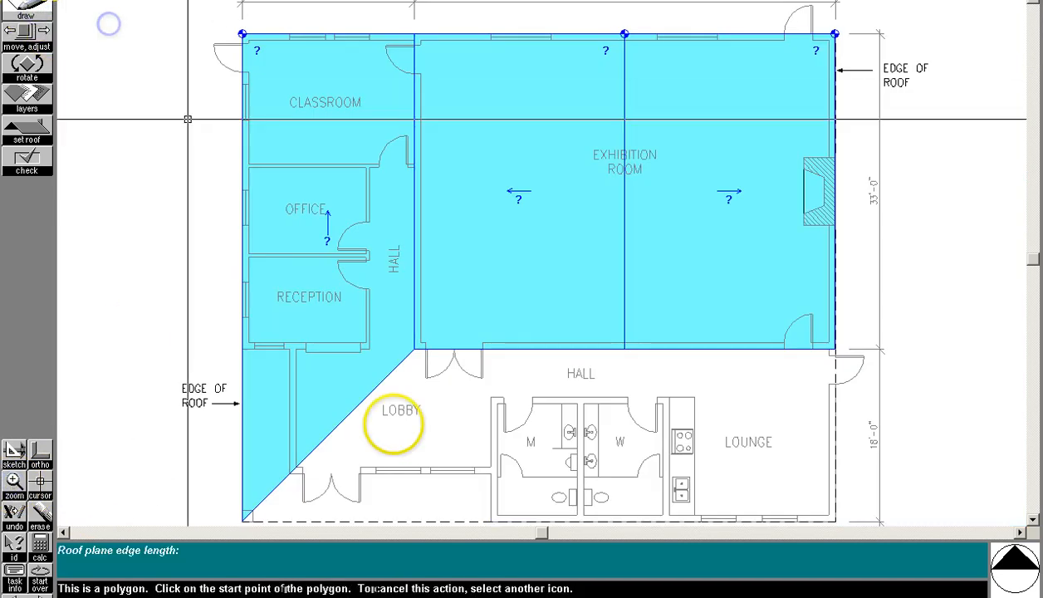
left_click(816, 347)
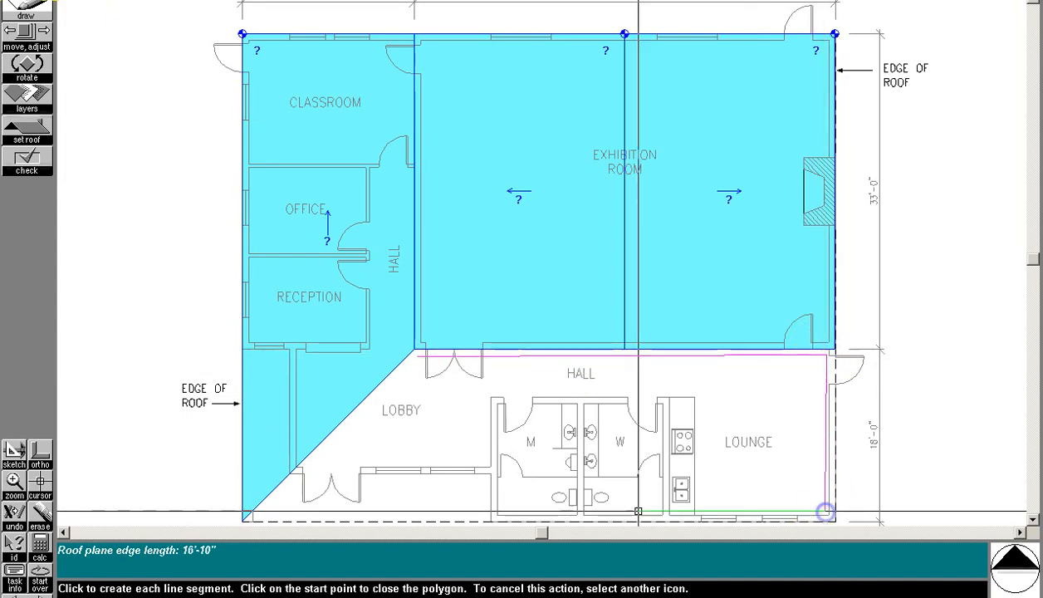
left_click(415, 359)
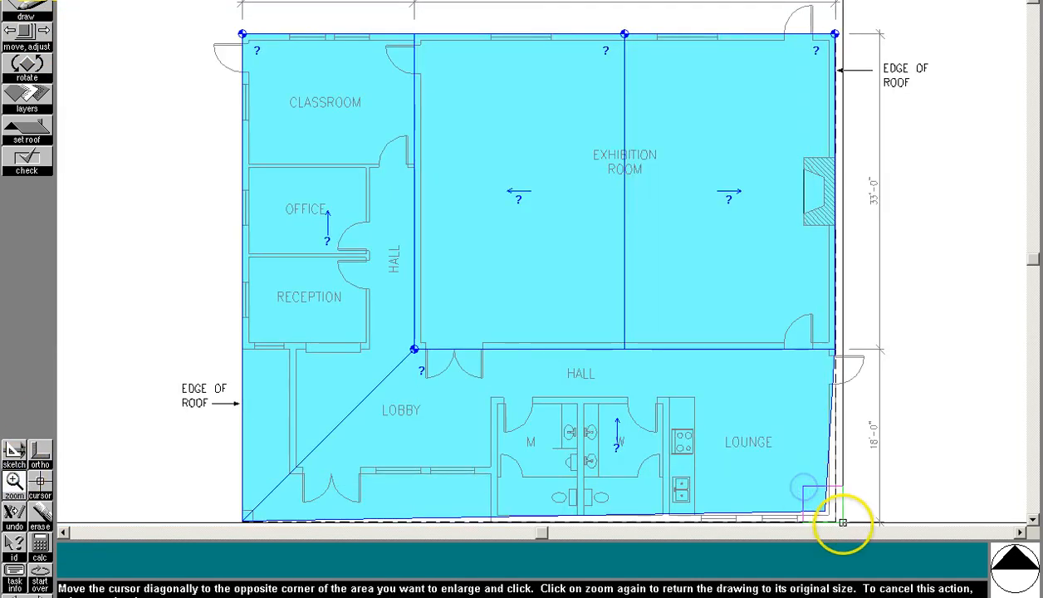
left_click(841, 522)
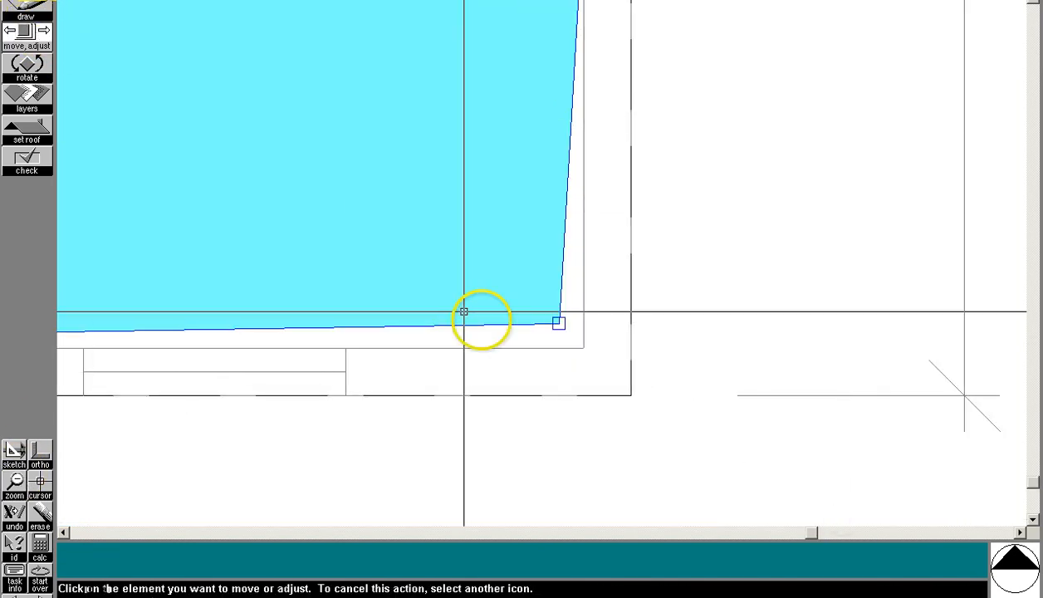
left_click(462, 313)
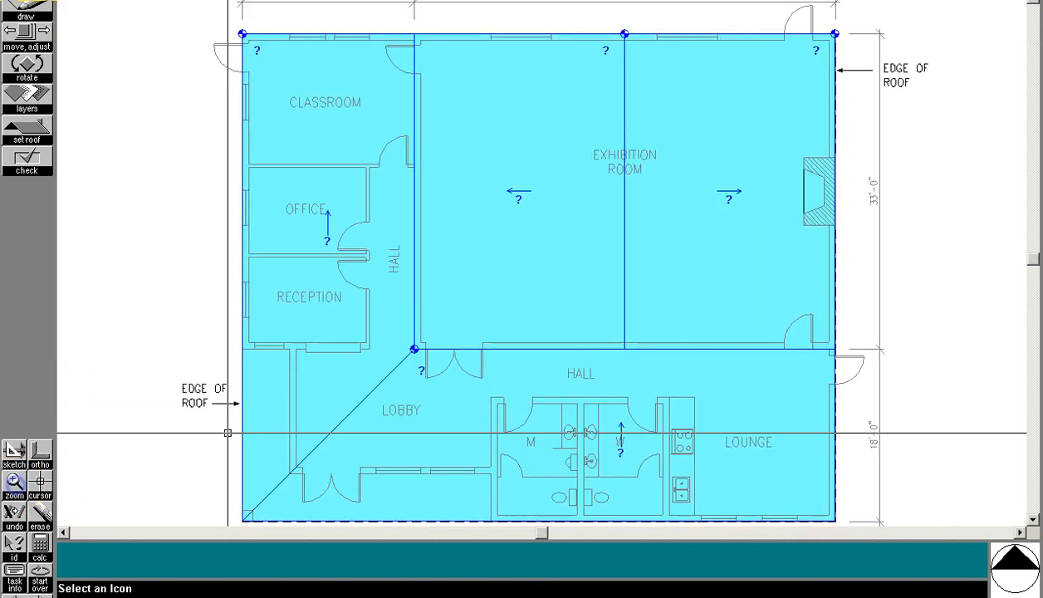
Step: Point the west plane's slope toward the west and the southern plane's slope south
left_click(27, 126)
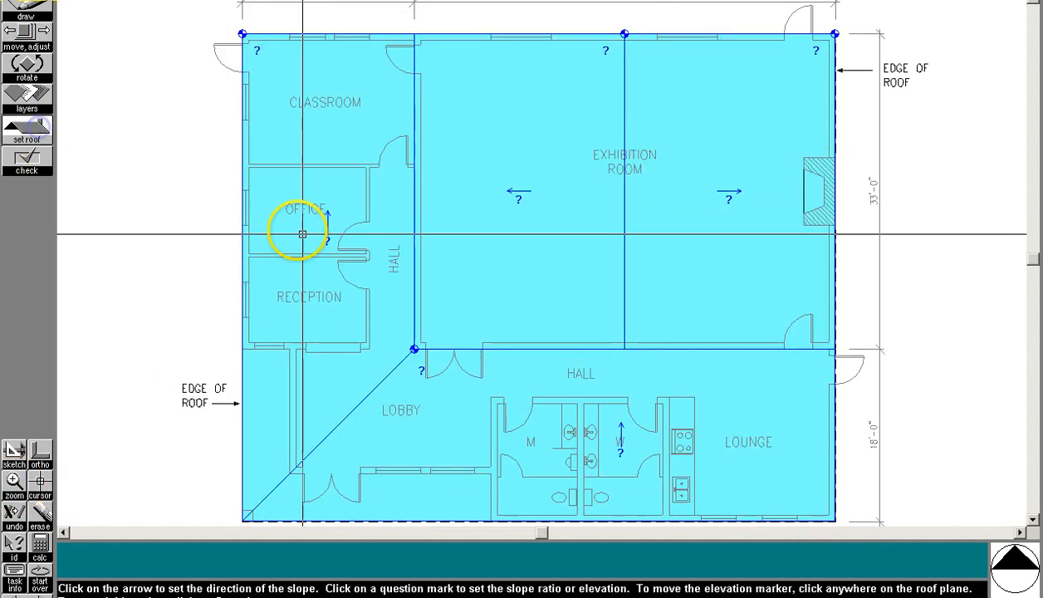
left_click(328, 218)
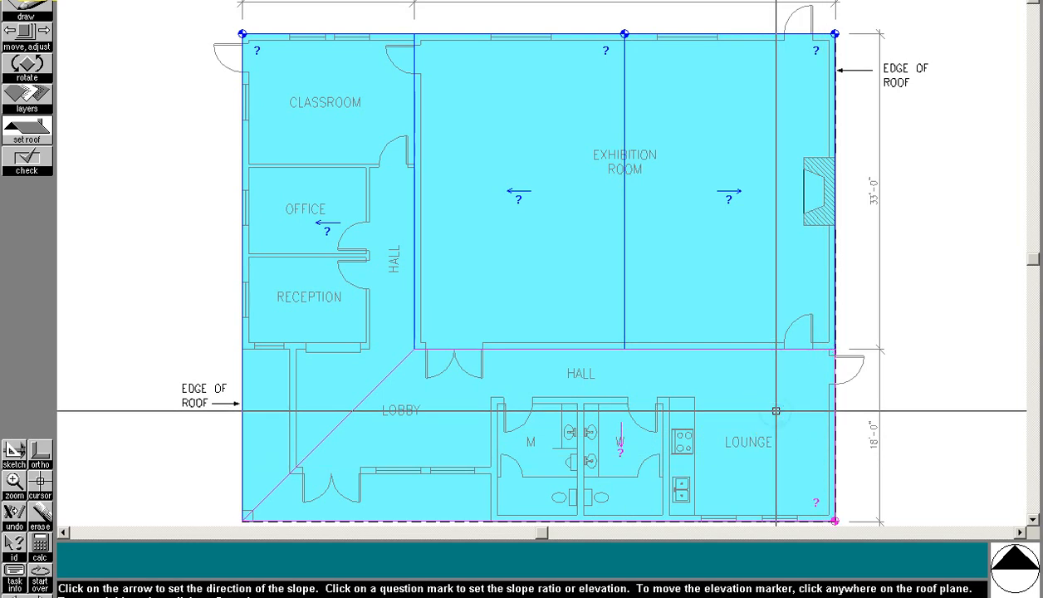
left_click(352, 356)
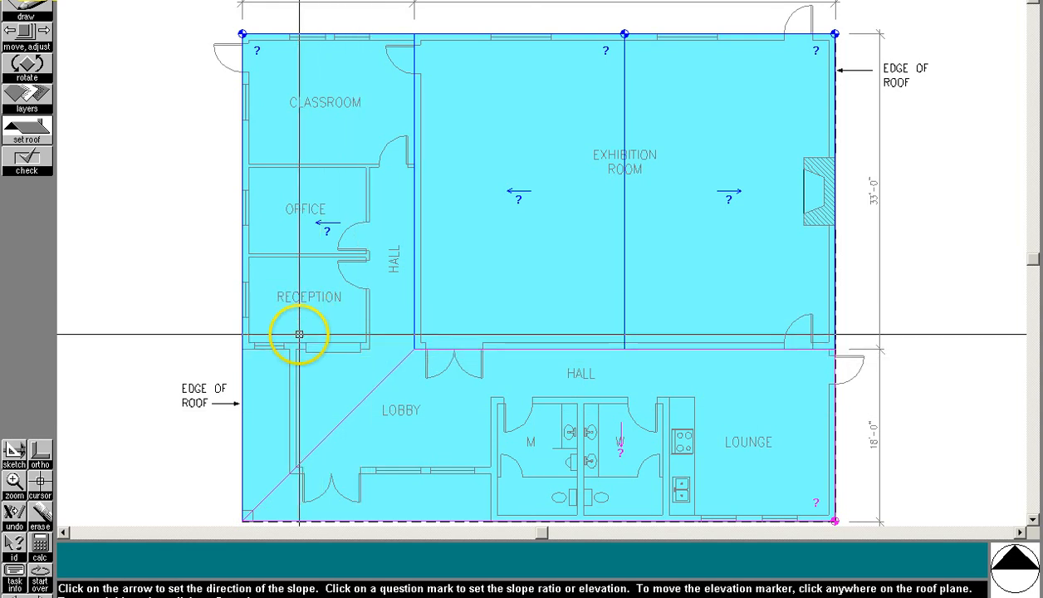
Step: Set the outer corner elevations of the west and southern planes to 9'-6"
left_click(495, 253)
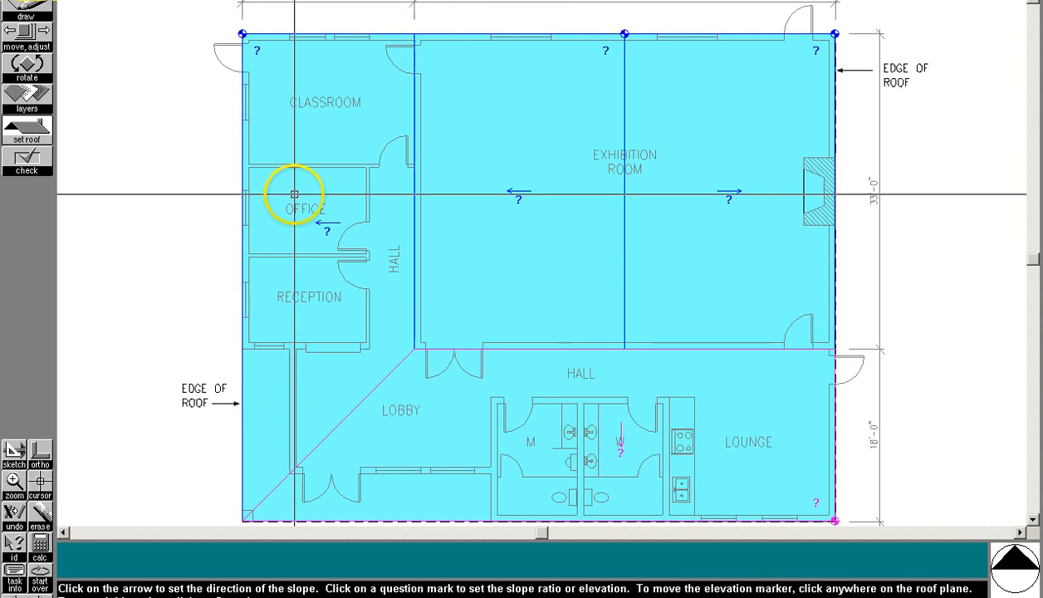
left_click(275, 383)
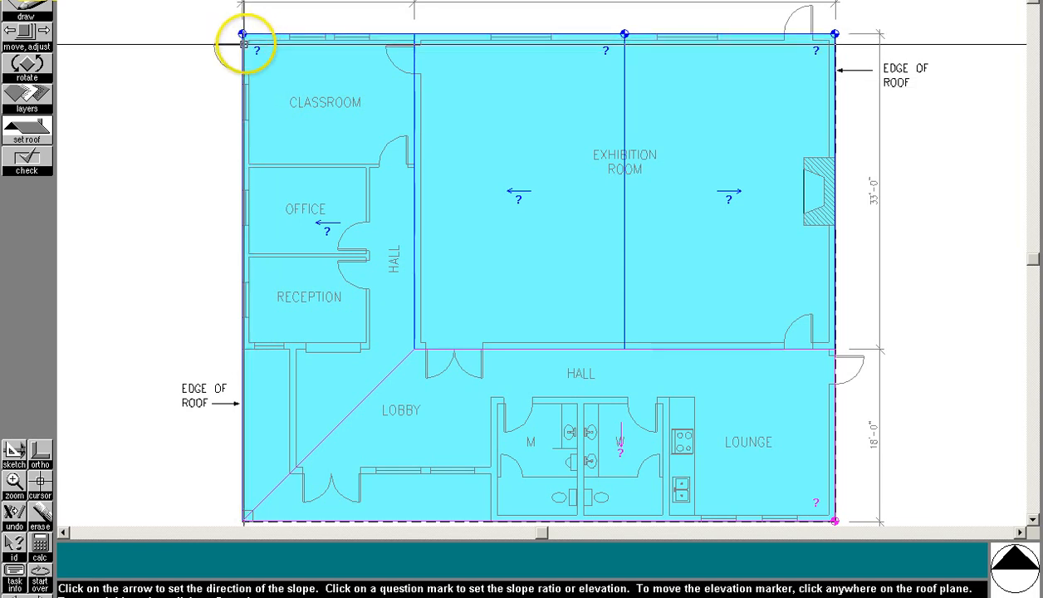
mouse_move(48, 194)
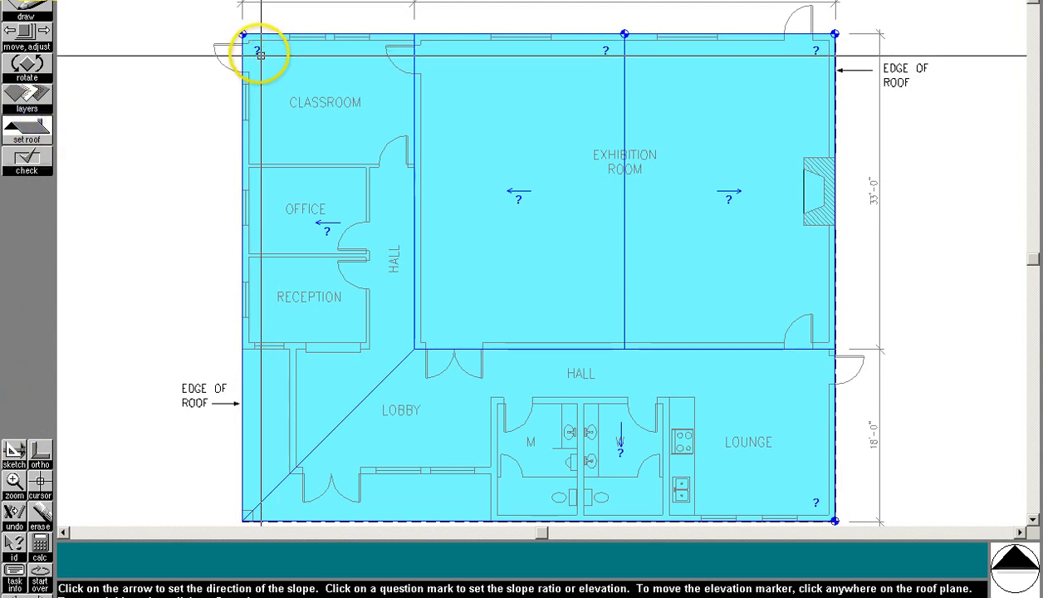
left_click(261, 52)
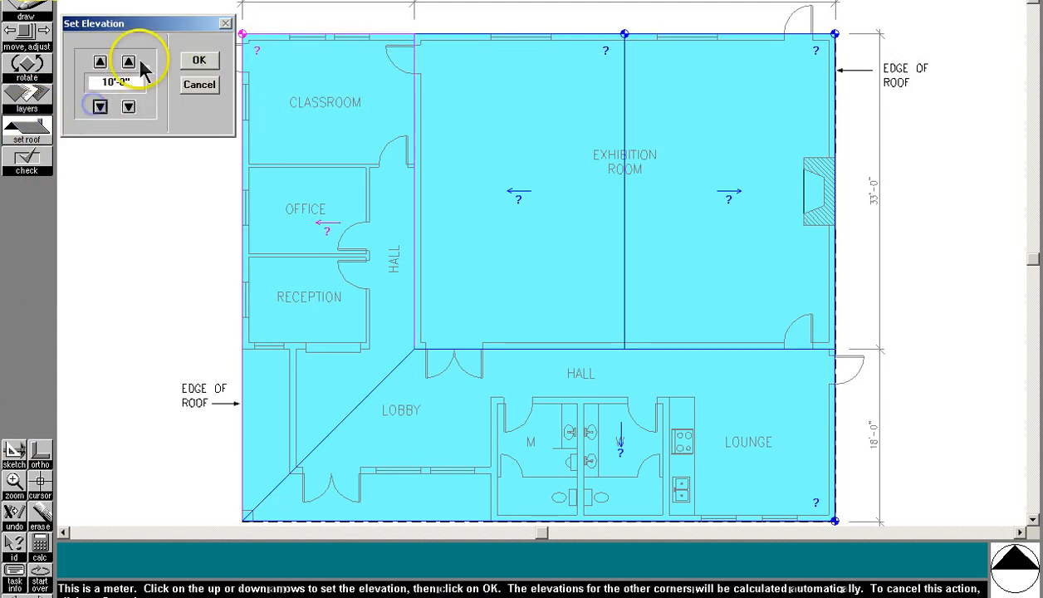
left_click(128, 61)
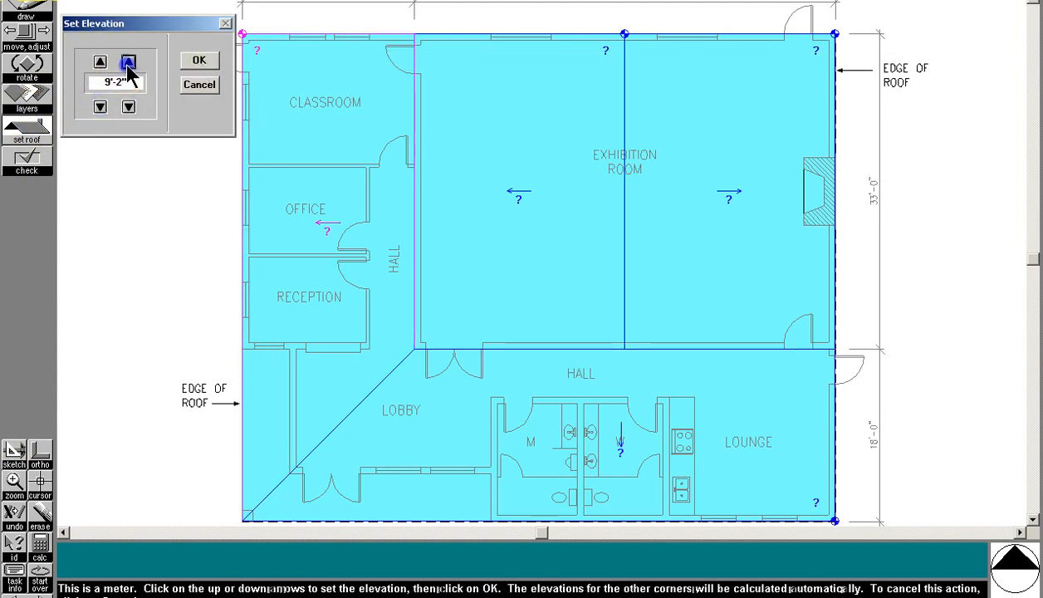
left_click(196, 61)
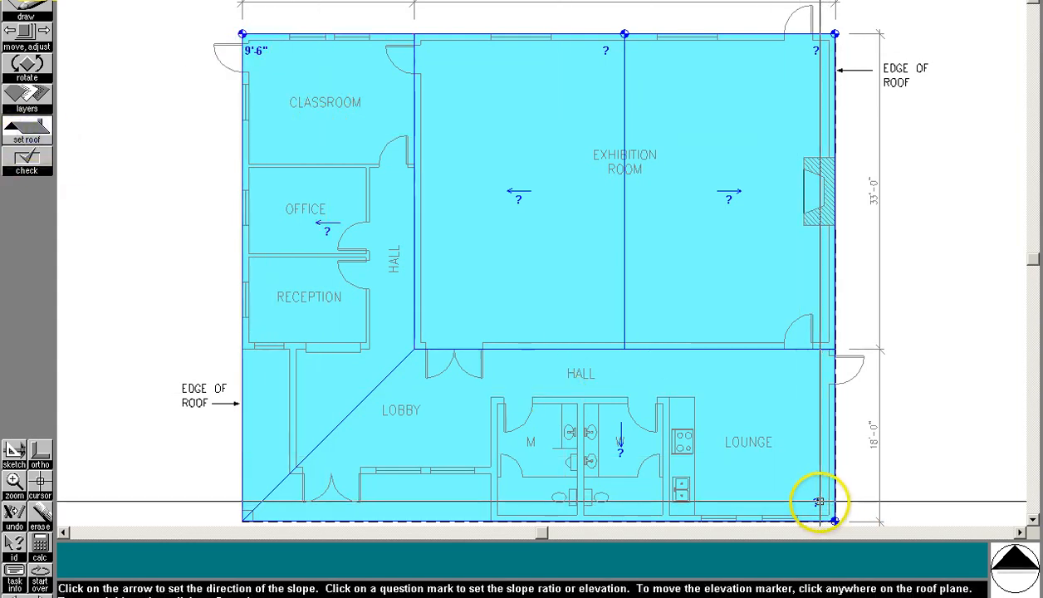
left_click(818, 502)
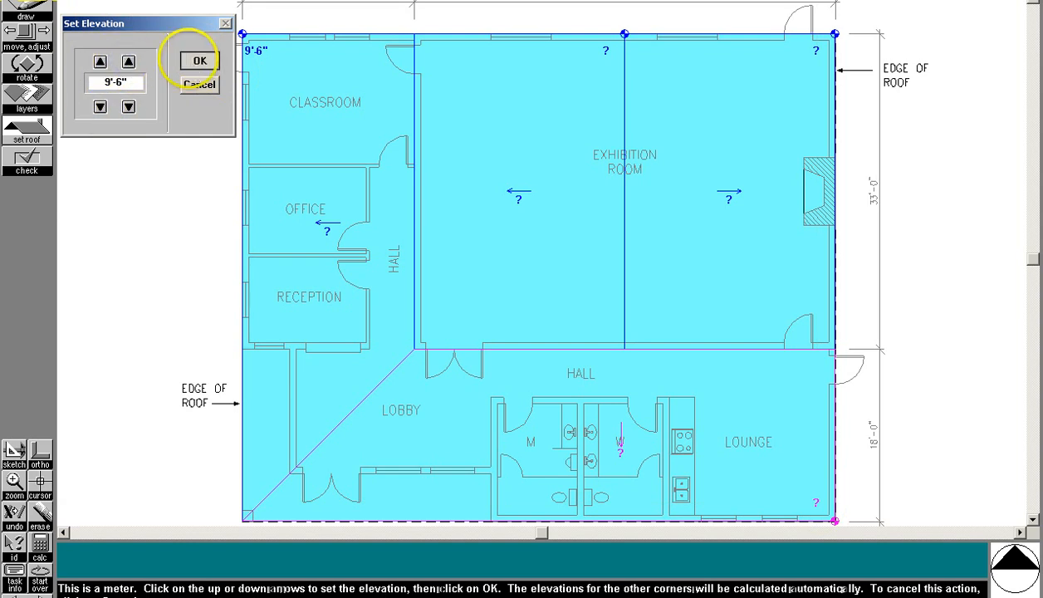
left_click(195, 60)
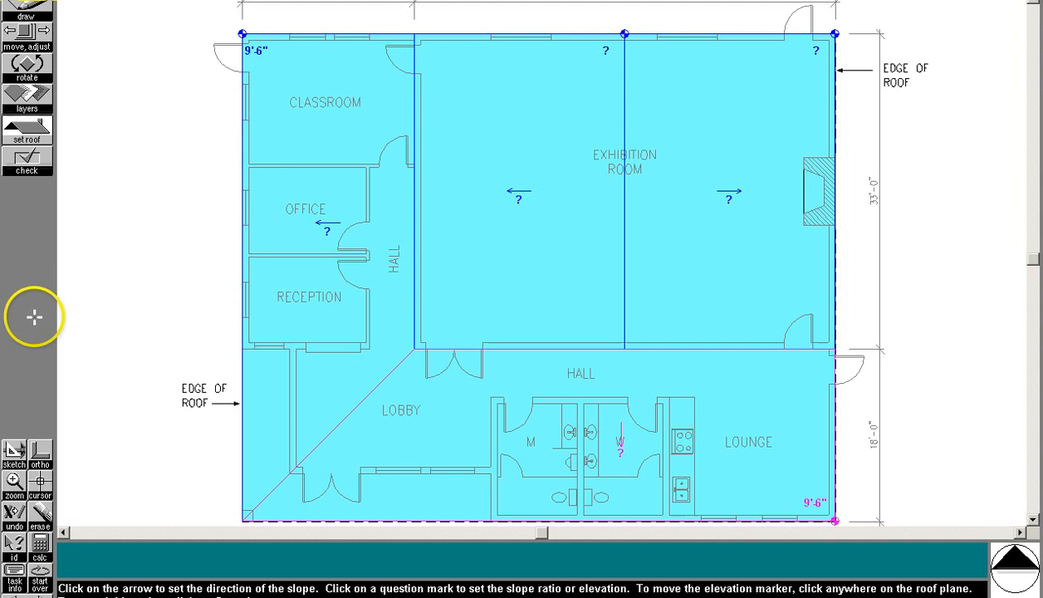
Step: Set the west roof plane's slope ratio to 2:12
left_click(326, 234)
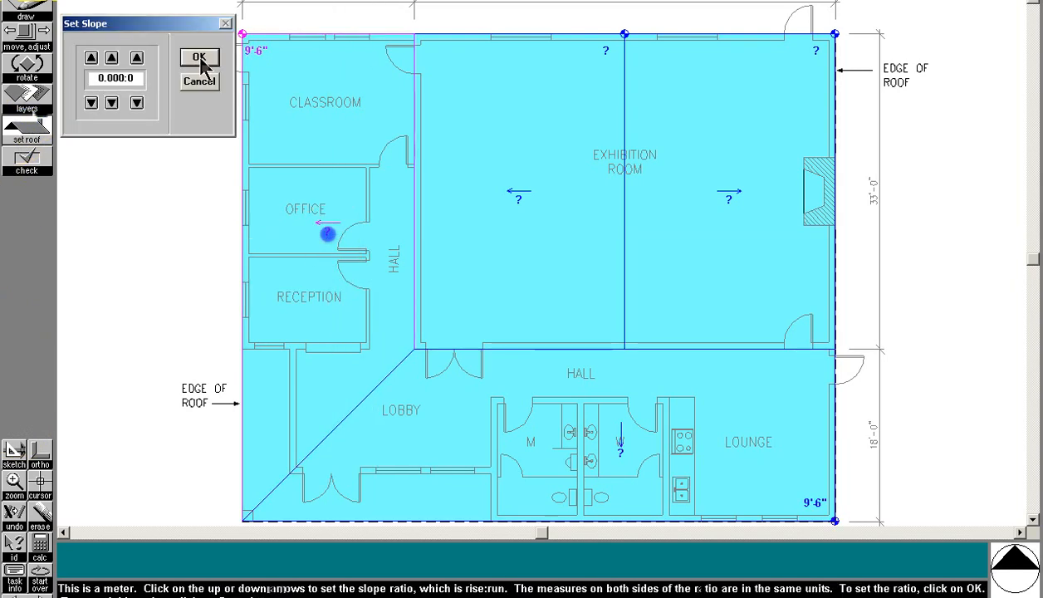
left_click(134, 58)
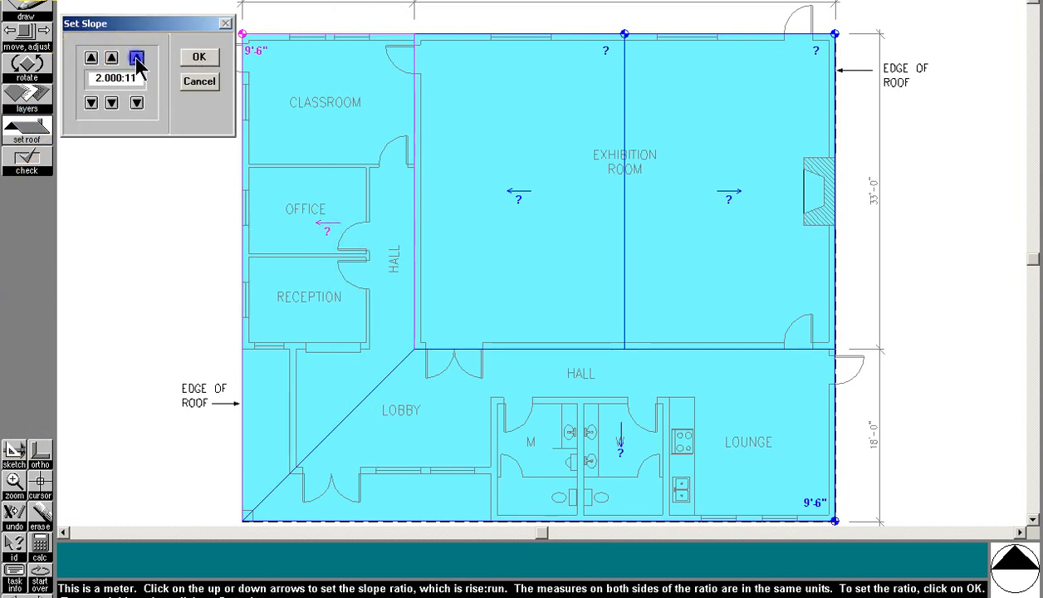
left_click(196, 56)
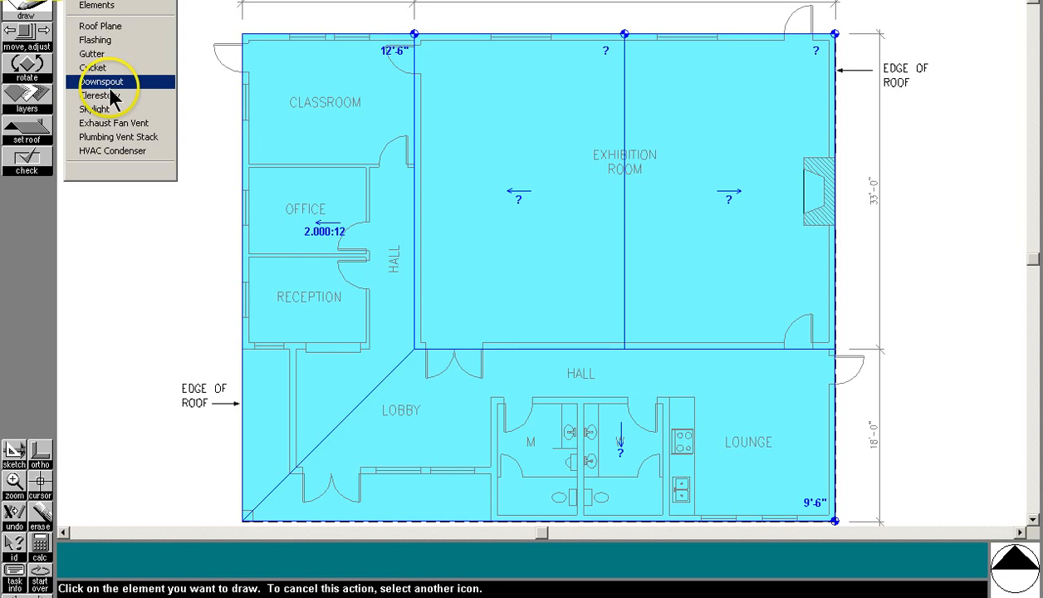
Step: Choose a roof element to draw from the Elements list
left_click(100, 95)
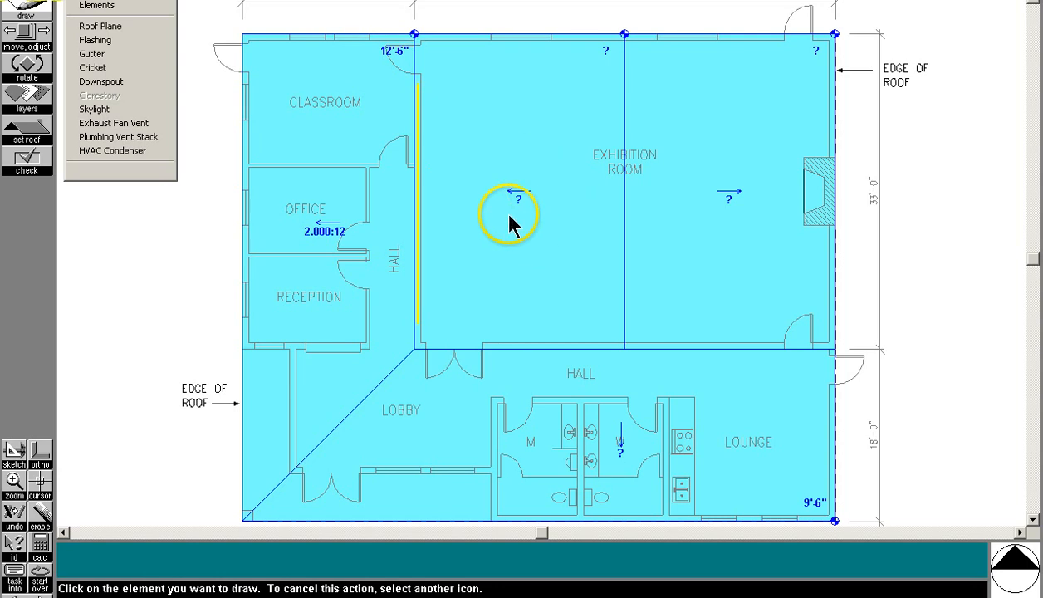
mouse_move(553, 226)
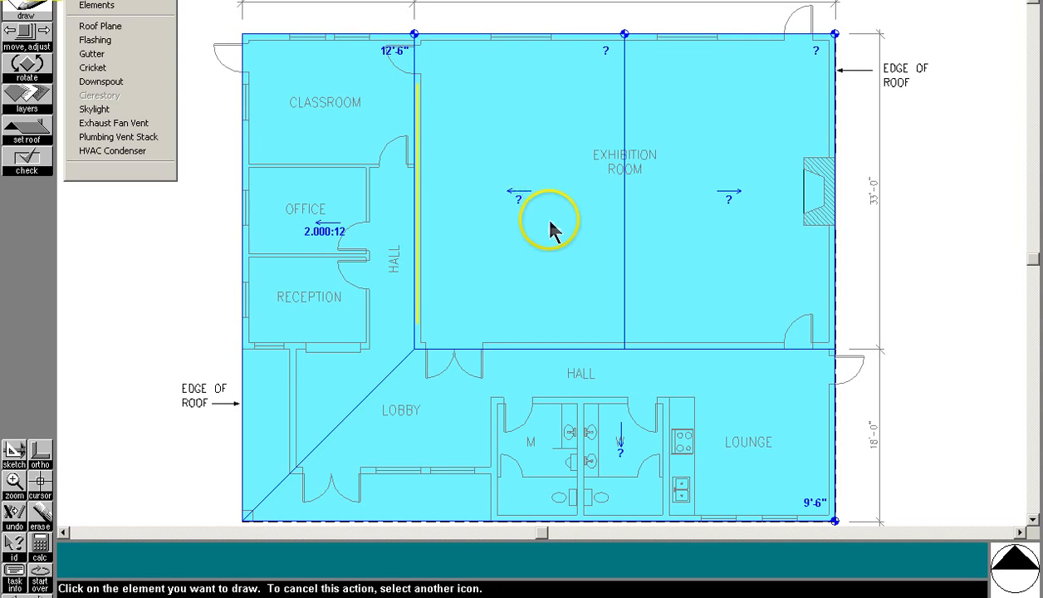
mouse_move(483, 206)
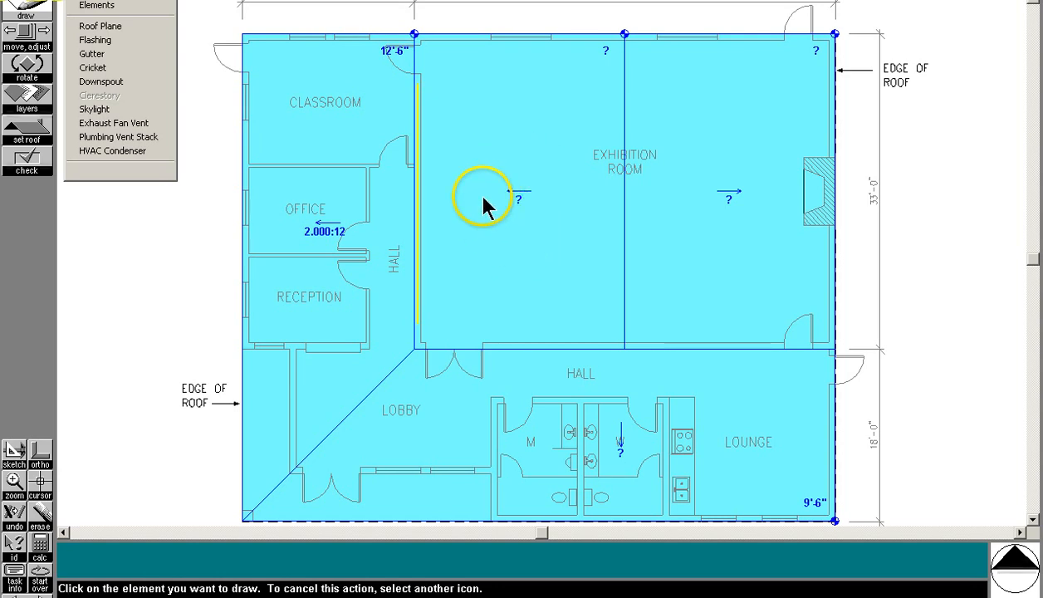
mouse_move(574, 61)
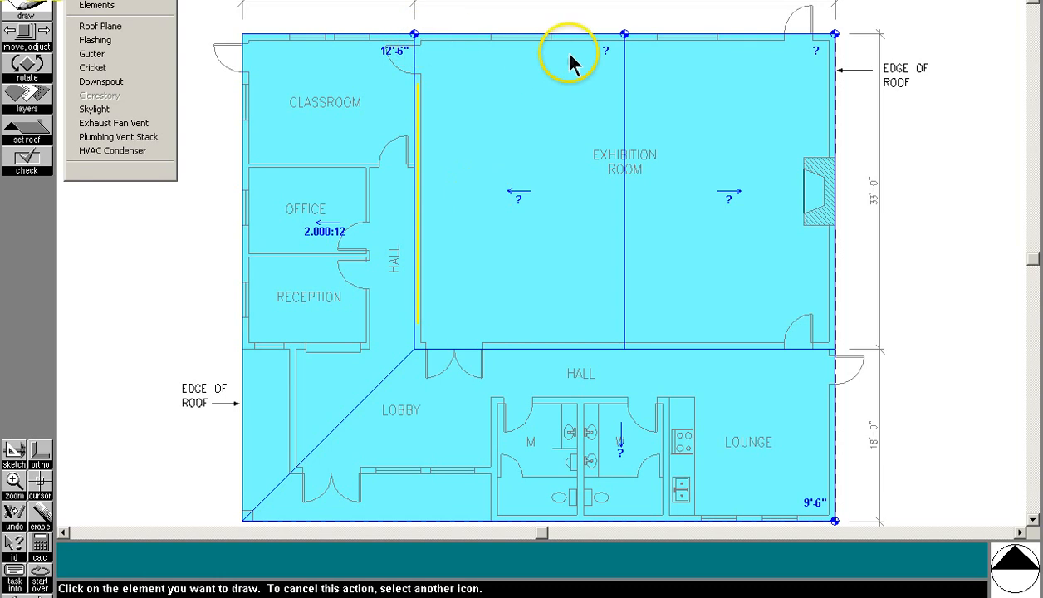
mouse_move(15, 448)
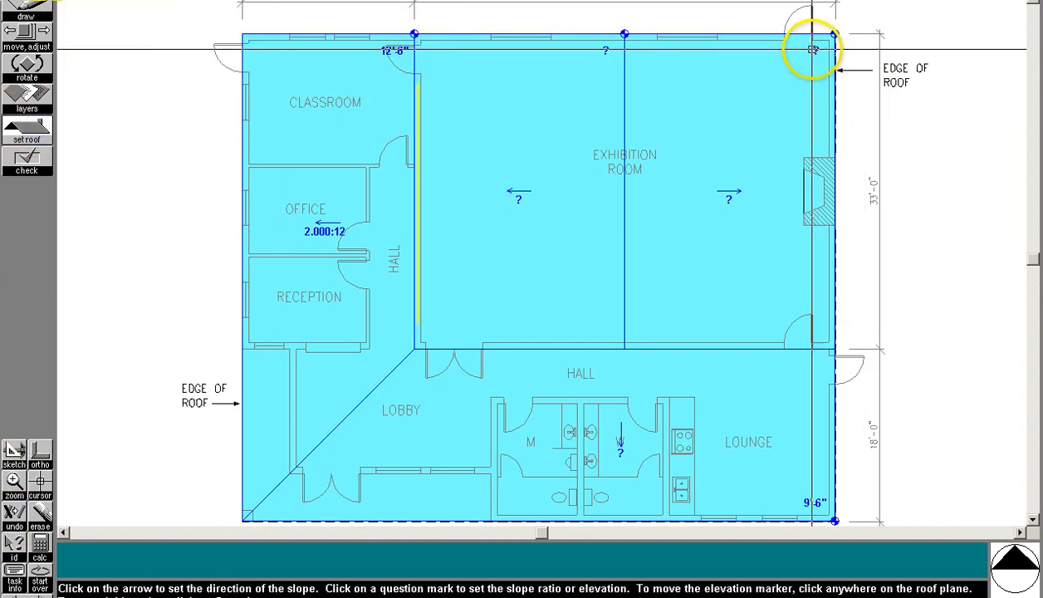
Step: Set 16'-0" corner elevations on the east and west Exhibition Room roof planes
left_click(810, 50)
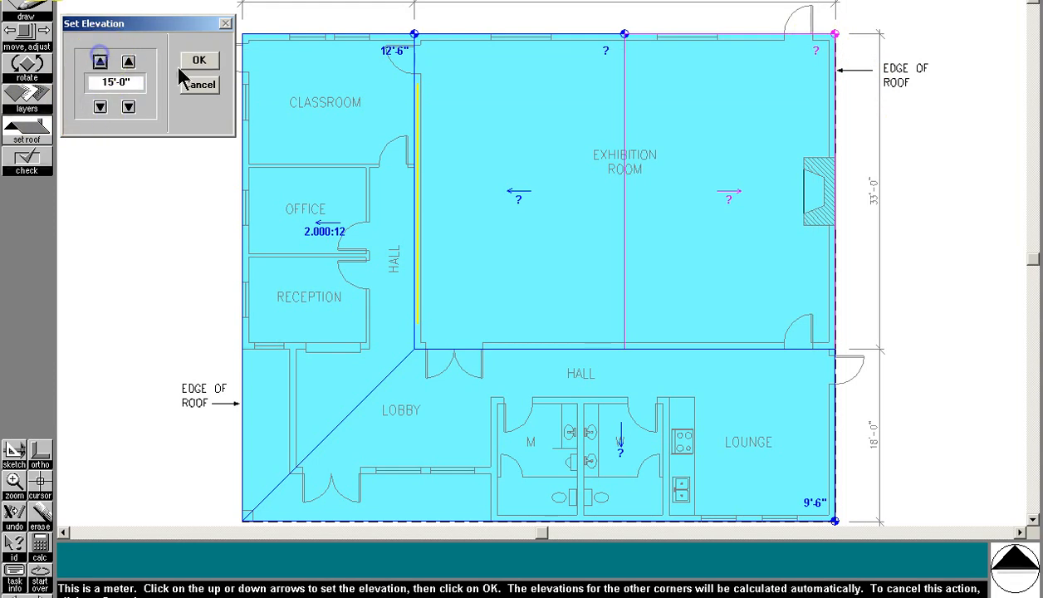
left_click(197, 60)
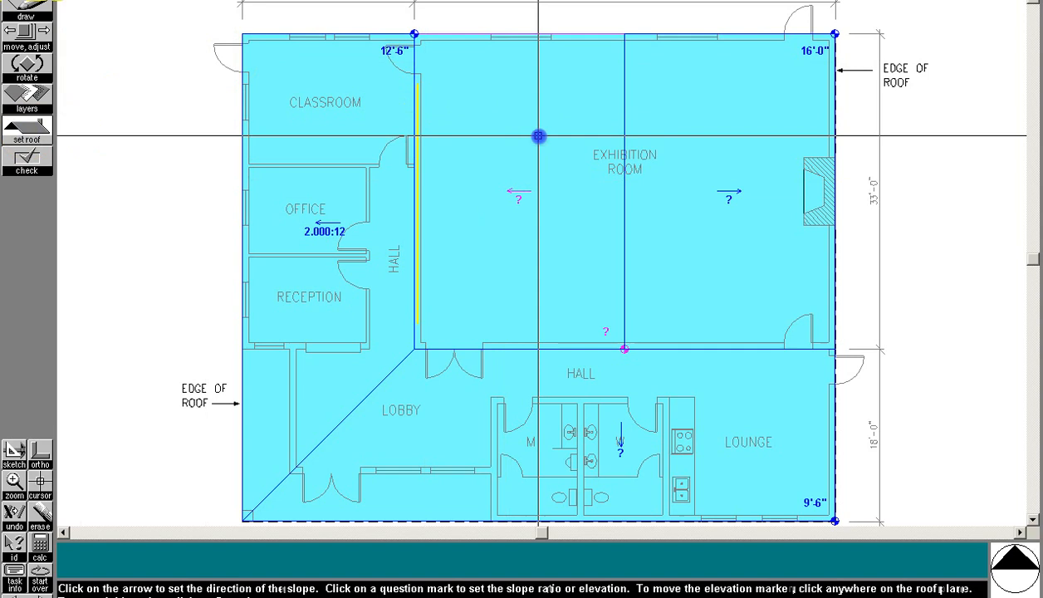
left_click(440, 52)
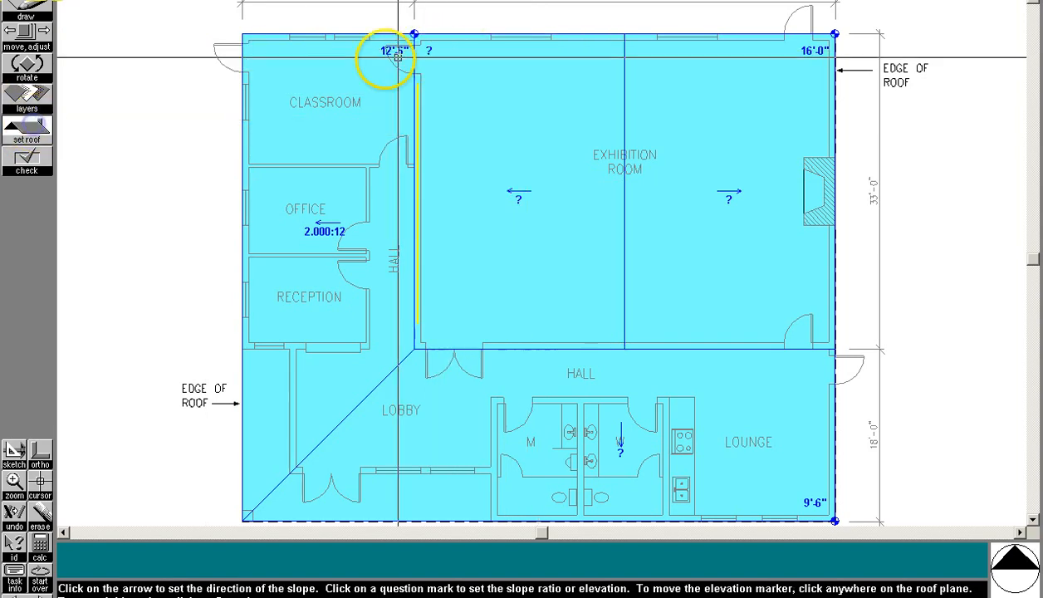
left_click(392, 60)
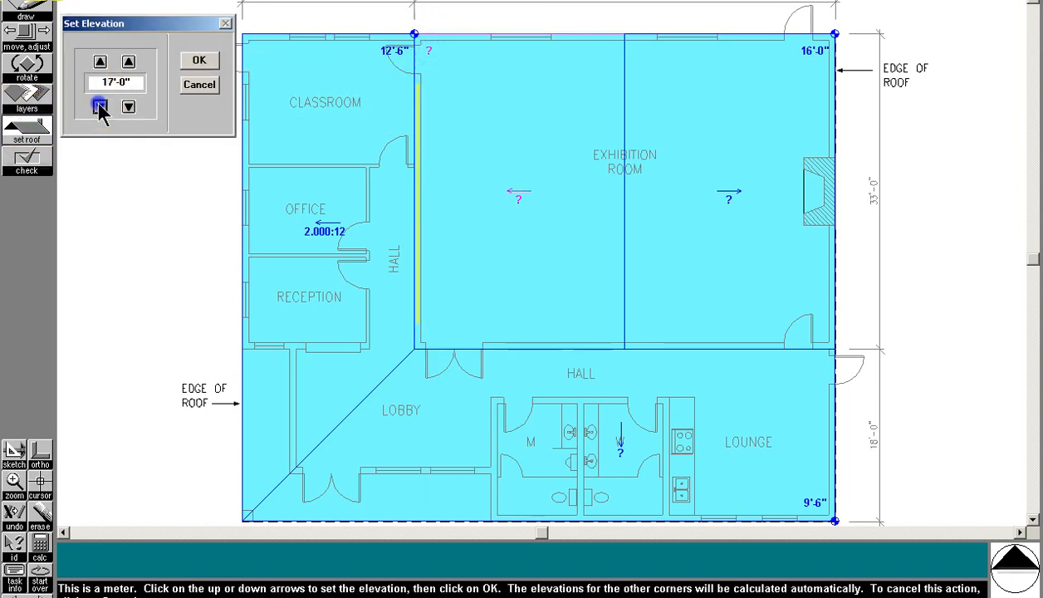
left_click(196, 61)
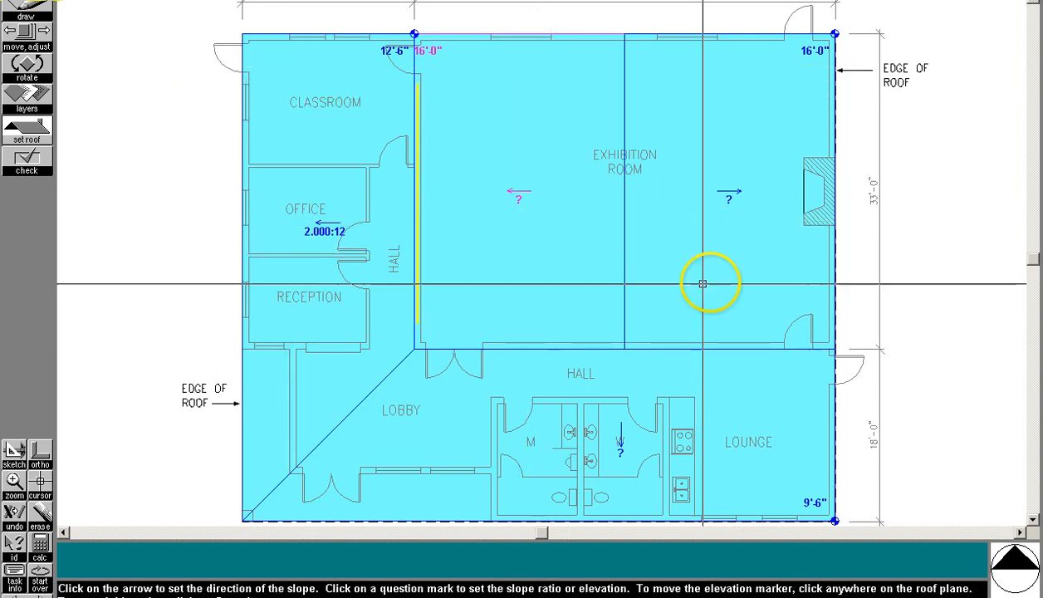
left_click_drag(703, 283, 762, 233)
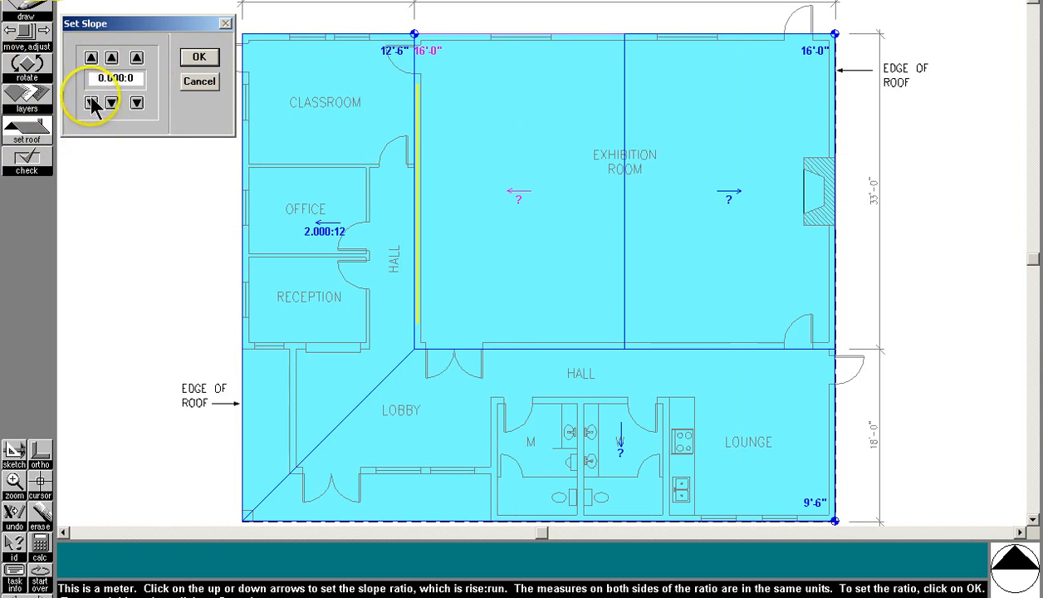
Step: Set the west Exhibition Room plane's slope to 6:12
left_click(92, 58)
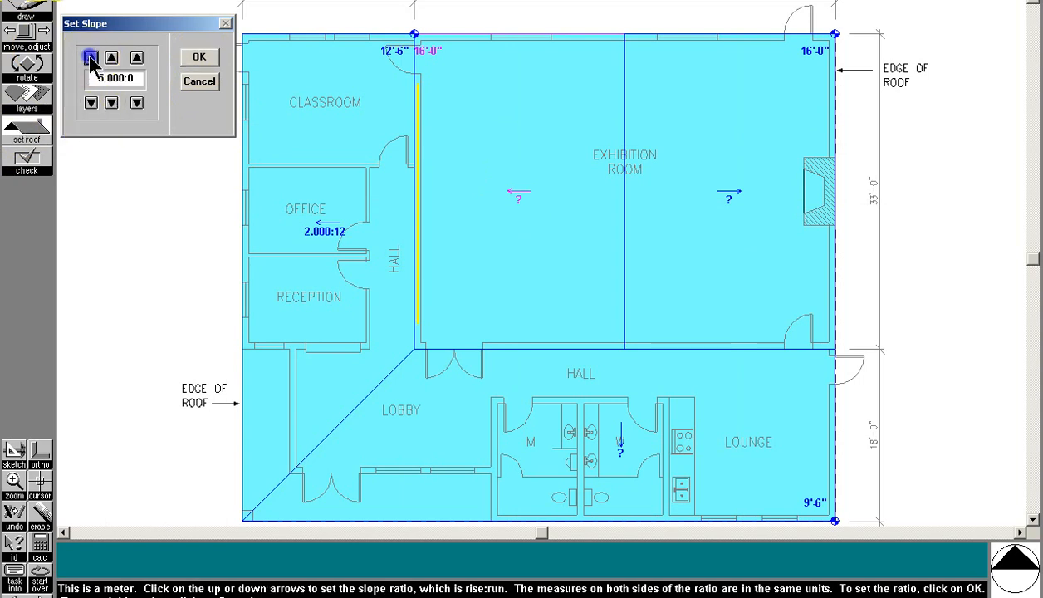
left_click(135, 59)
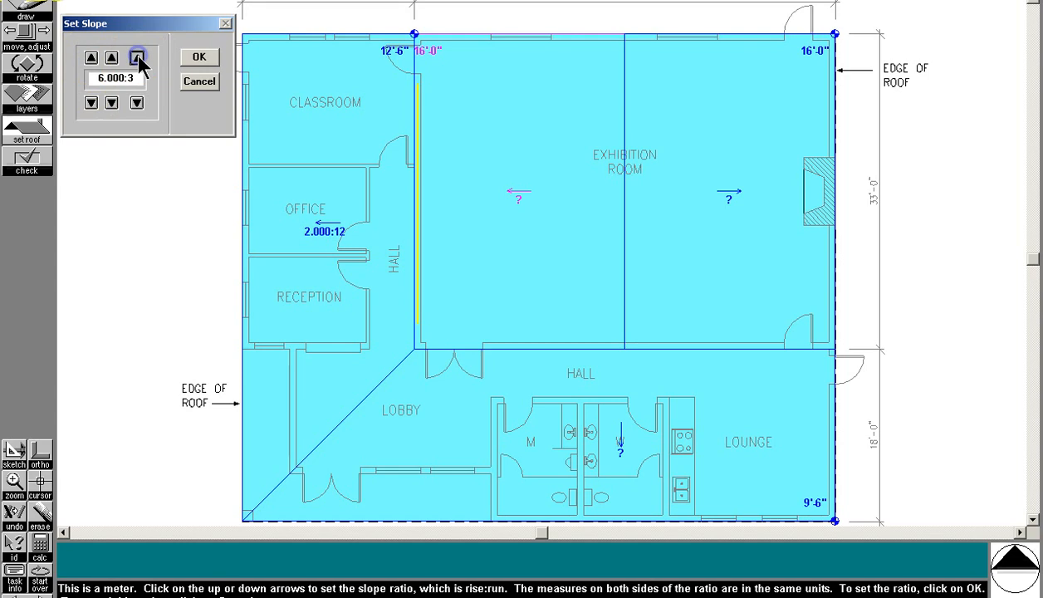
left_click(135, 59)
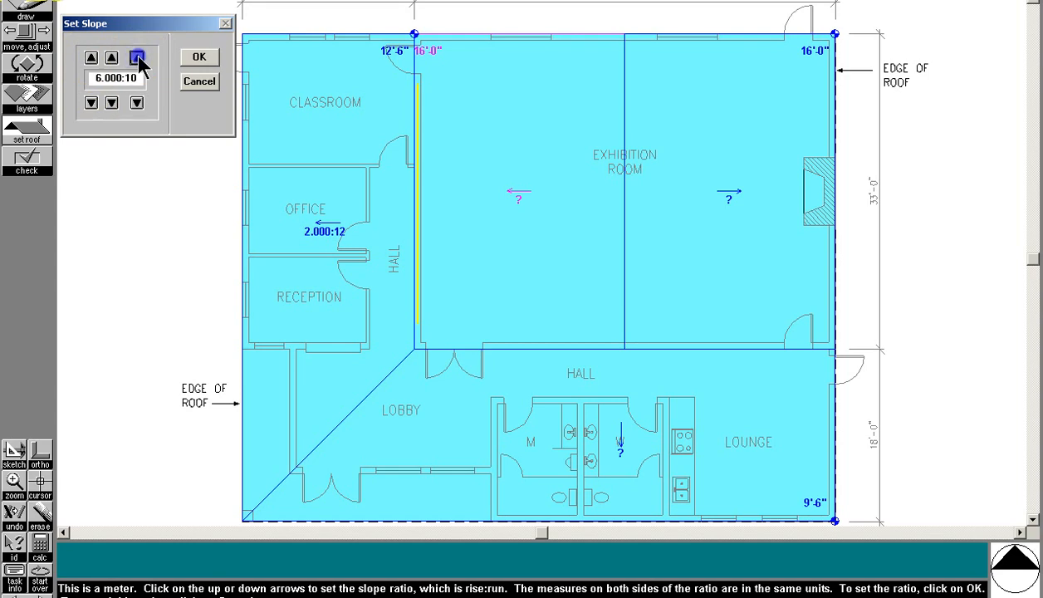
left_click(197, 58)
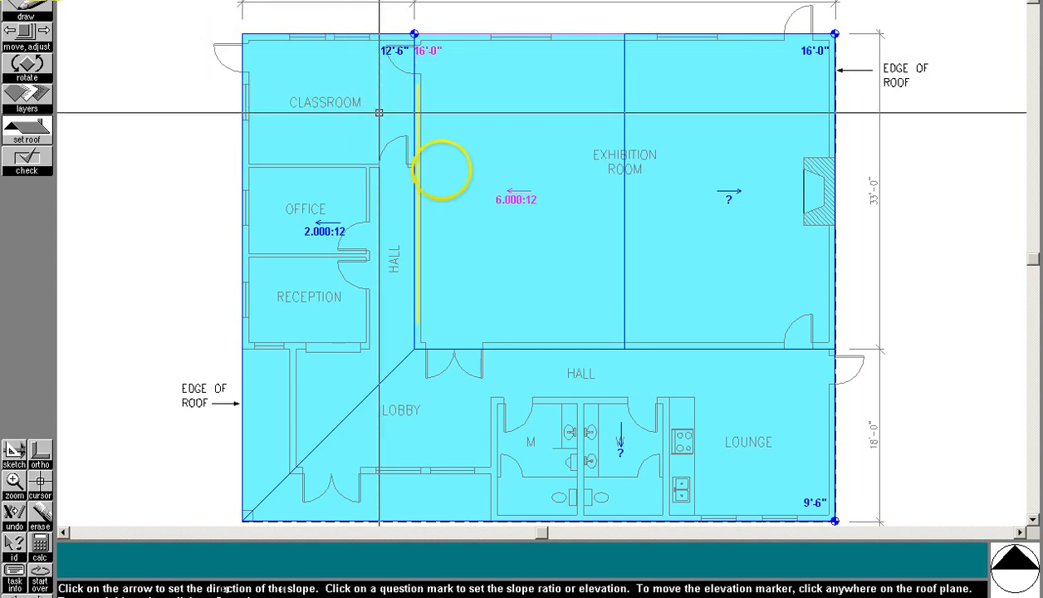
Step: Set the east Exhibition Room plane's slope to 6:12, giving a 27'-0" ridge
left_click(727, 200)
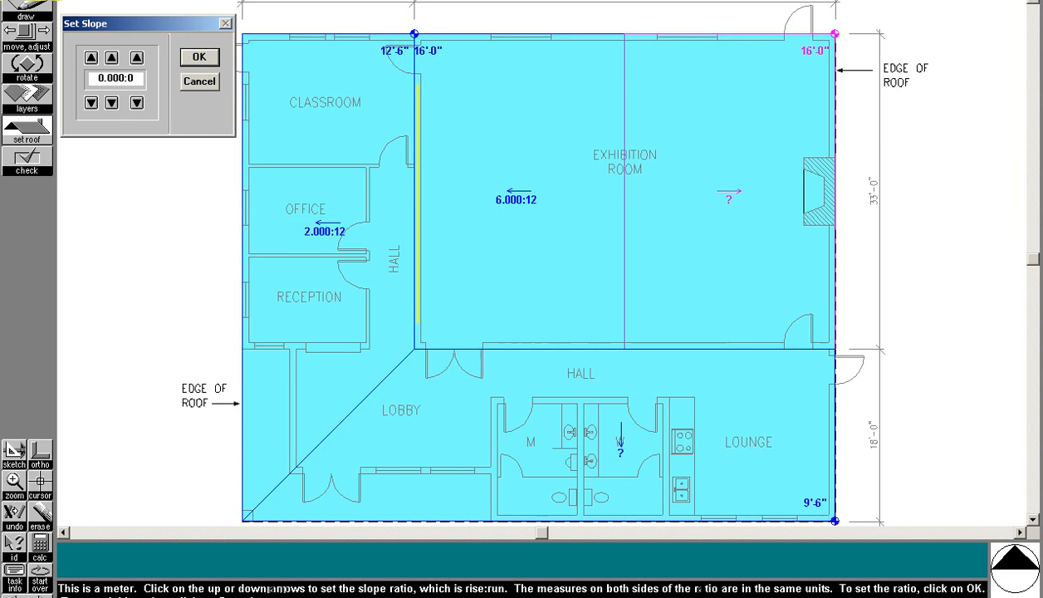
left_click(91, 59)
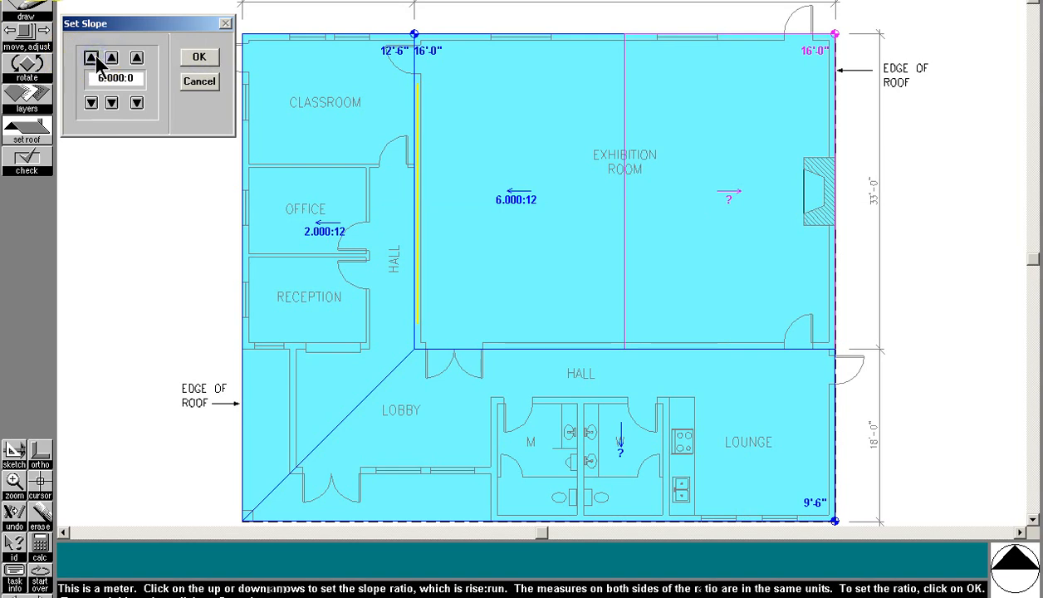
left_click(136, 58)
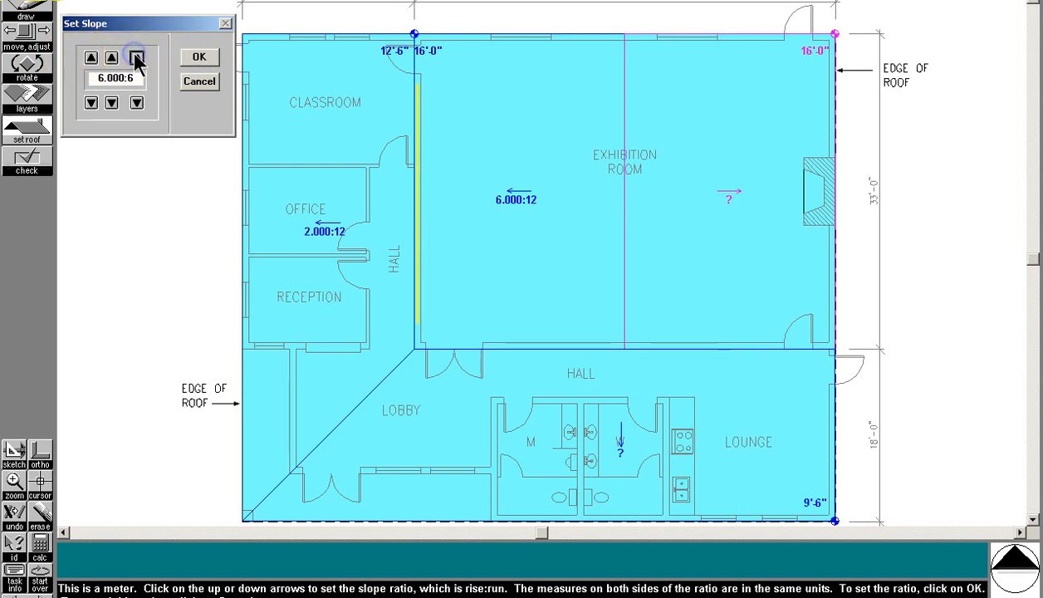
left_click(198, 58)
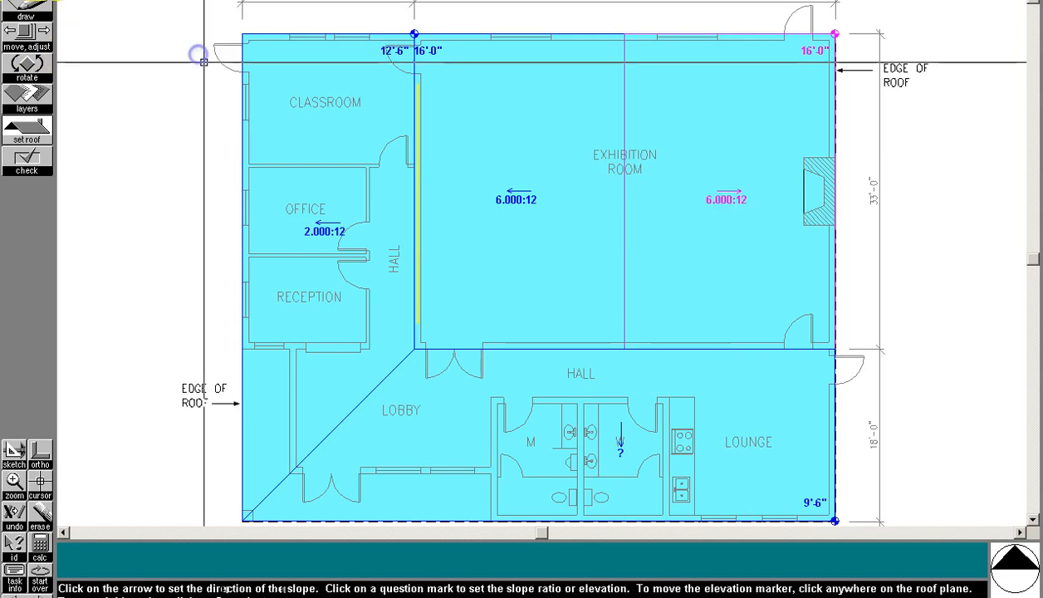
left_click(547, 142)
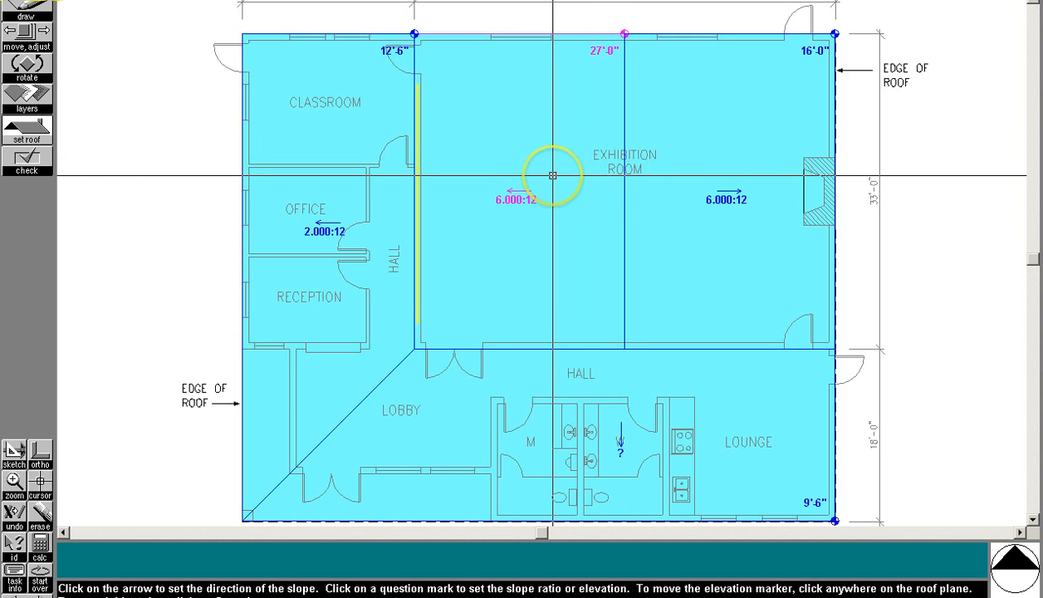
left_click(622, 23)
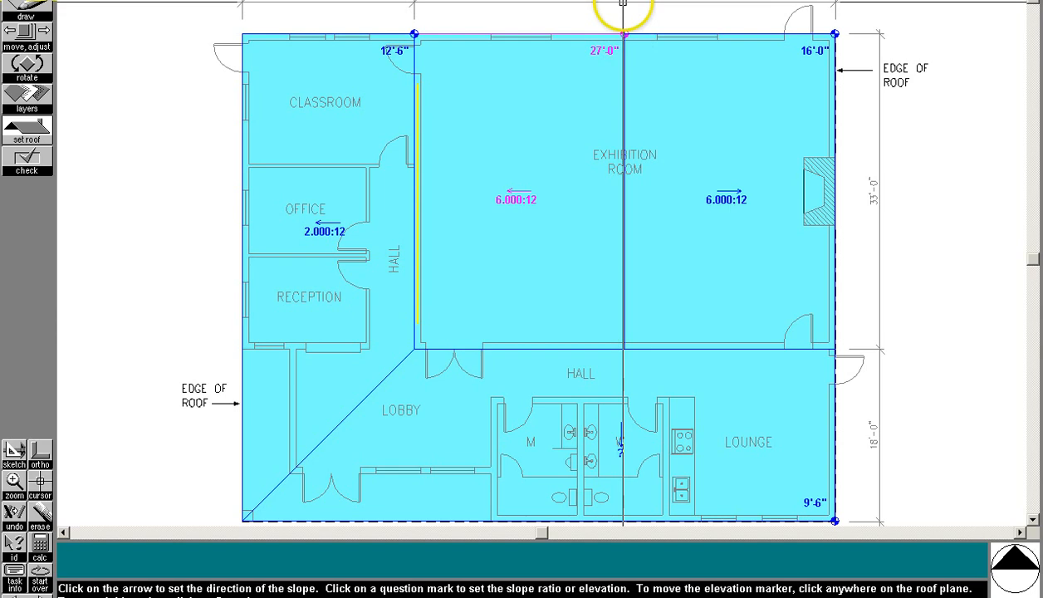
left_click(809, 56)
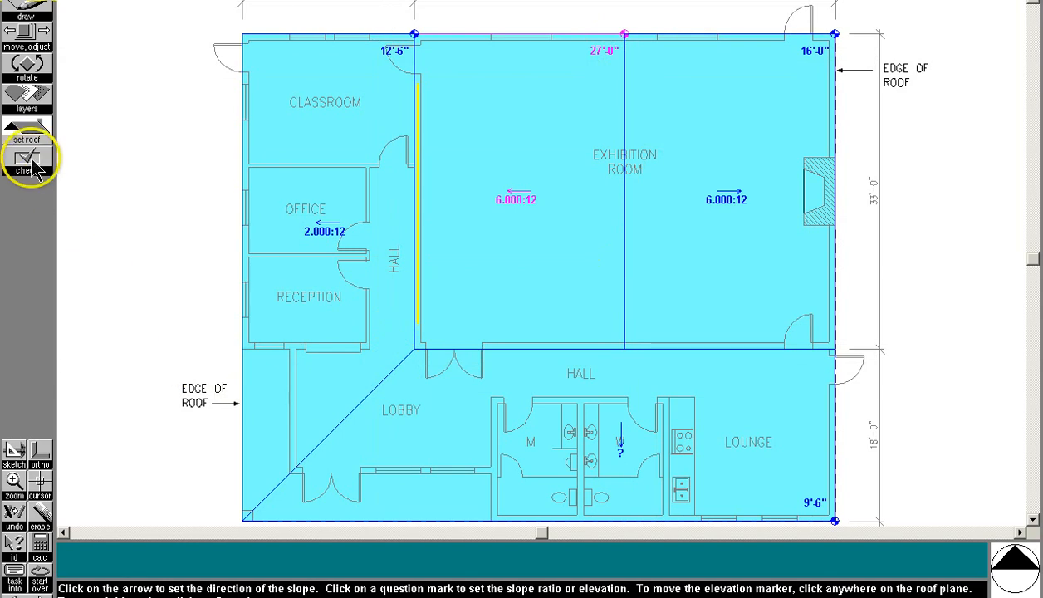
Step: Give the southern plane over the Hall and Lounge a 2:12 slope
left_click(620, 459)
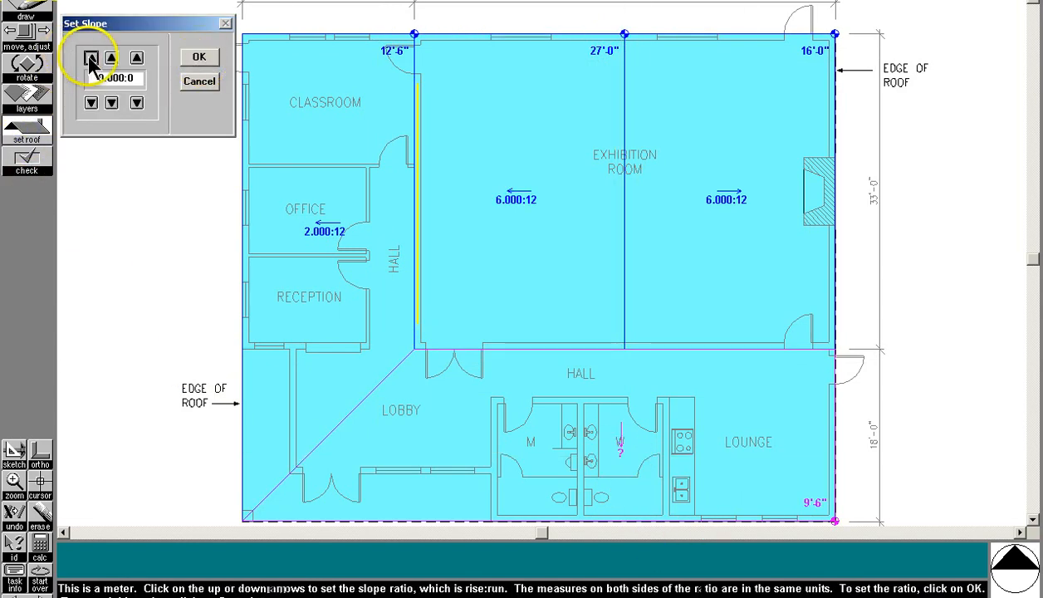
left_click(136, 58)
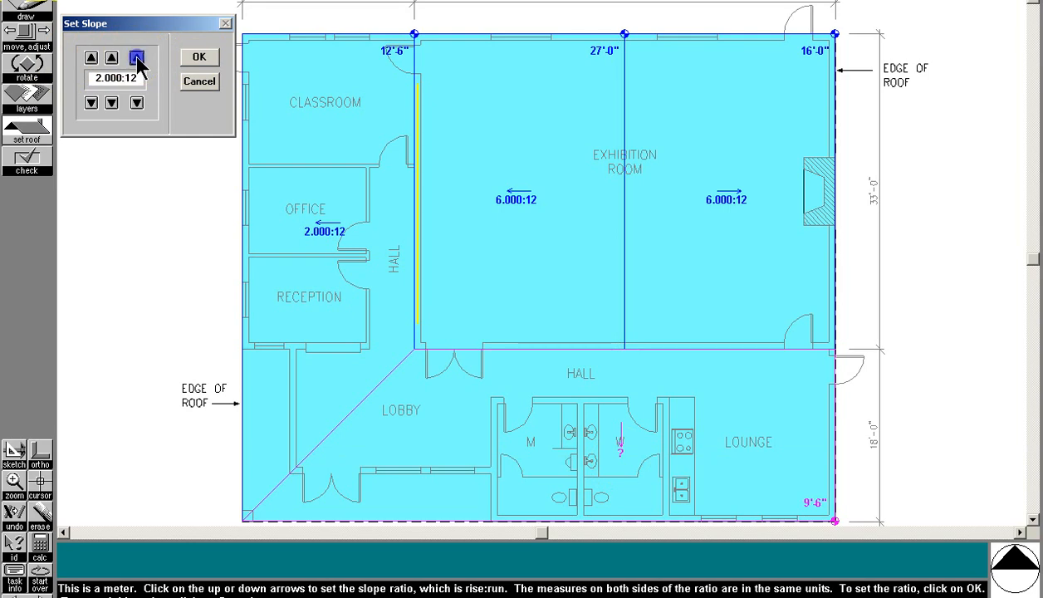
left_click(198, 58)
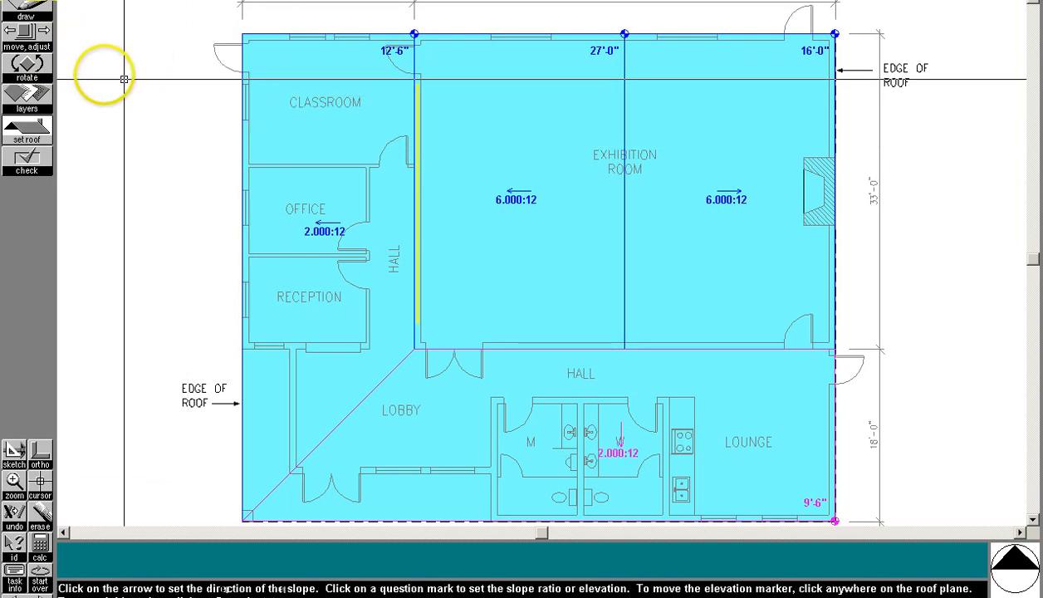
left_click(25, 15)
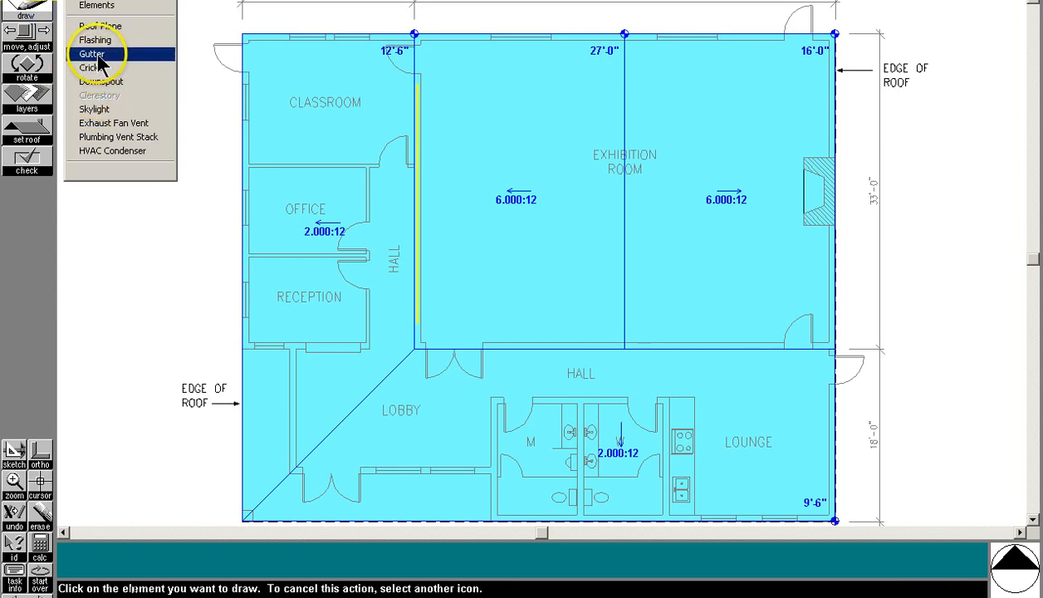
Step: Draw flashing down the Exhibition Room's west wall to the lobby corner and along the chimney
left_click(94, 39)
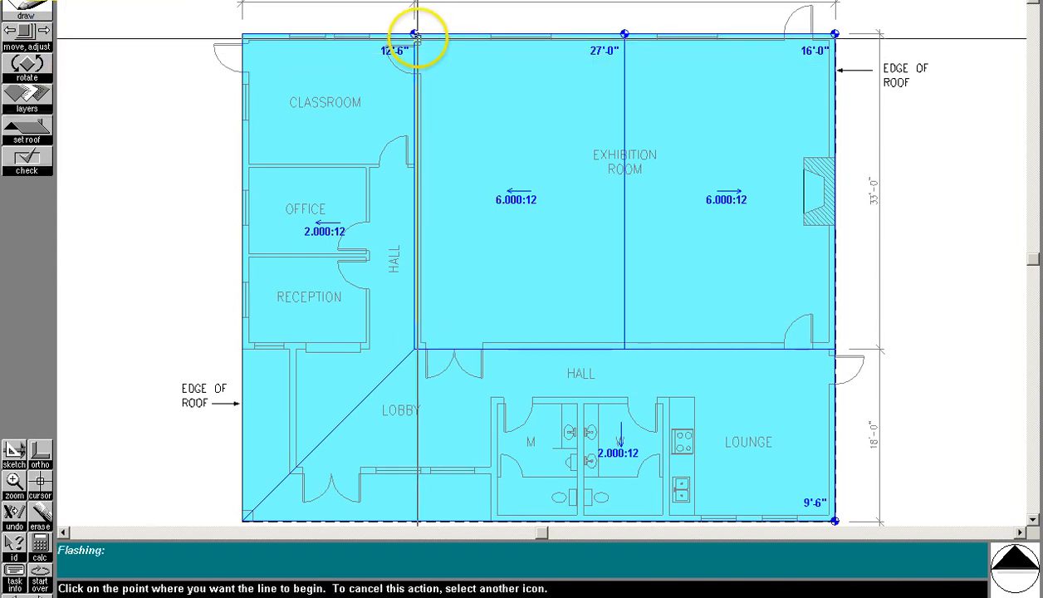
left_click(412, 33)
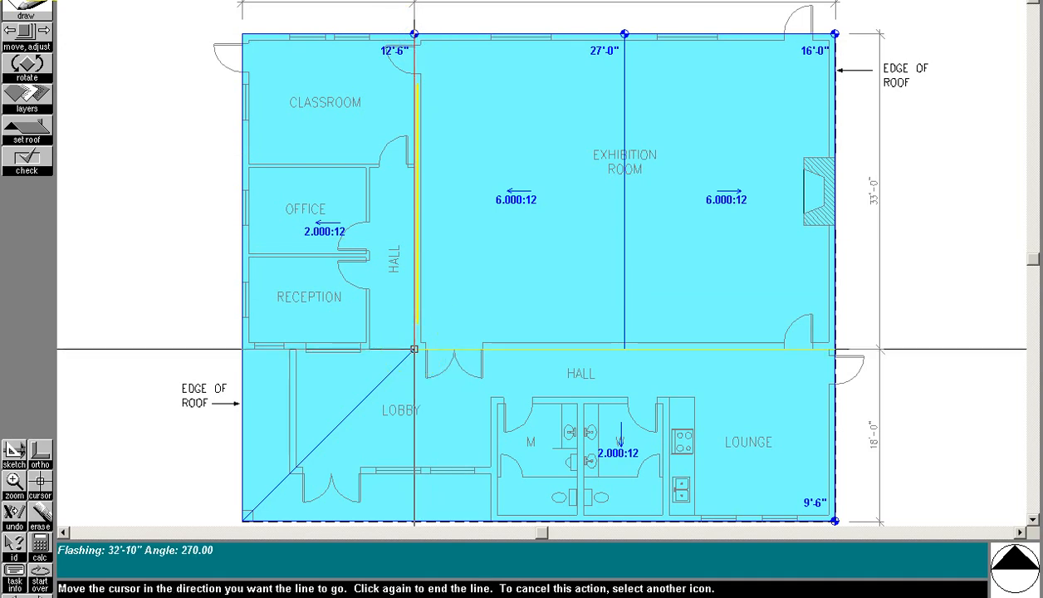
left_click(413, 347)
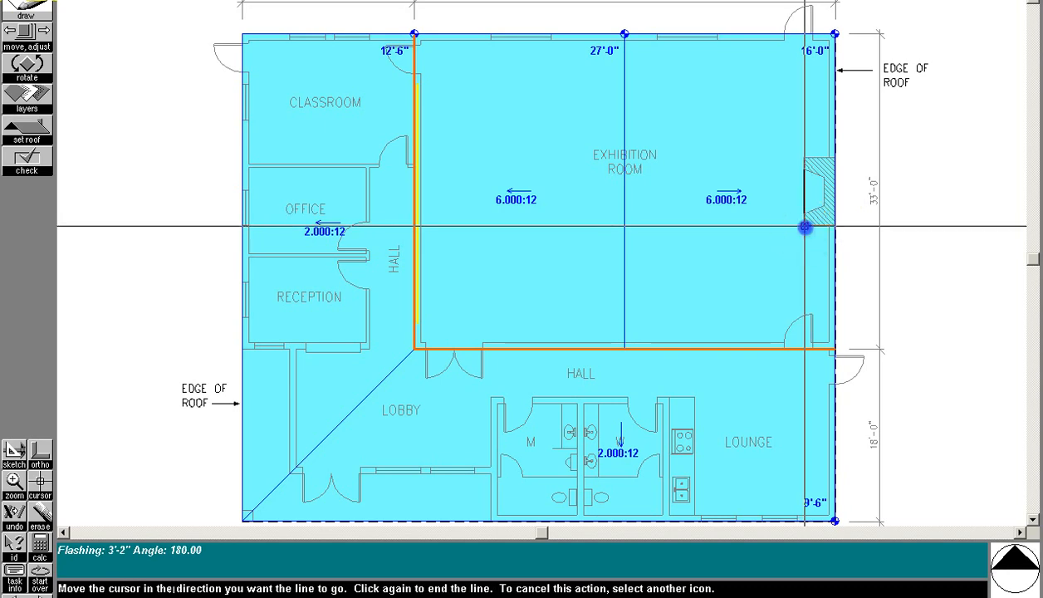
left_click(804, 228)
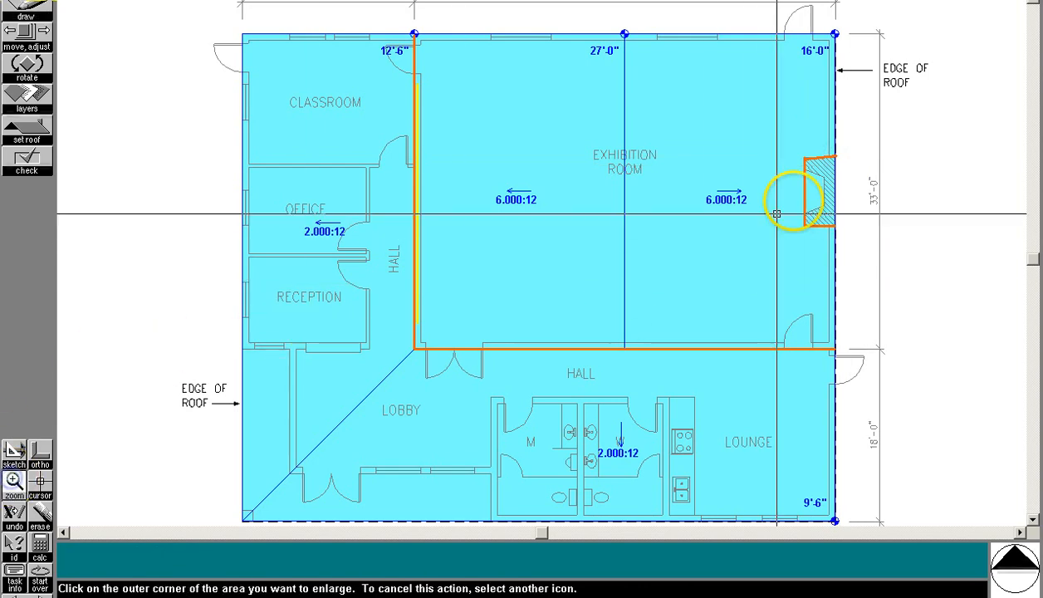
Step: Snap the chimney flashing lines to the chimney edges, then return to the full plan
left_click(780, 207)
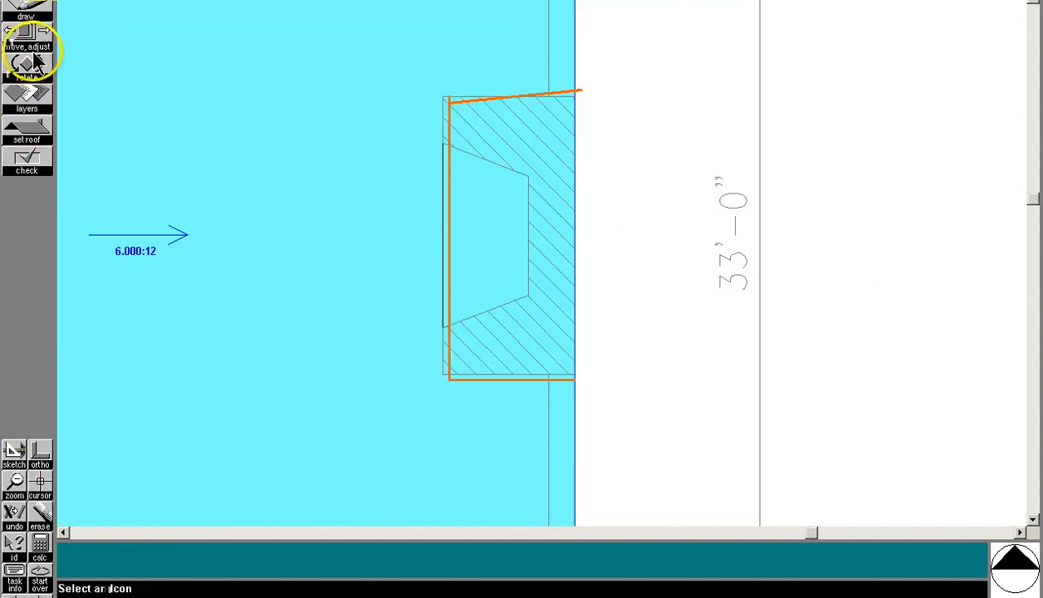
left_click(27, 30)
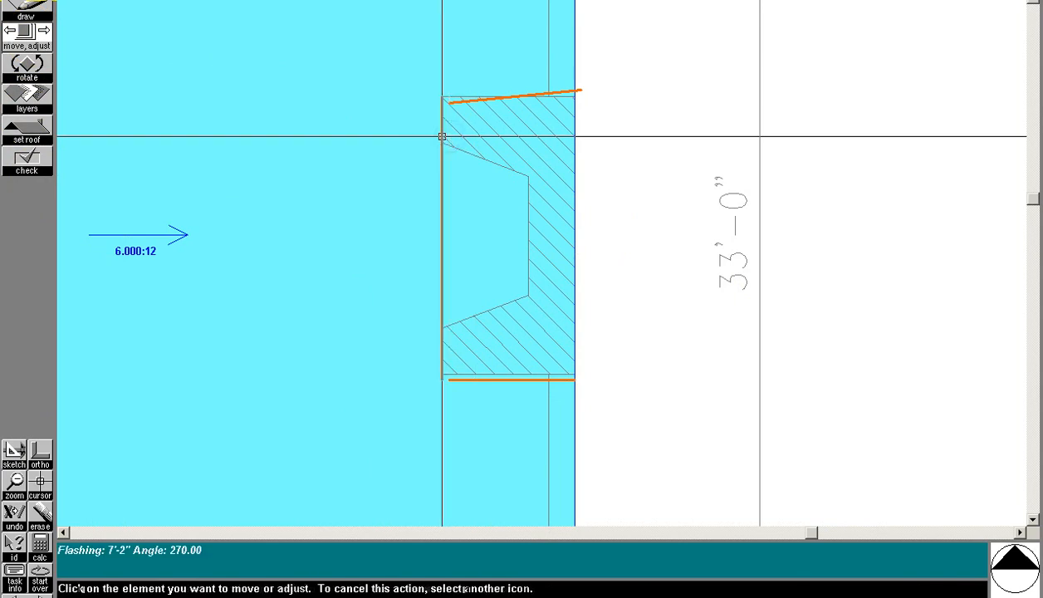
left_click(440, 136)
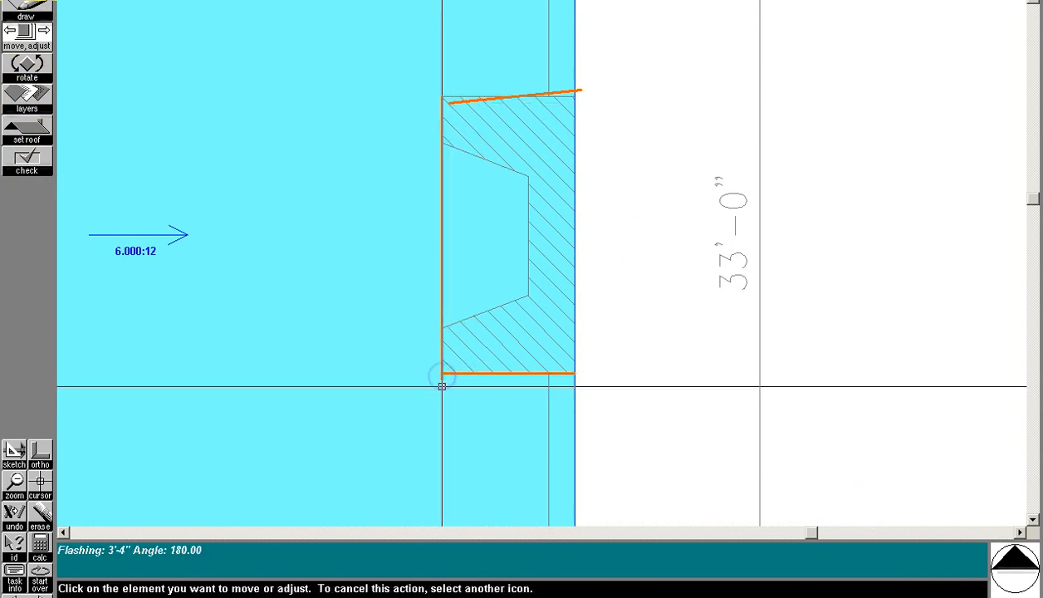
left_click_drag(442, 386, 447, 99)
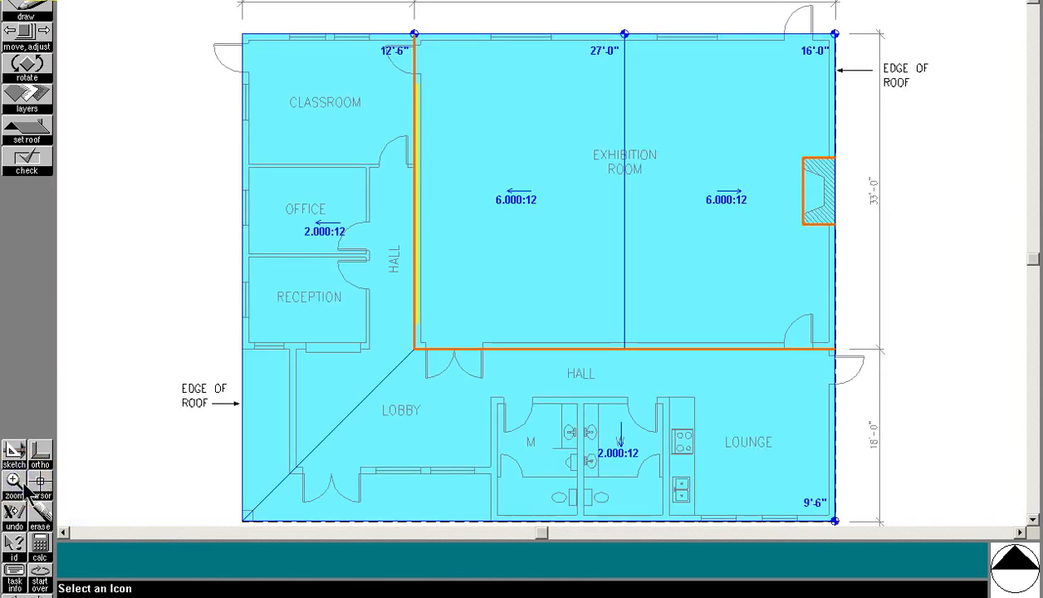
left_click(14, 481)
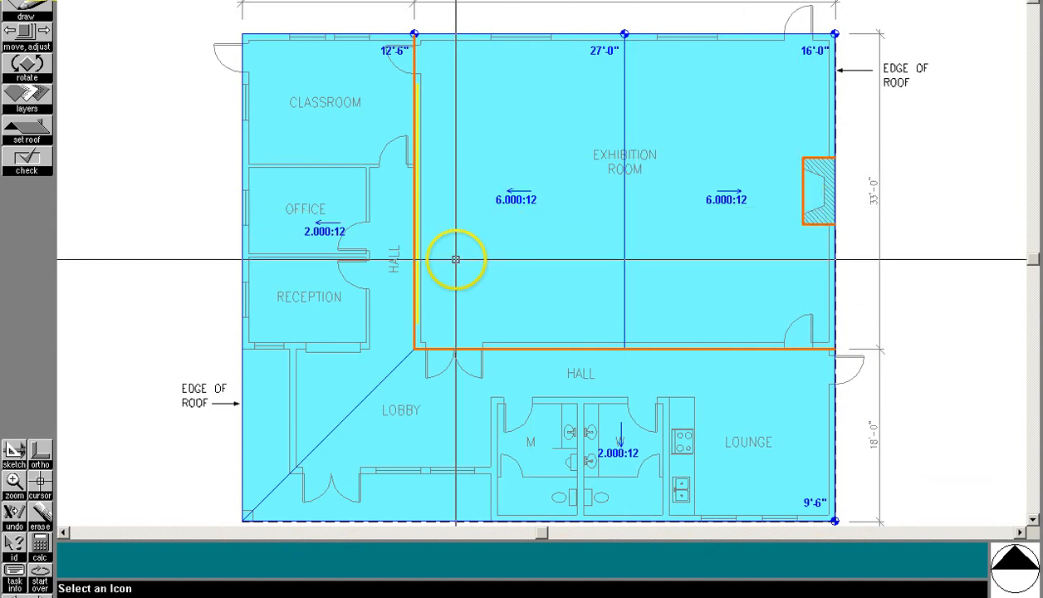
Step: Start a cricket on the chimney's uphill side, beginning at the chimney corner
left_click(25, 15)
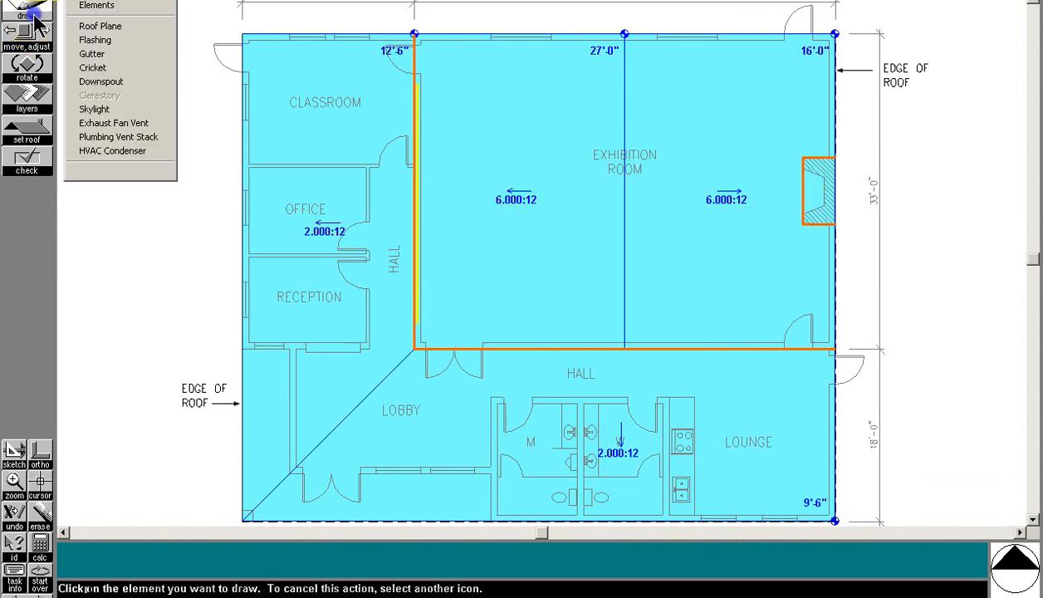
left_click(92, 67)
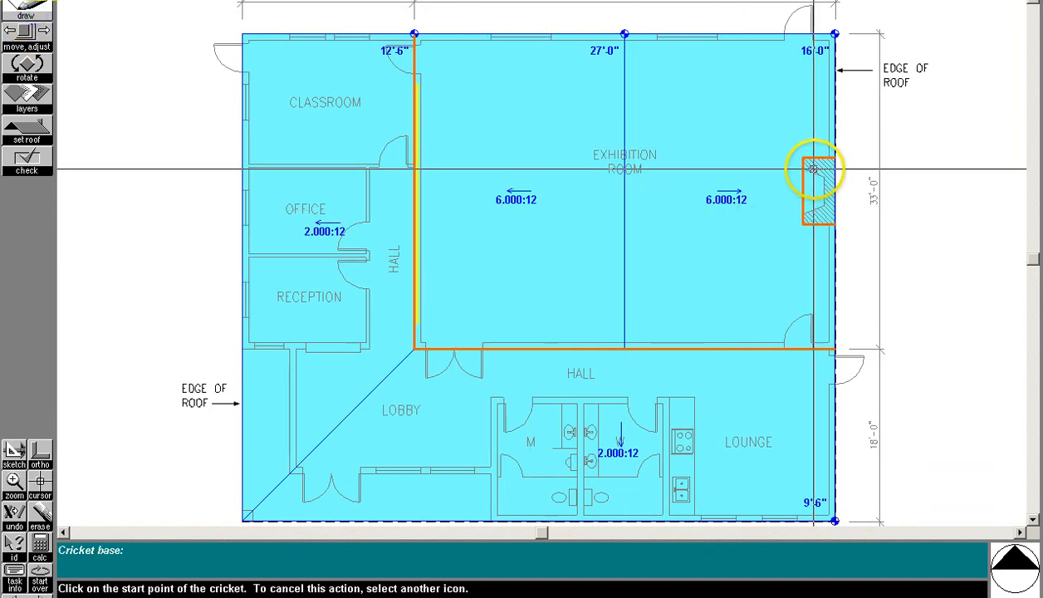
left_click(808, 169)
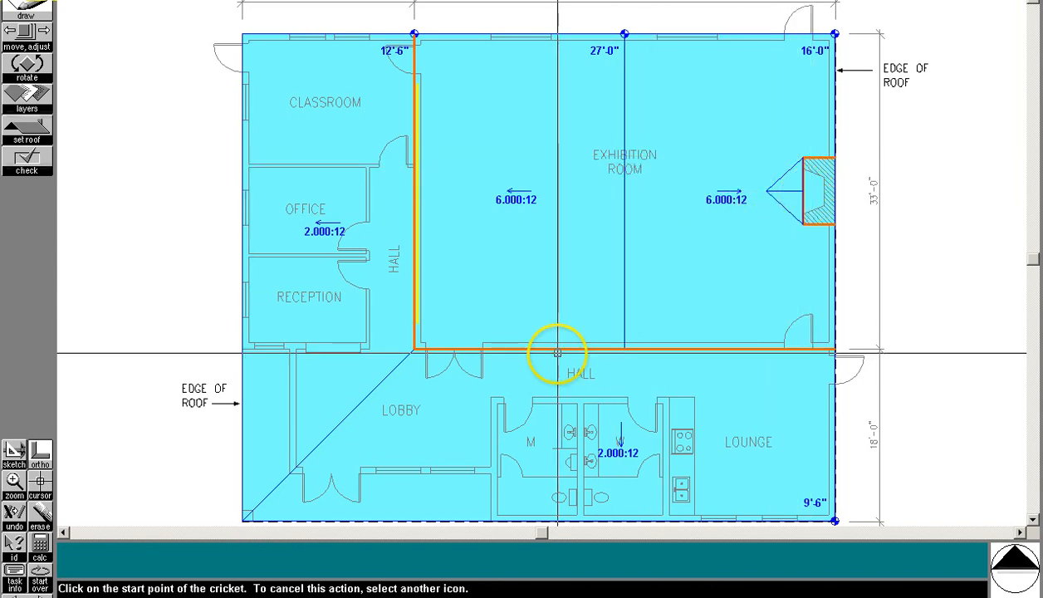
mouse_move(22, 413)
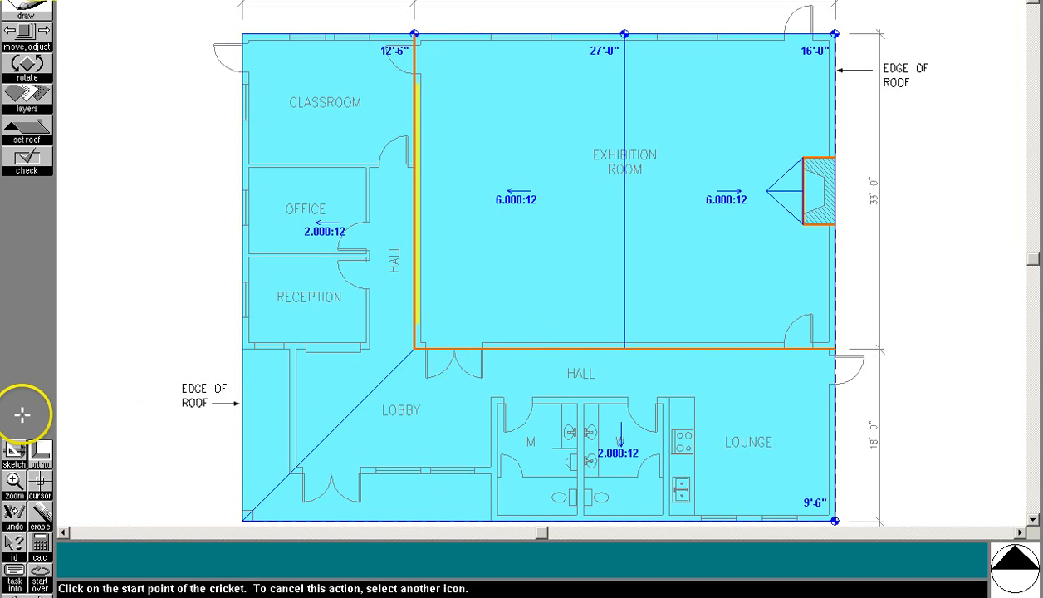
Step: Place skylights over both restrooms and pick the next element for restroom vents
left_click(25, 17)
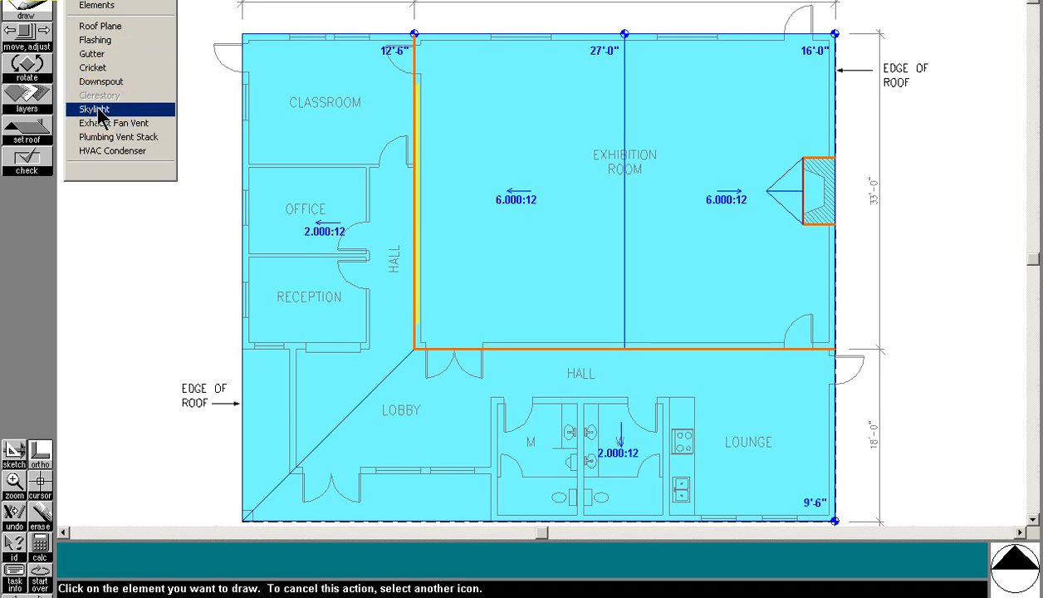
left_click(108, 109)
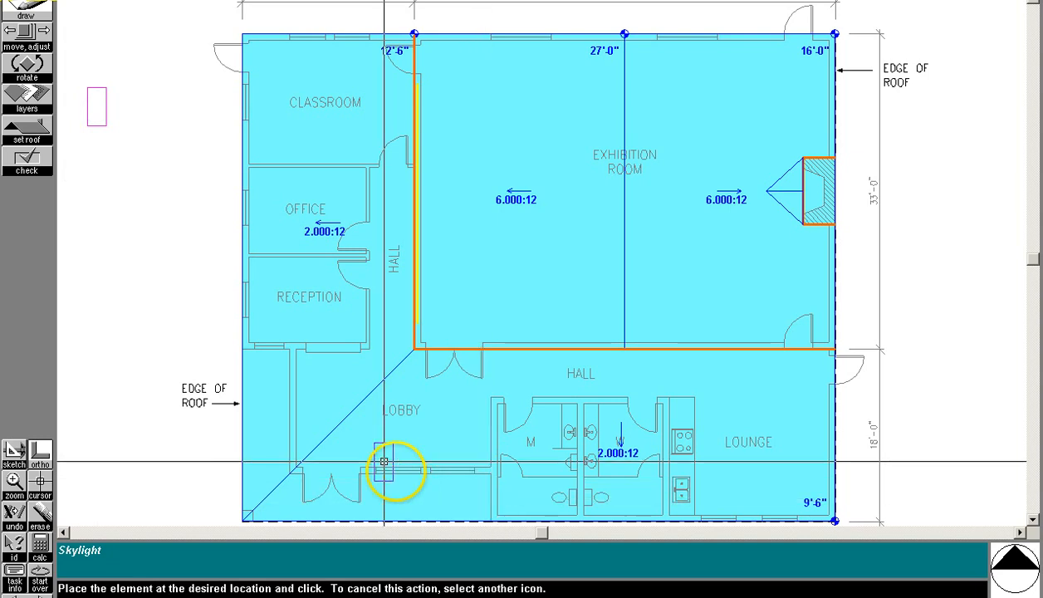
mouse_move(536, 180)
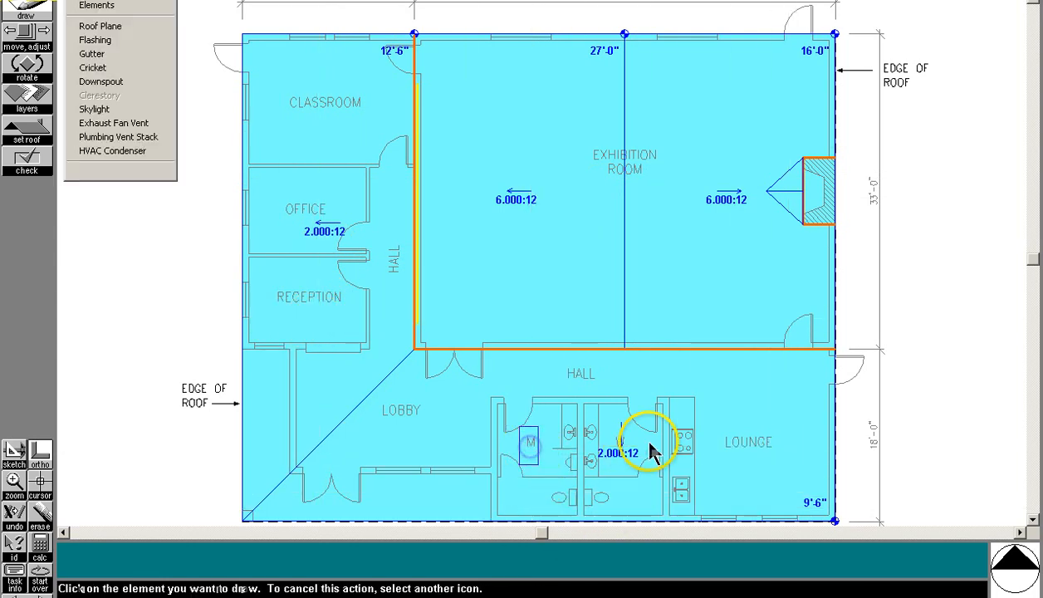
left_click(96, 109)
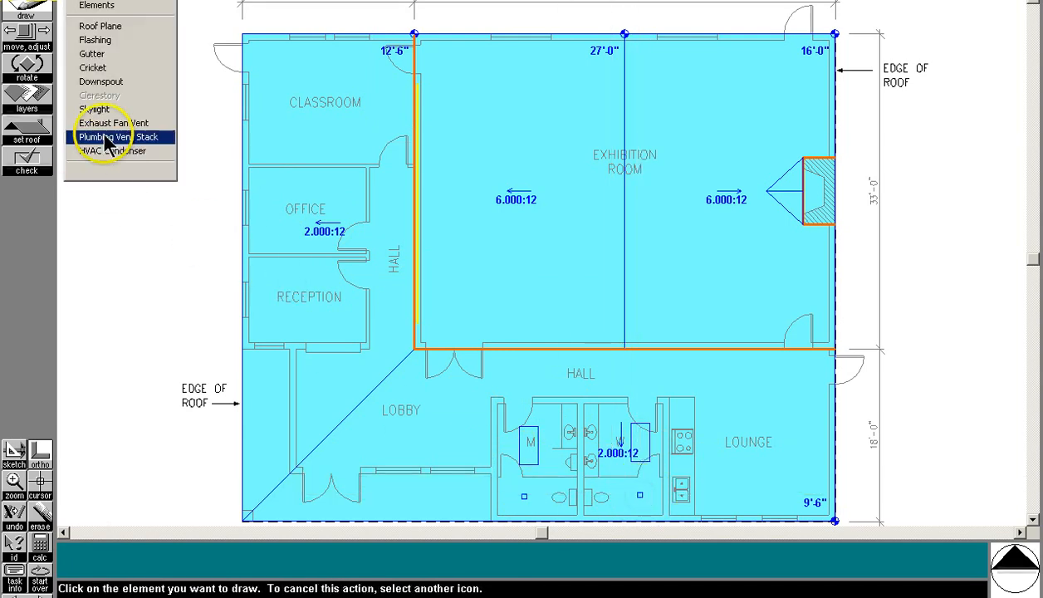
Step: Place plumbing vent stacks by the restroom wall and lounge sink
left_click(112, 136)
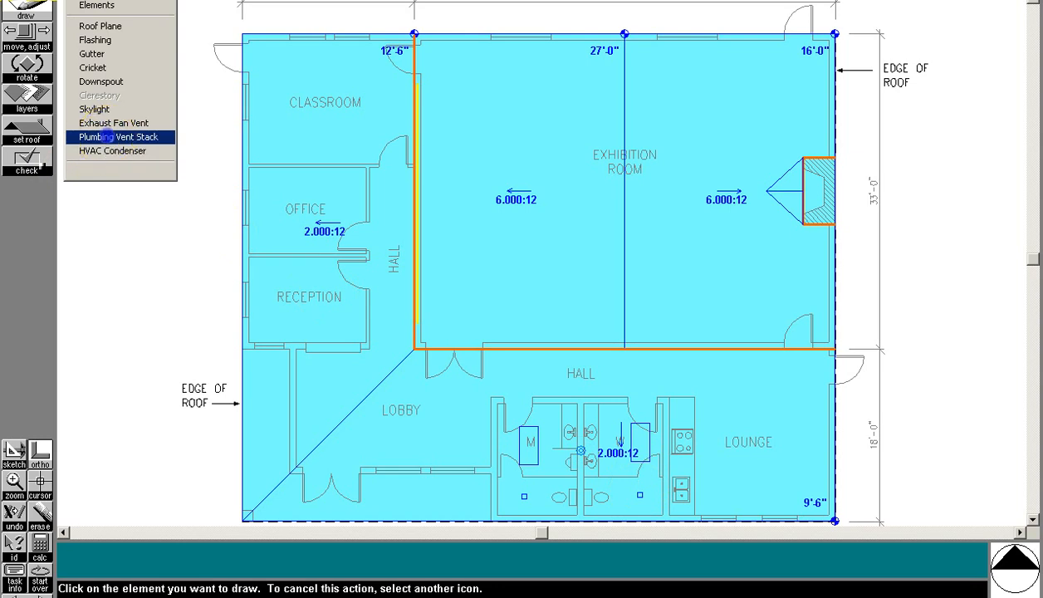
left_click(118, 137)
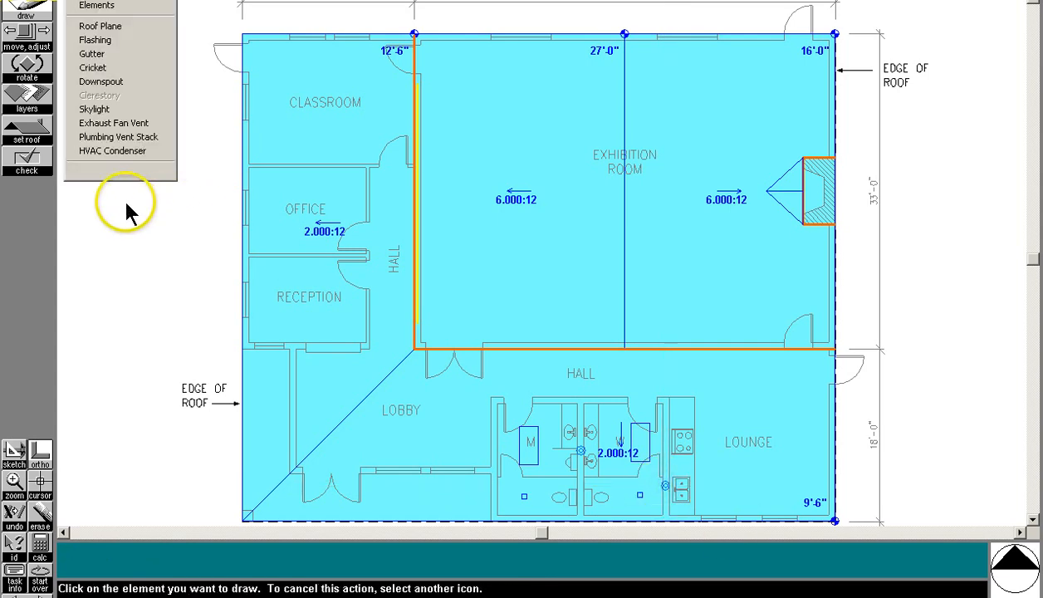
mouse_move(112, 161)
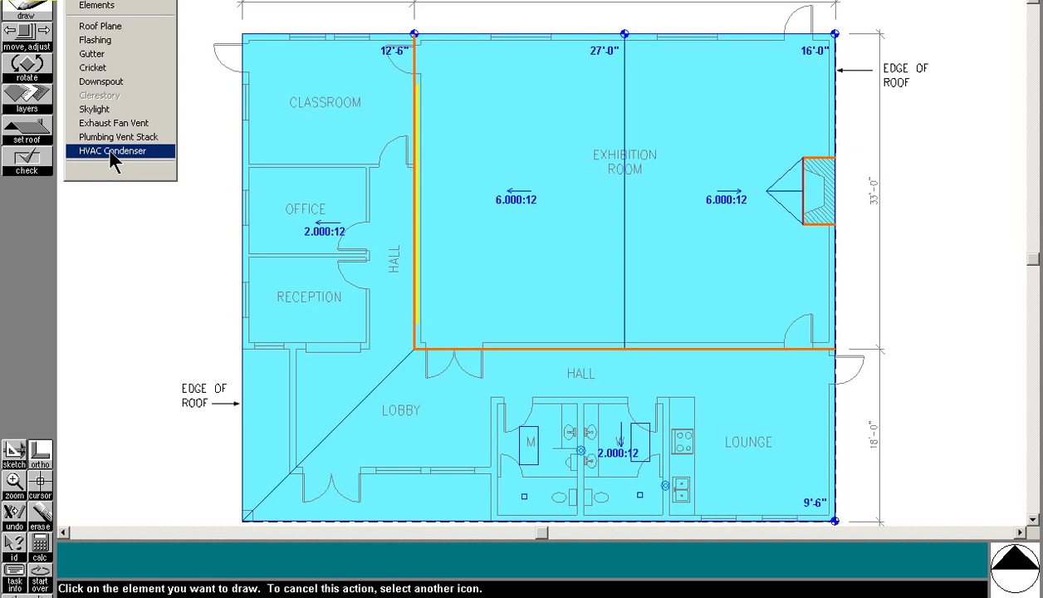
left_click(691, 405)
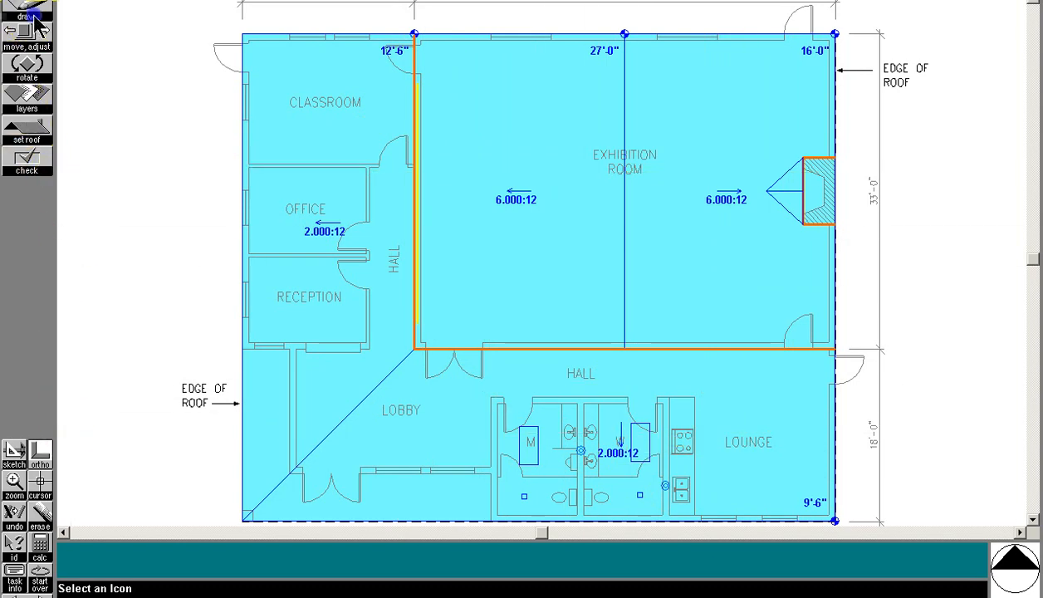
Step: Select the HVAC condenser element to place over the Lounge
left_click(25, 8)
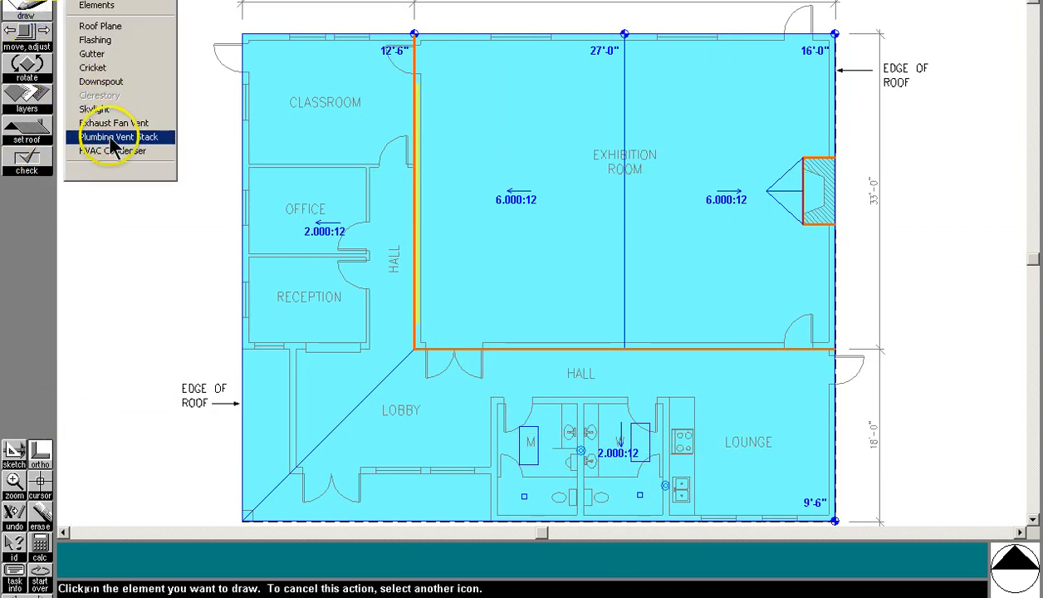
left_click(115, 151)
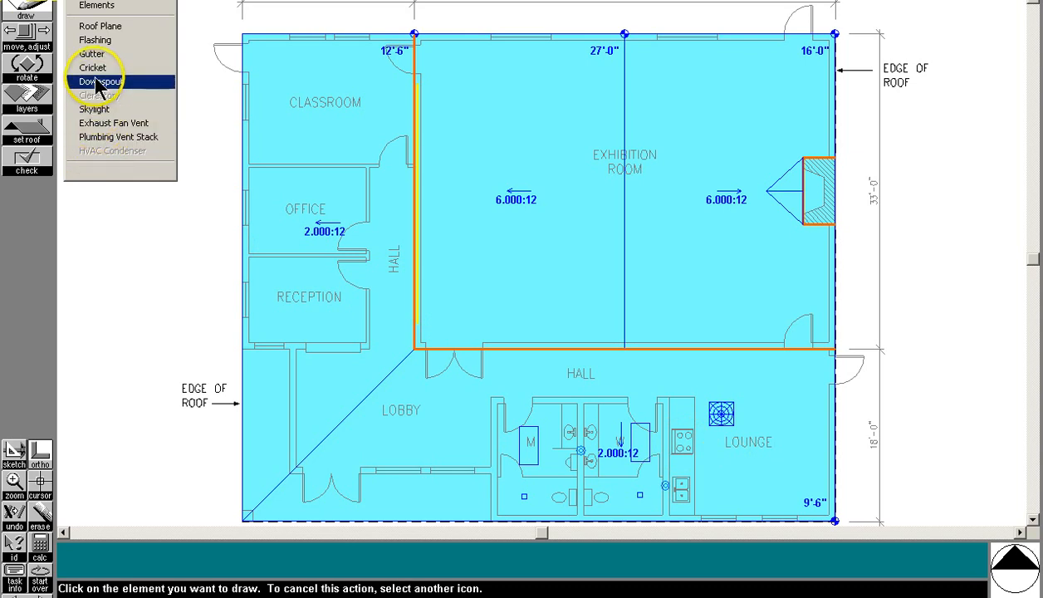
mouse_move(99, 25)
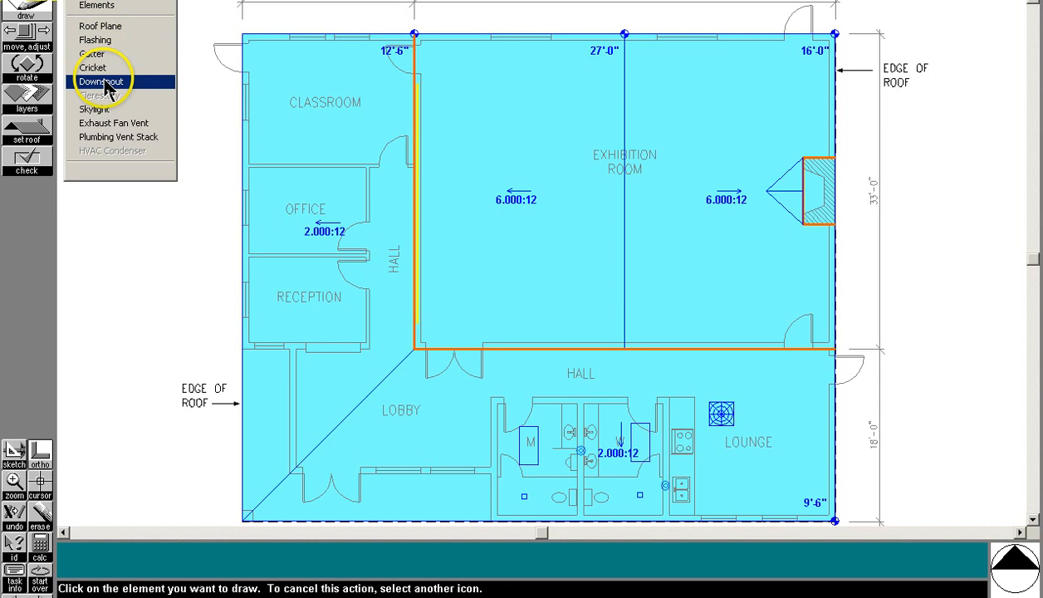
Step: Draw a gutter from the top-left roof corner along the eave edge
left_click(103, 53)
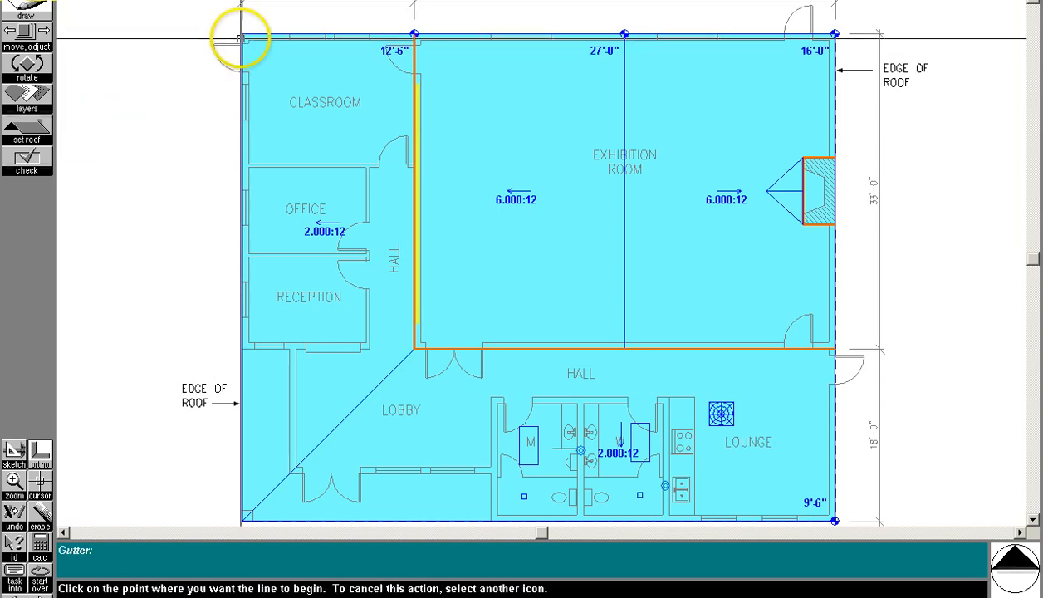
left_click(239, 38)
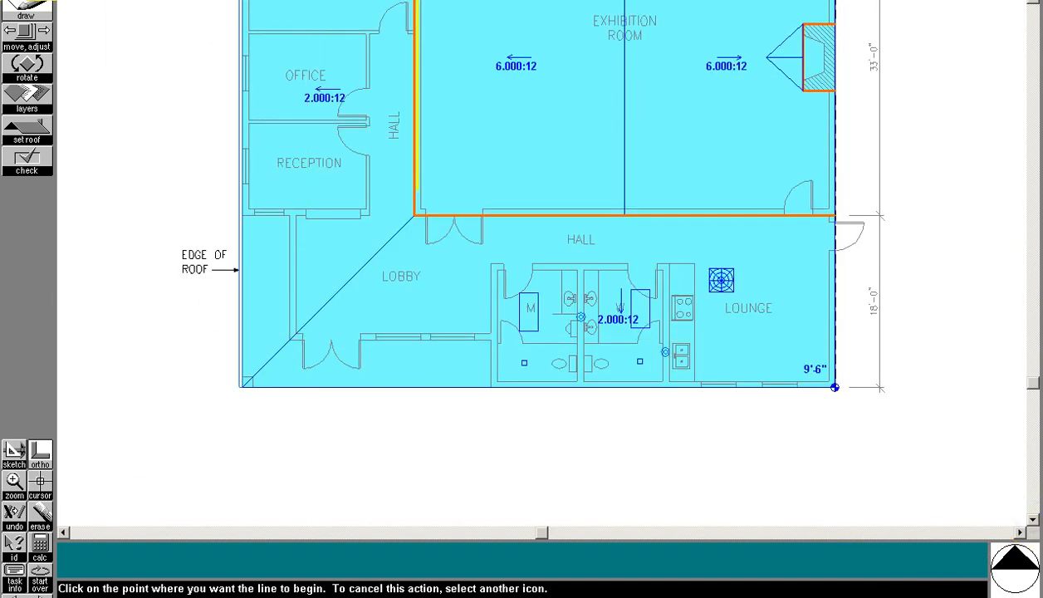
left_click(26, 15)
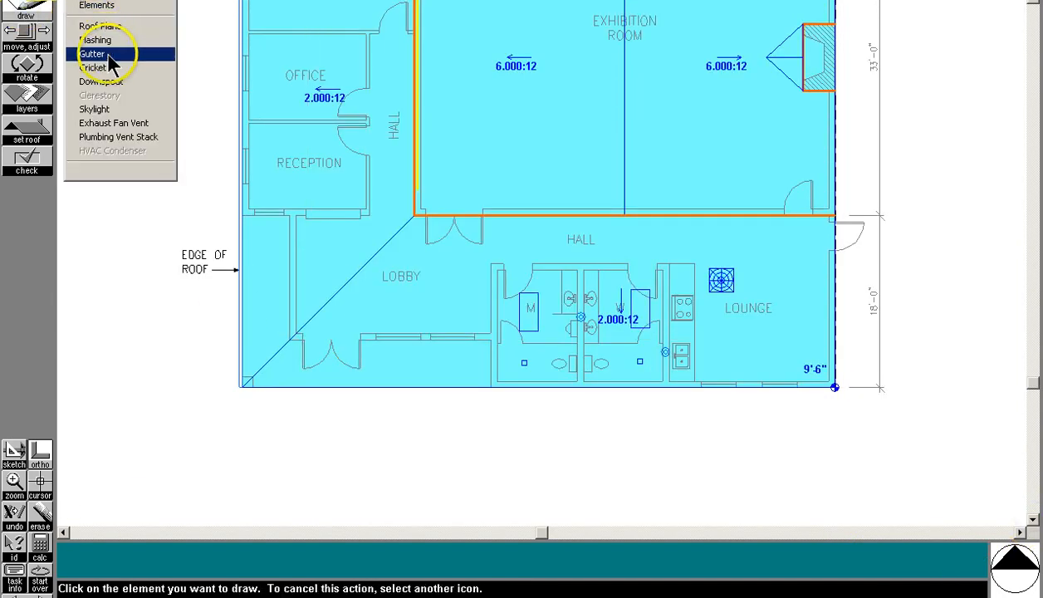
left_click(93, 54)
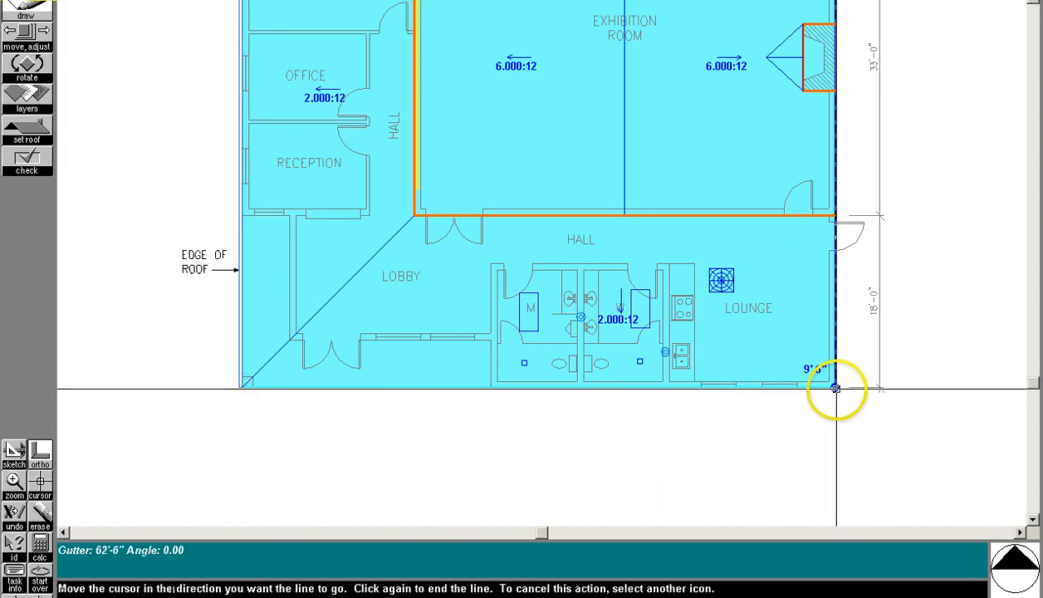
left_click(835, 391)
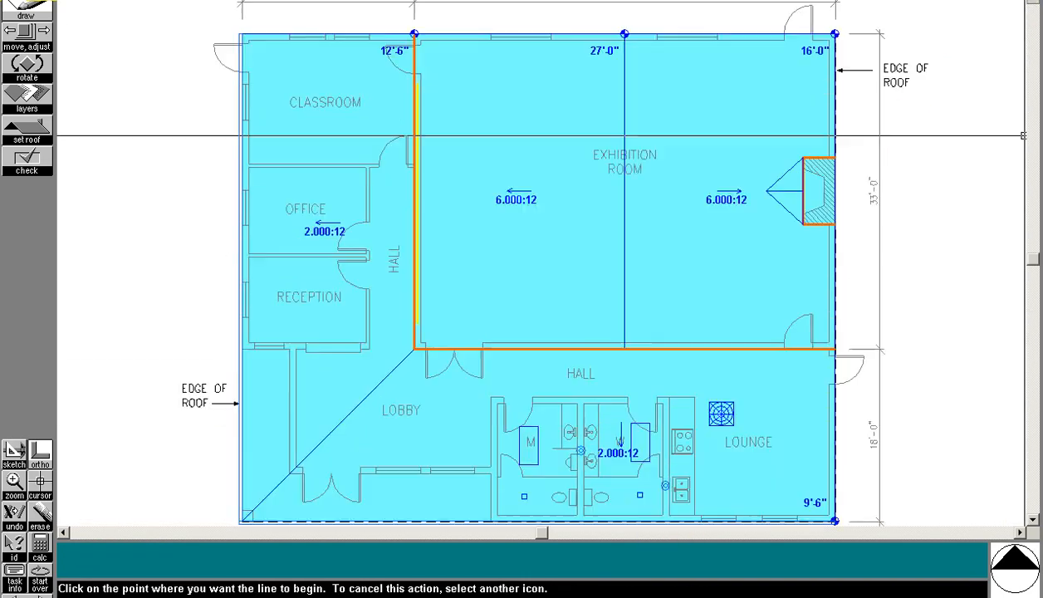
Step: Draw a gutter from the top roof edge to where the right edge meets the hall roof
left_click(28, 11)
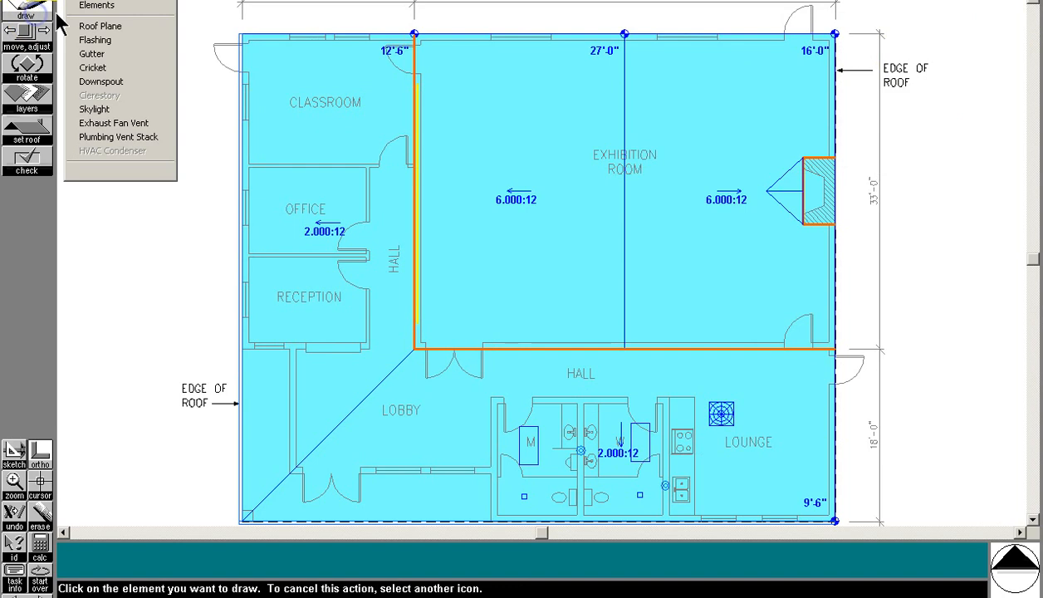
left_click(91, 53)
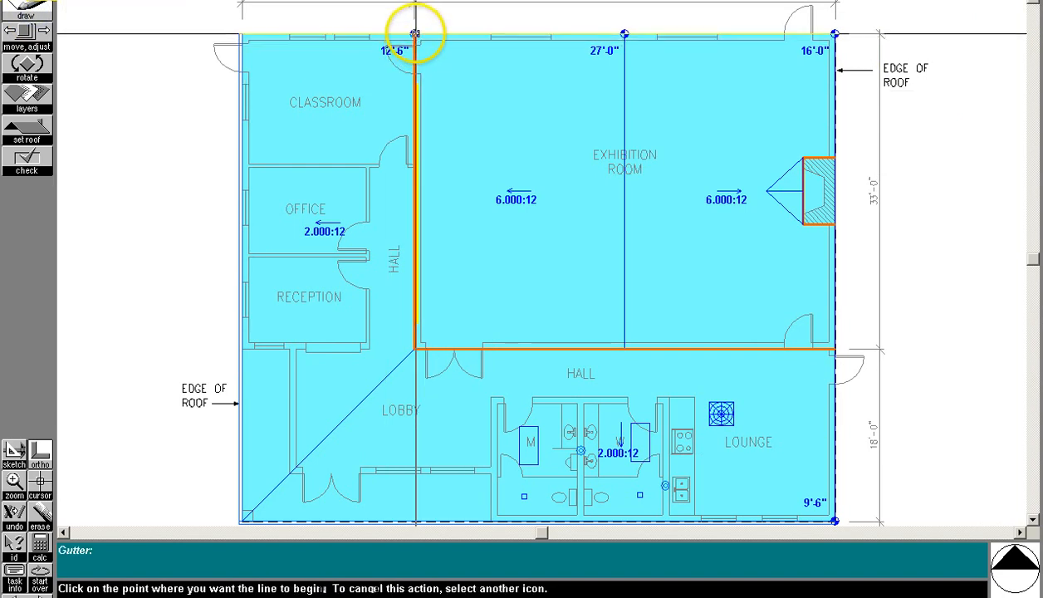
left_click(411, 31)
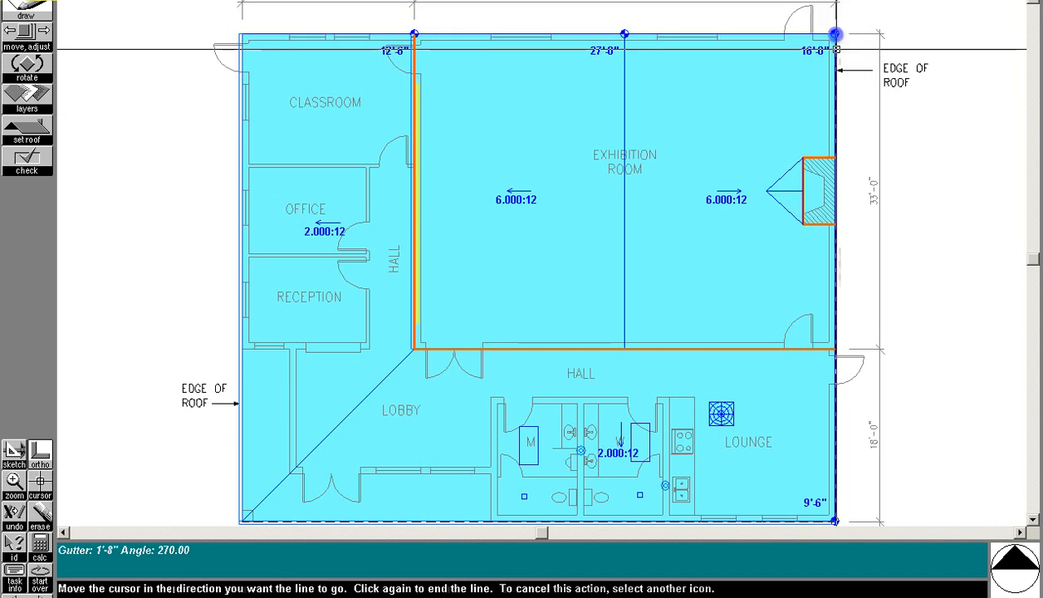
mouse_move(834, 347)
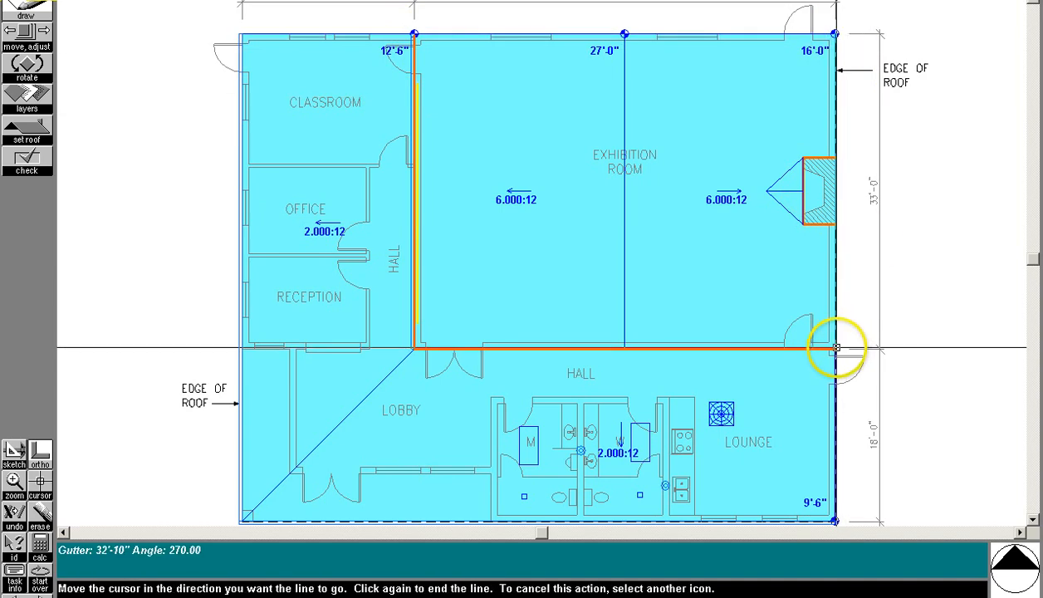
left_click(836, 347)
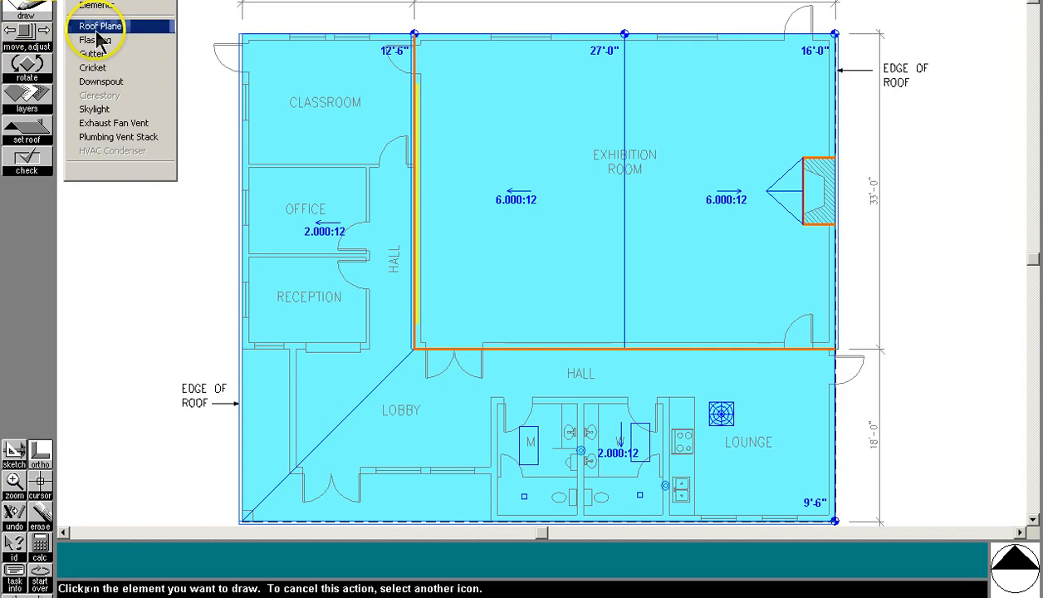
Step: Place a downspout at the lower-left roof corner and zoom in to check it
left_click(99, 81)
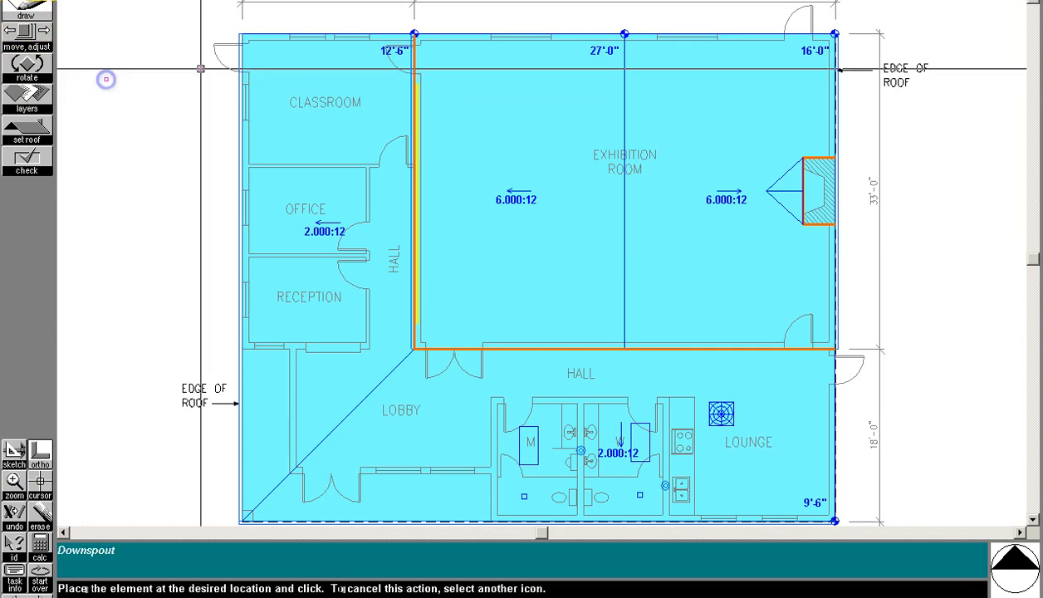
mouse_move(324, 193)
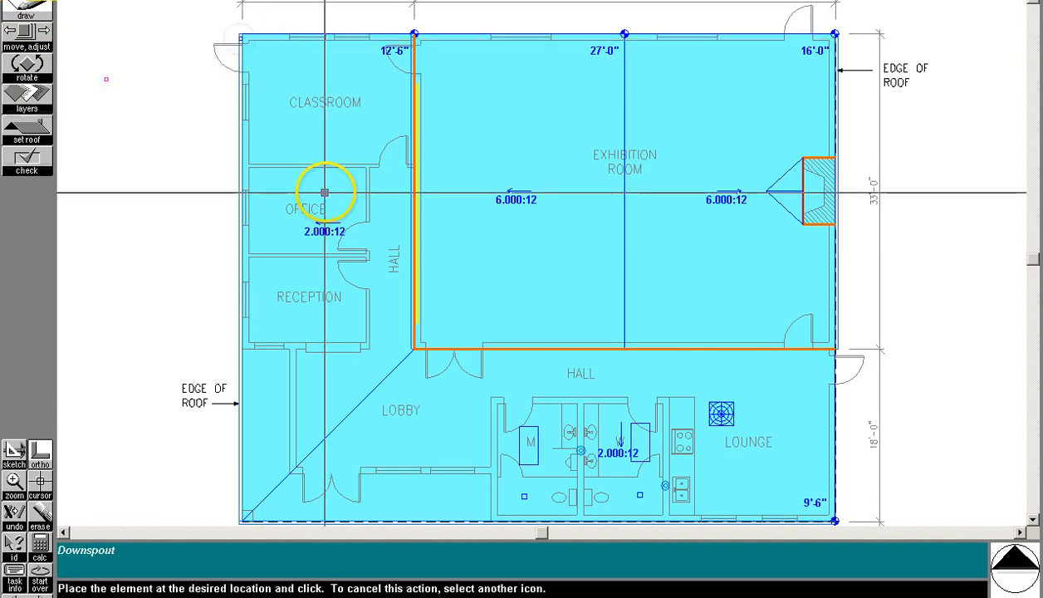
left_click(239, 520)
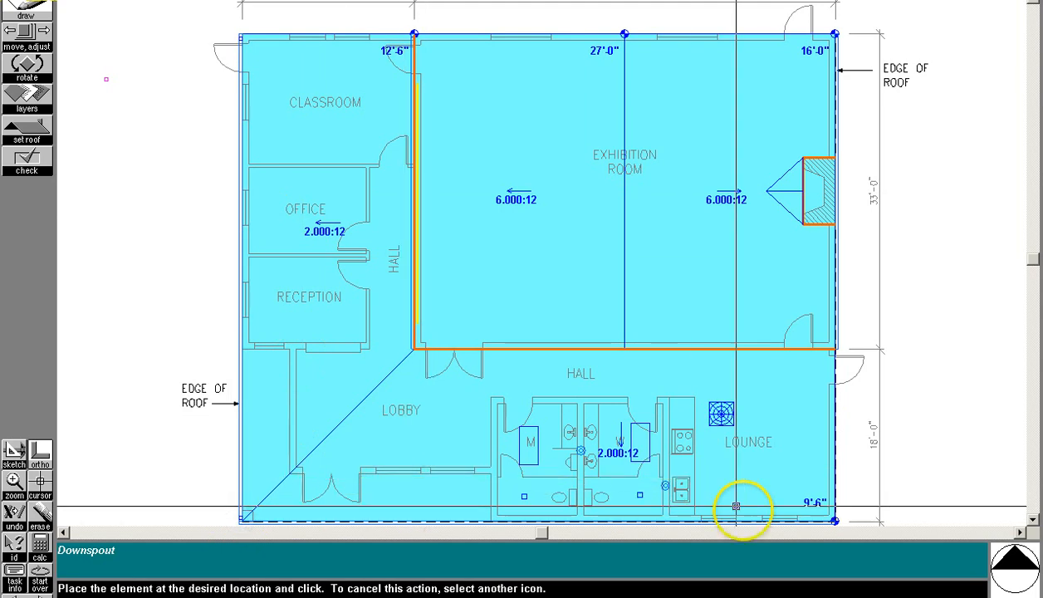
scroll("down", 3)
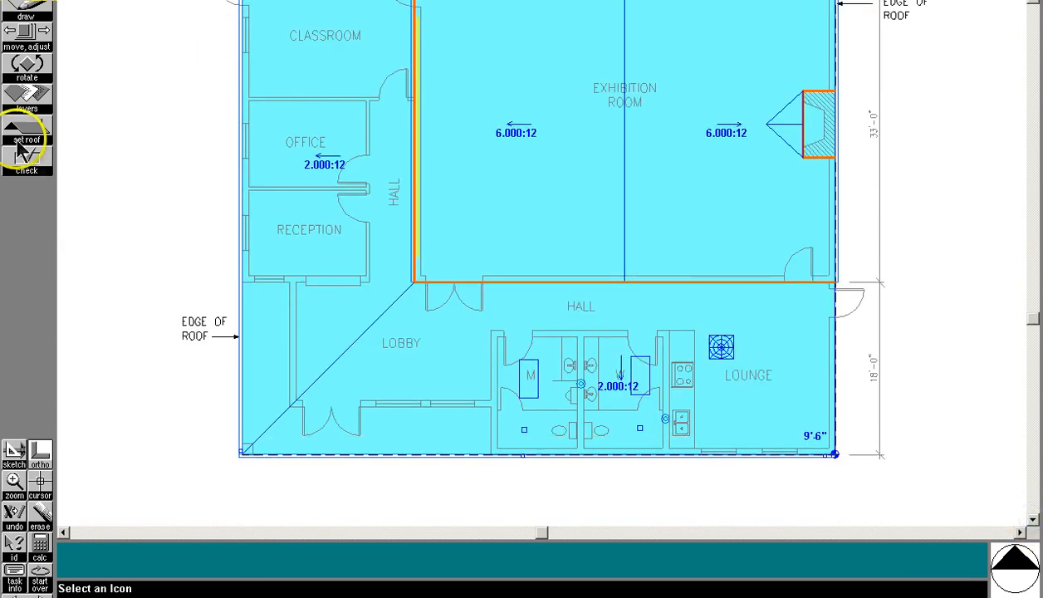
left_click(27, 34)
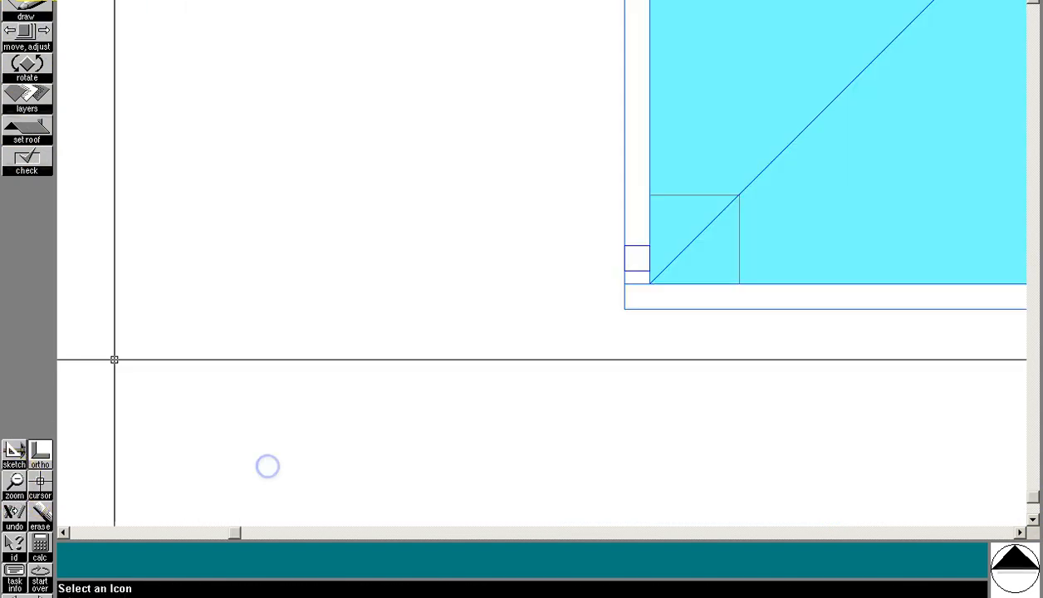
left_click(27, 30)
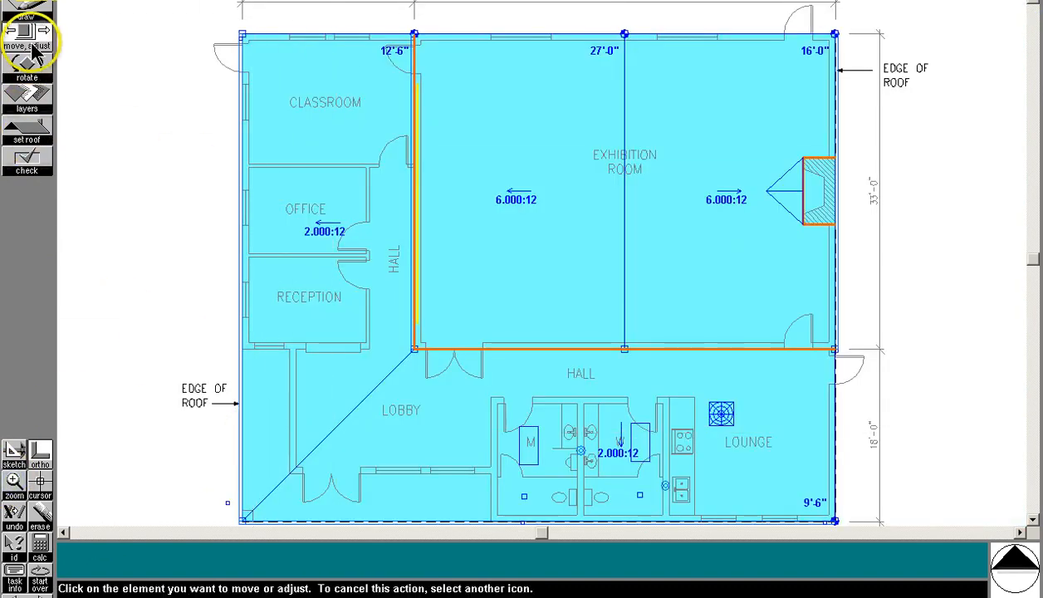
Step: Move the downspout farther along the west roof edge
left_click(234, 353)
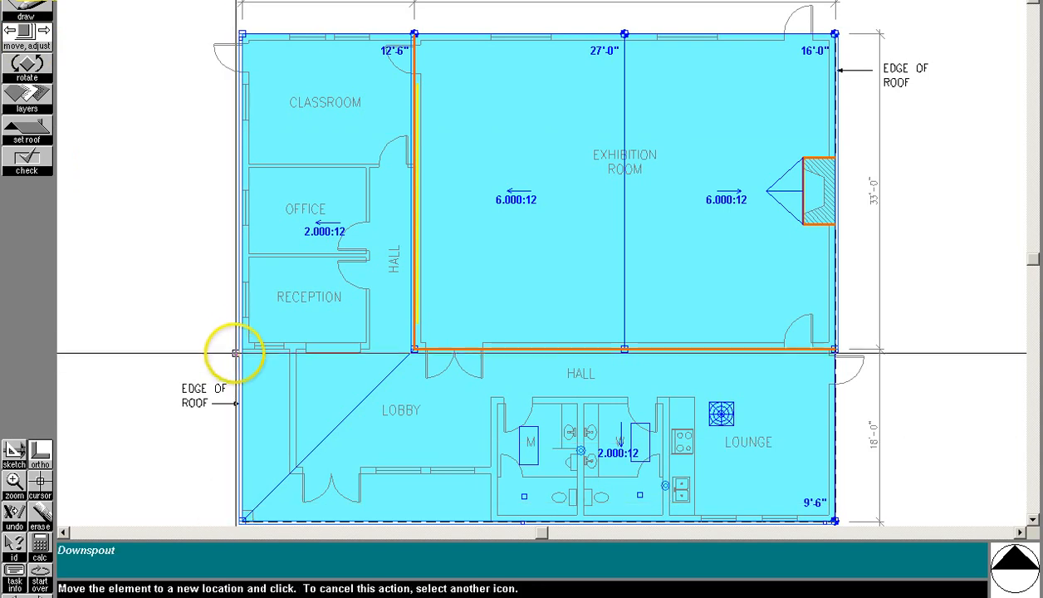
left_click(492, 496)
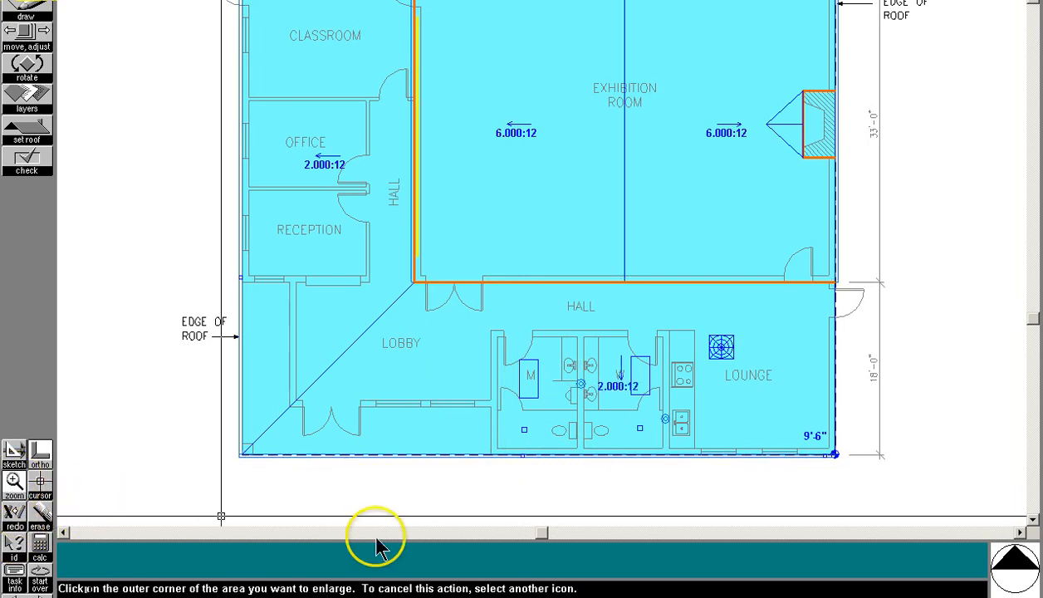
left_click(376, 545)
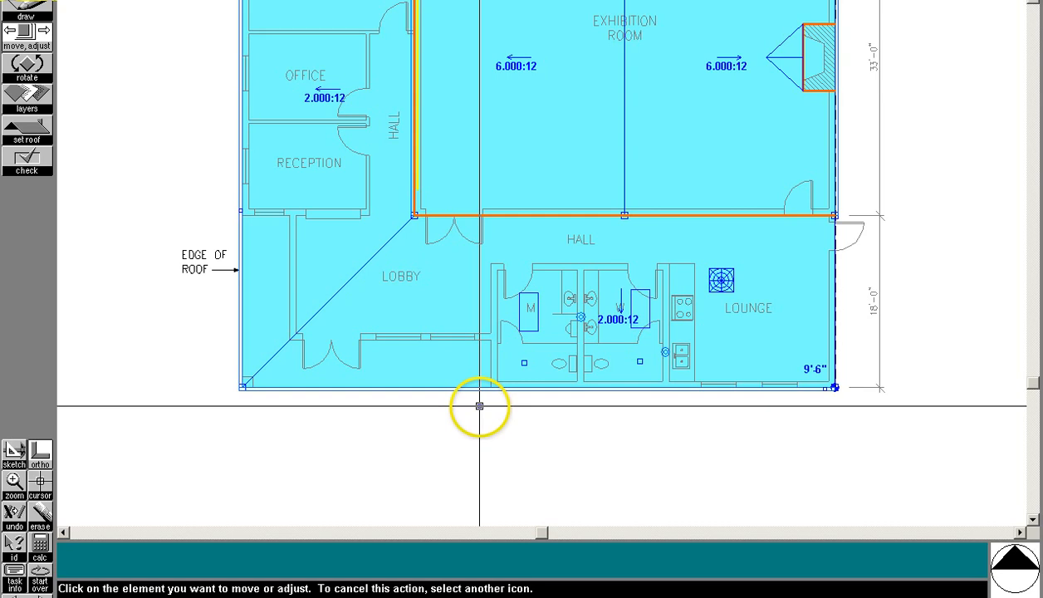
left_click(476, 406)
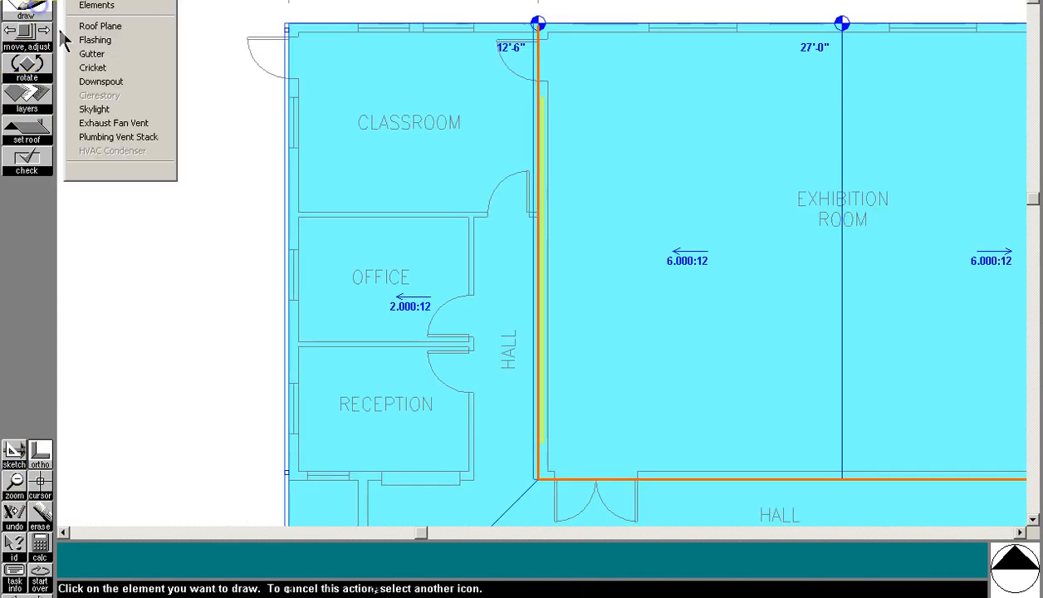
left_click(116, 81)
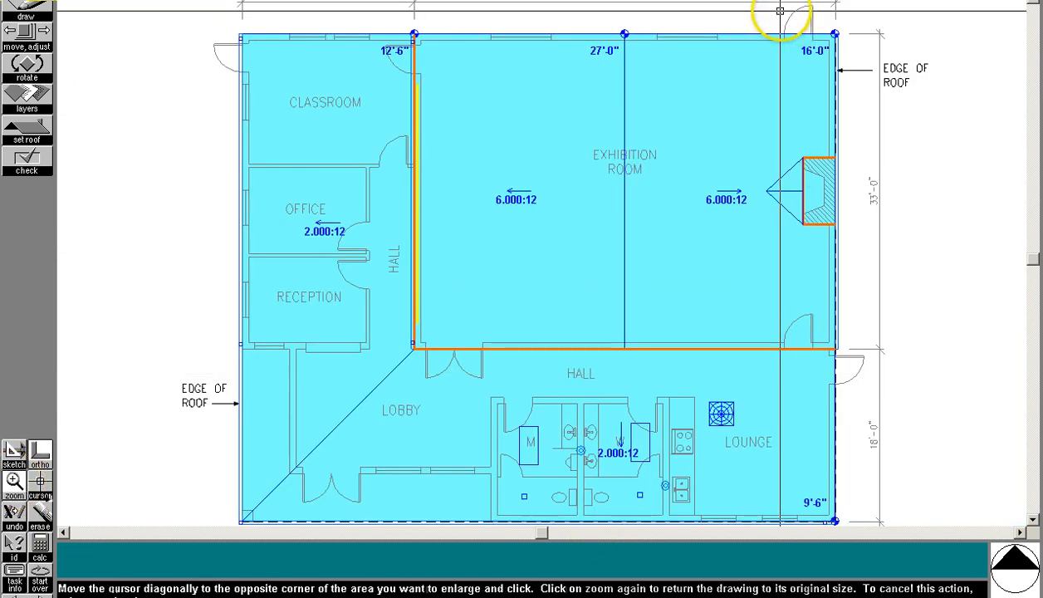
left_click(25, 15)
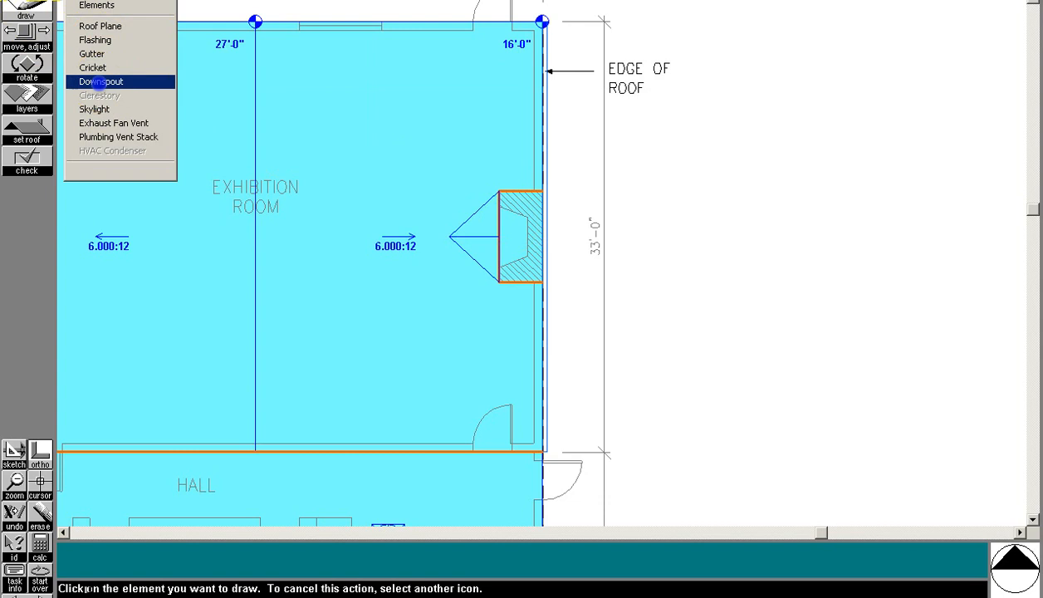
left_click(109, 83)
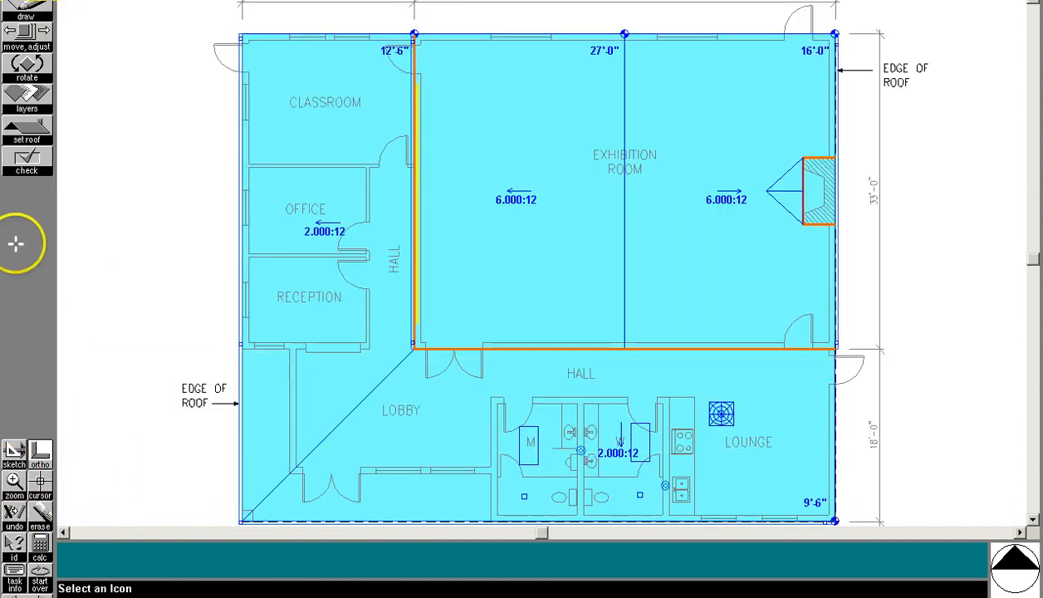
Step: Run the drawing check, confirming no overlapping or out-of-bounds elements
left_click(27, 159)
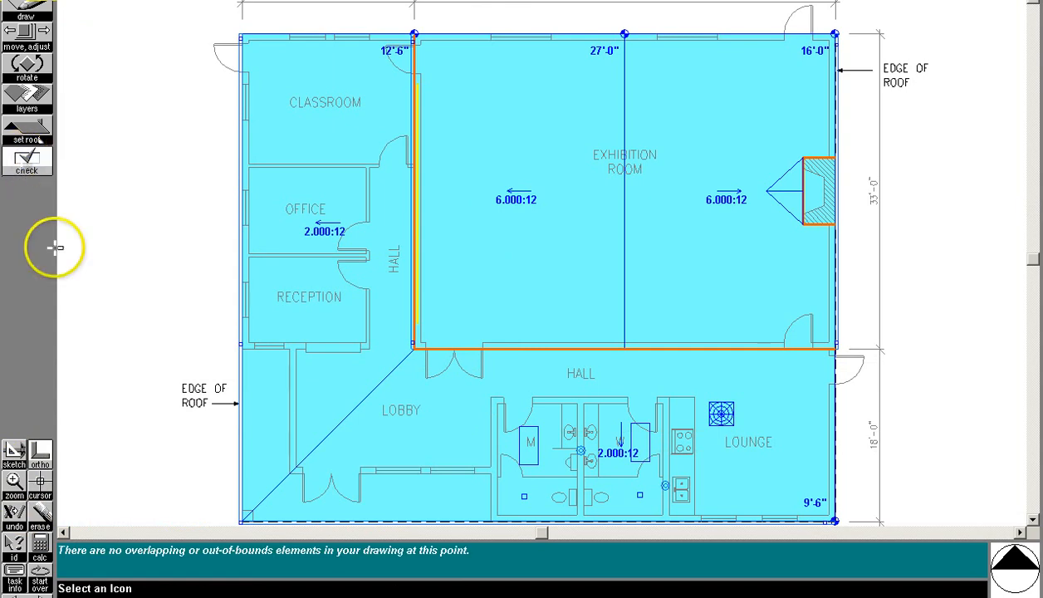
mouse_move(34, 17)
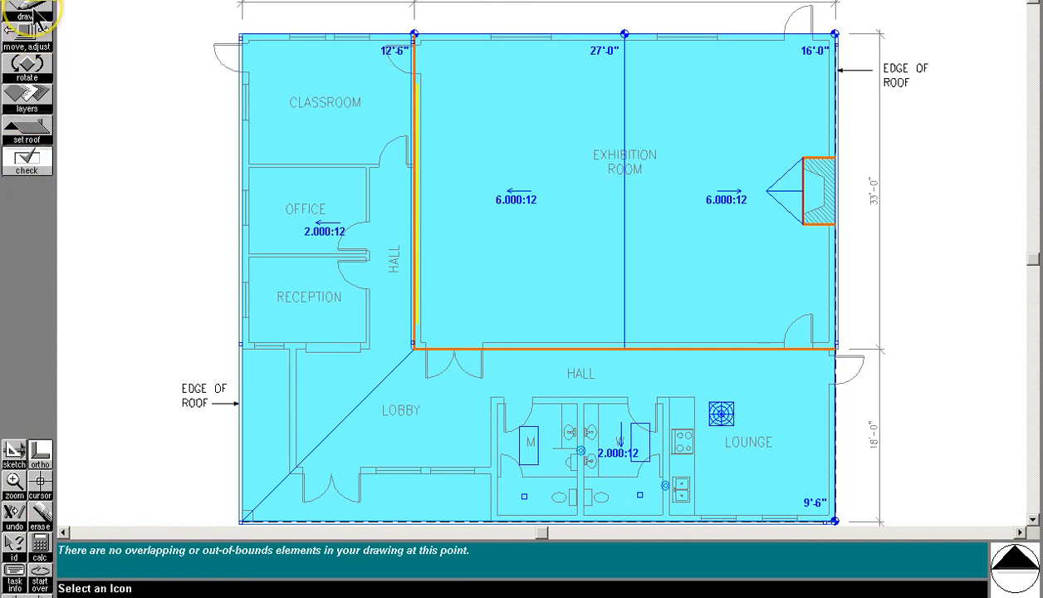
left_click(25, 15)
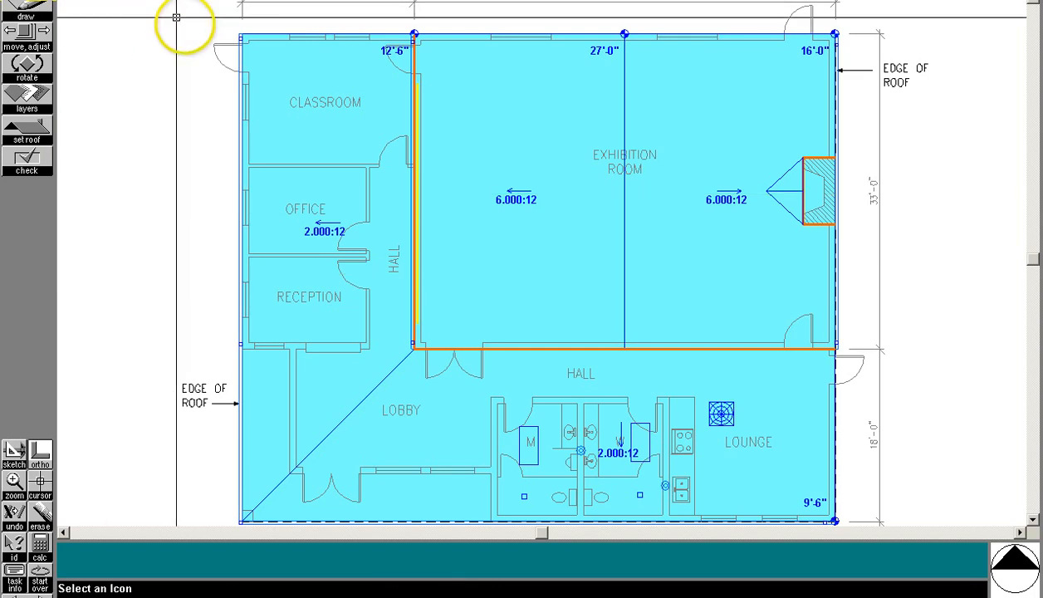
mouse_move(584, 256)
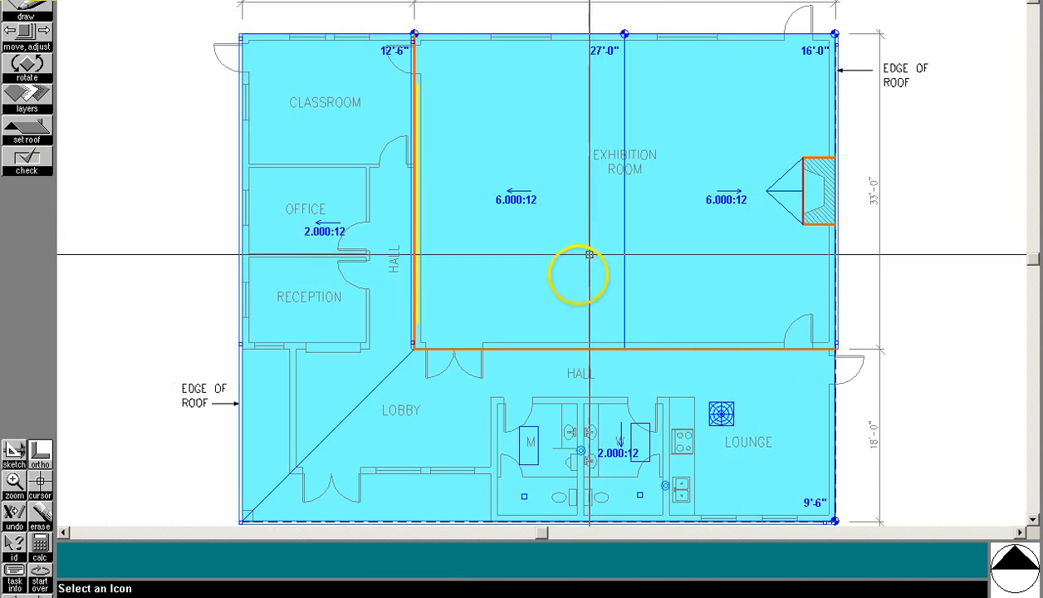